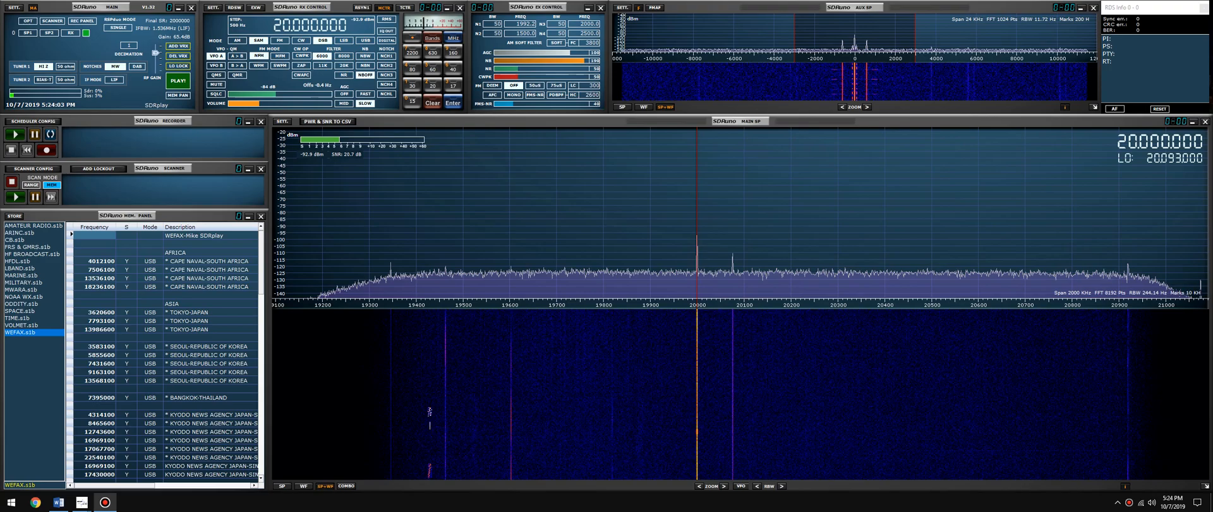
pyautogui.moveTo(296, 267)
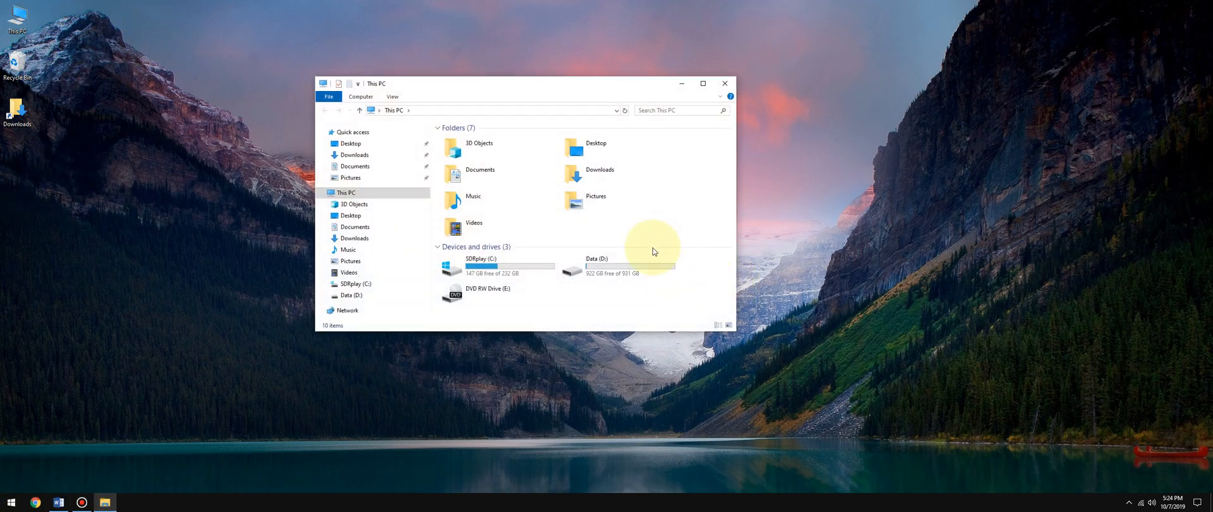
pyautogui.moveTo(506, 270)
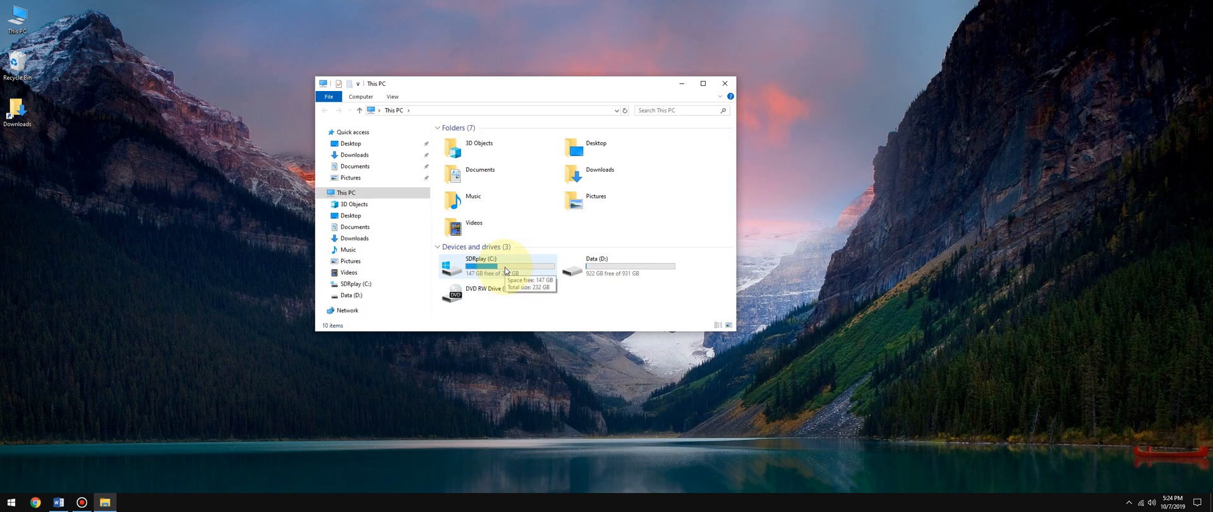
# Search 'black cat systems', go to blackcatsystems.com and scroll to the Ham Radio software list.
pyautogui.click(35, 503)
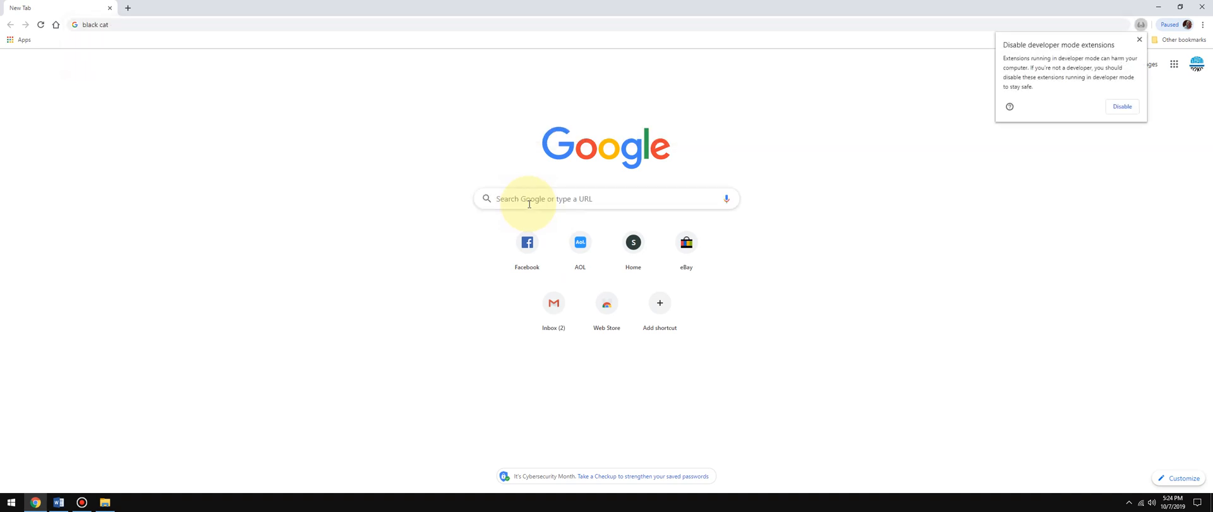
pyautogui.write('syus')
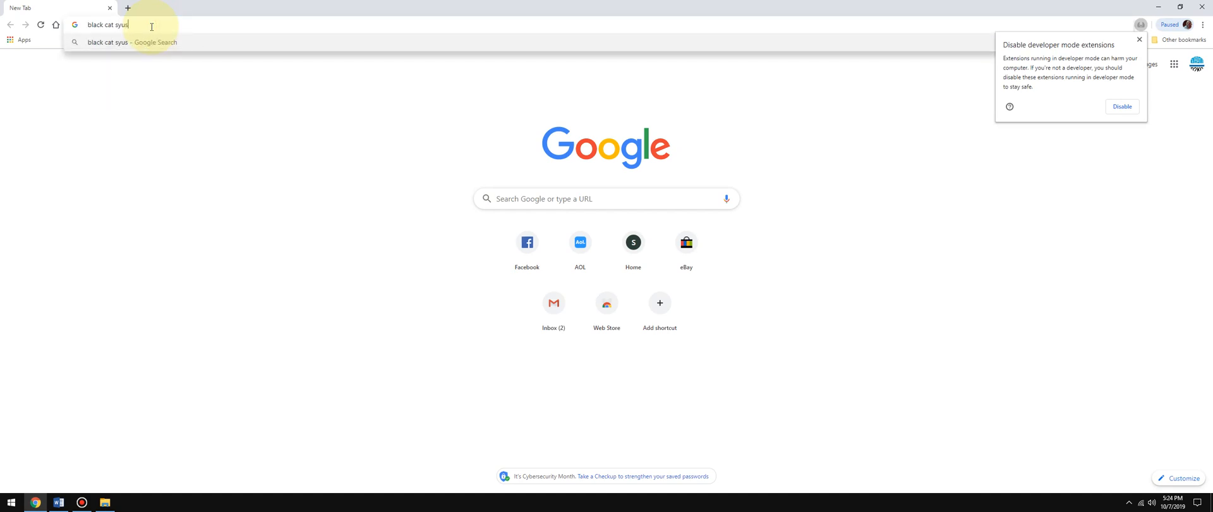
pyautogui.press('Return')
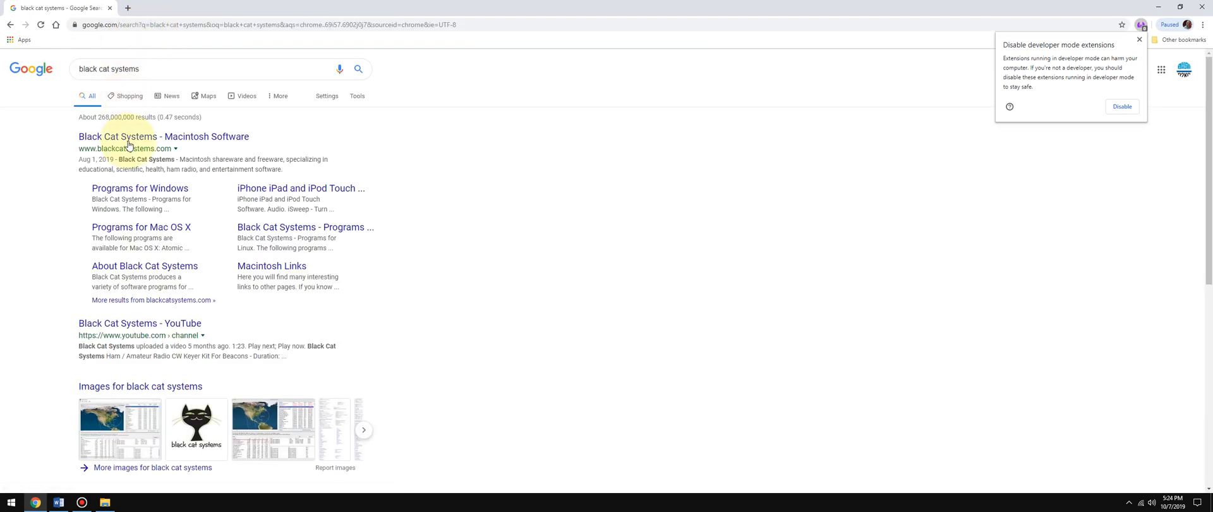
pyautogui.click(163, 136)
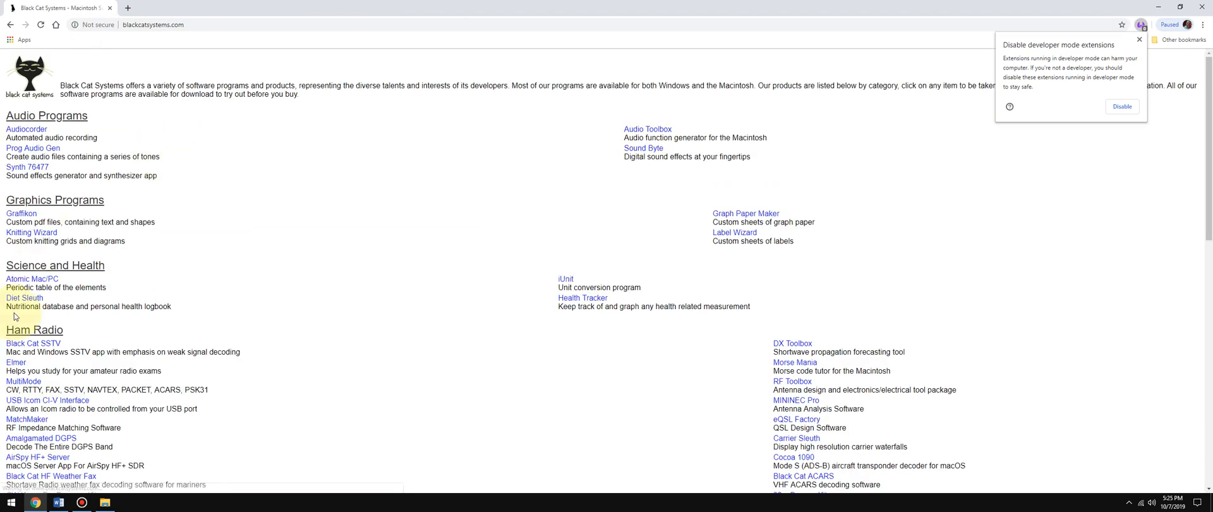
pyautogui.scroll(-3)
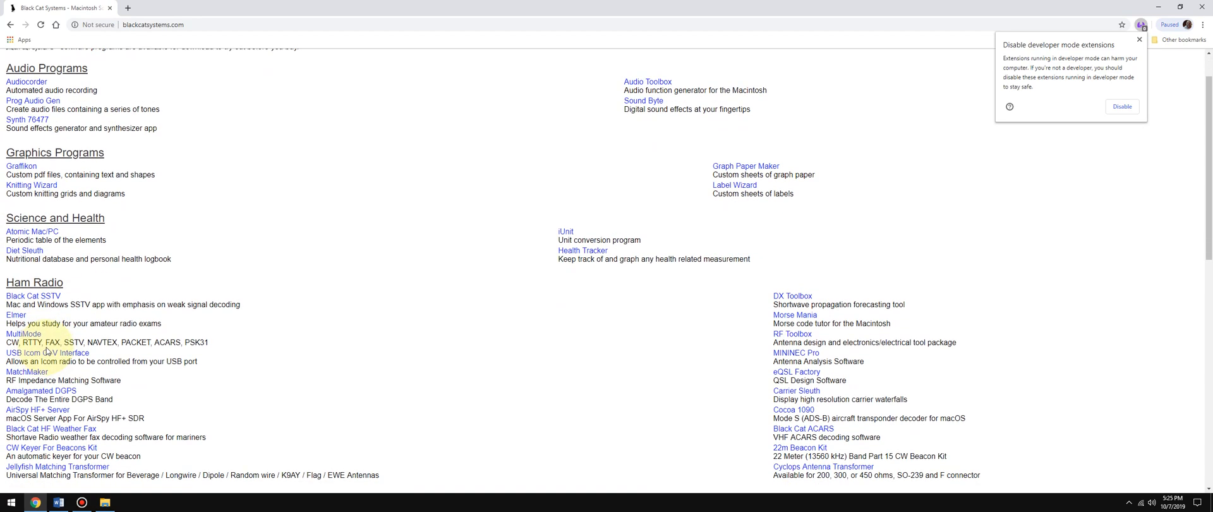
pyautogui.scroll(-3)
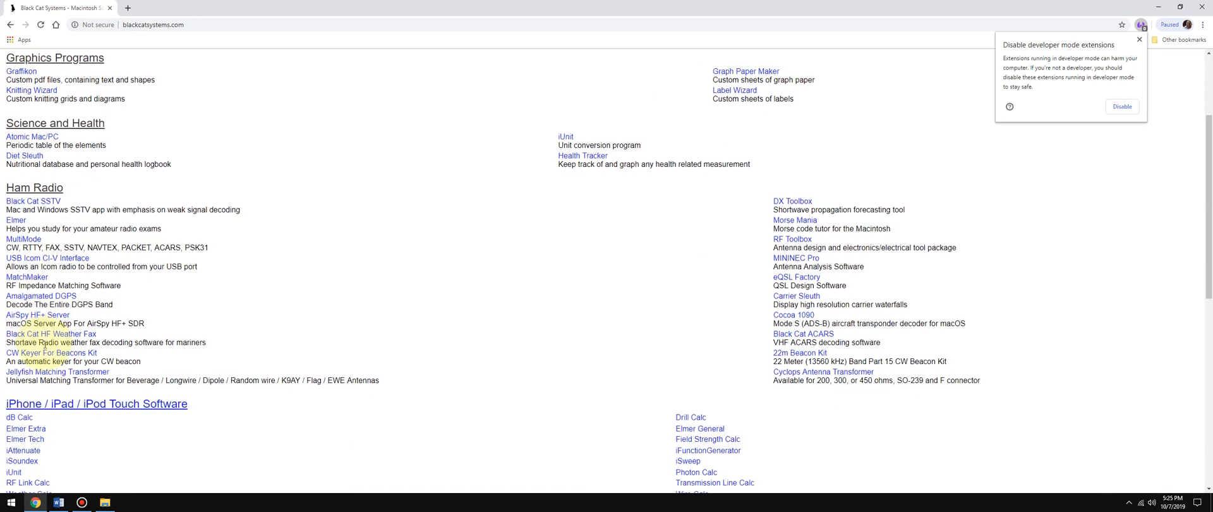
pyautogui.scroll(-3)
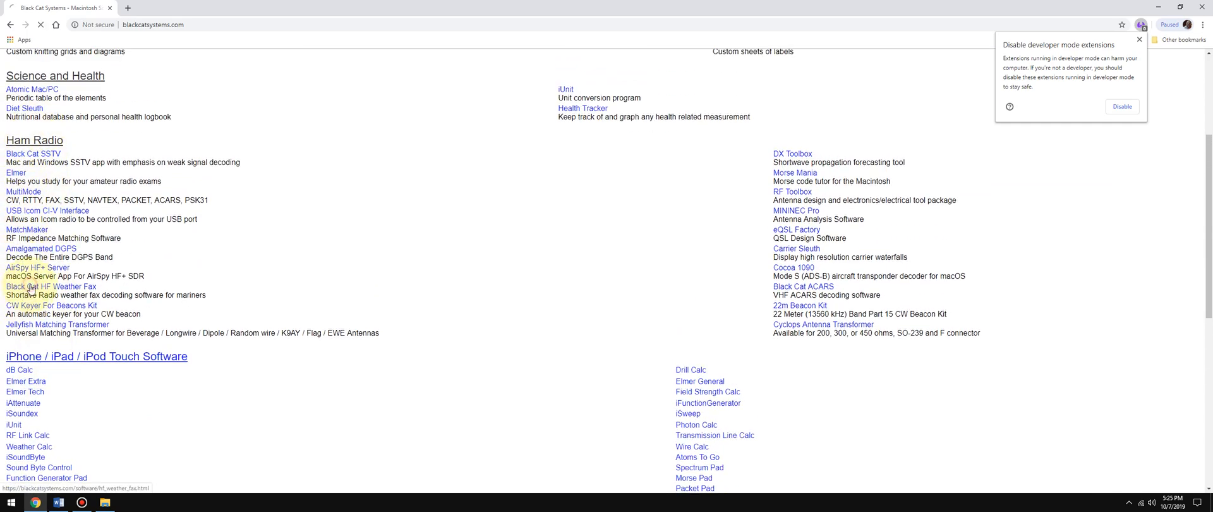
# Open the Black Cat HF Weather Fax page and browse its Uno UDP and beta download sections.
pyautogui.click(36, 286)
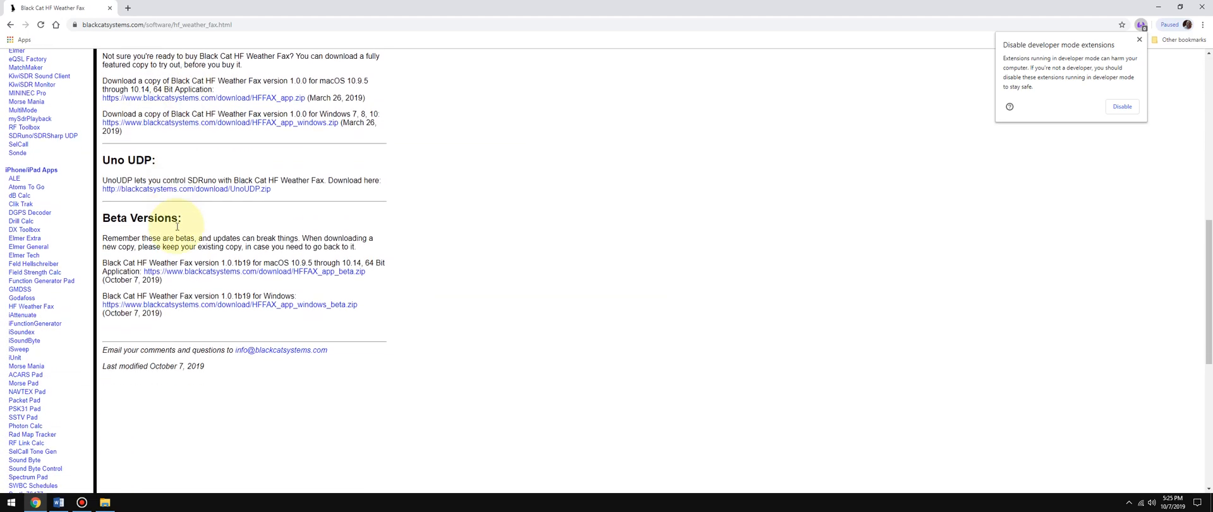
pyautogui.scroll(-3)
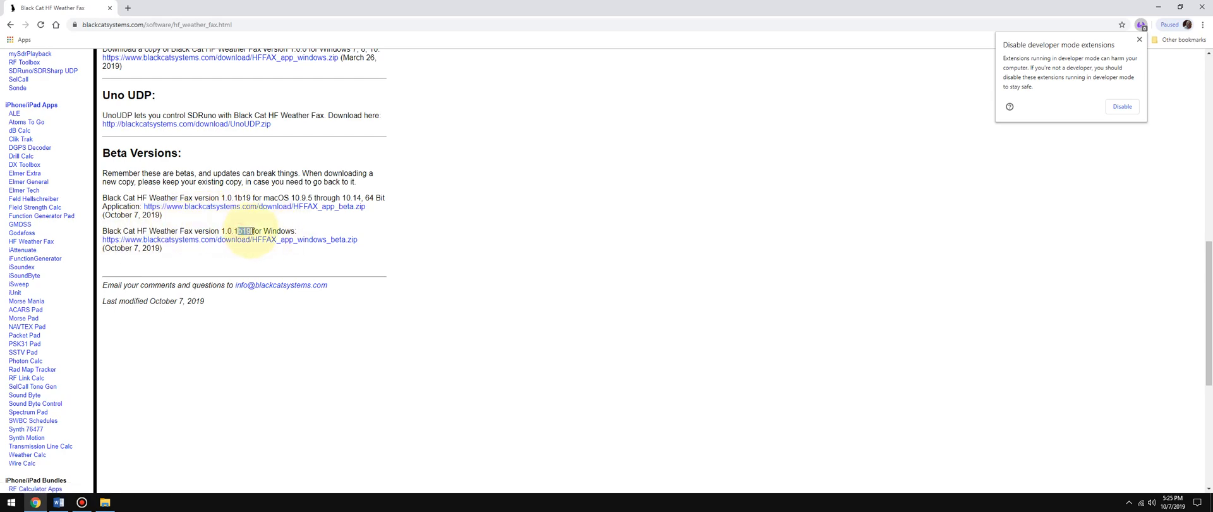
pyautogui.scroll(3)
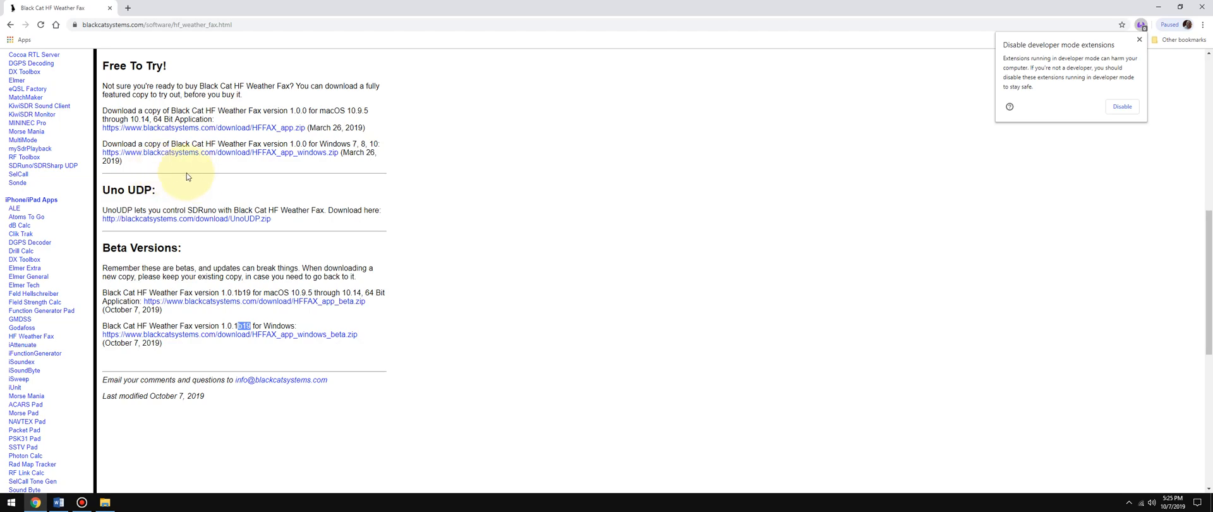
pyautogui.moveTo(219, 234)
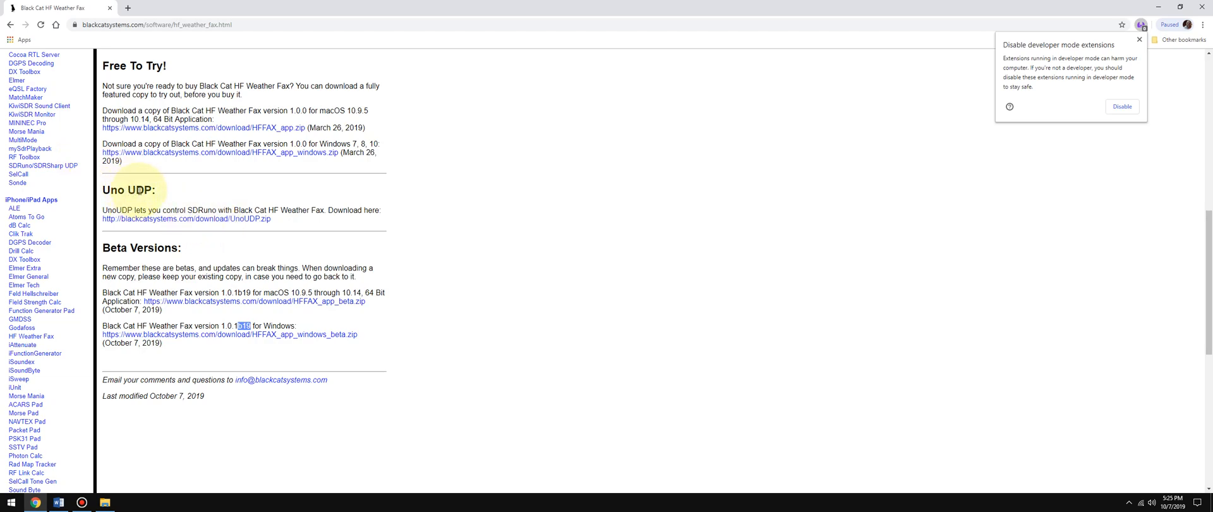
pyautogui.moveTo(199, 359)
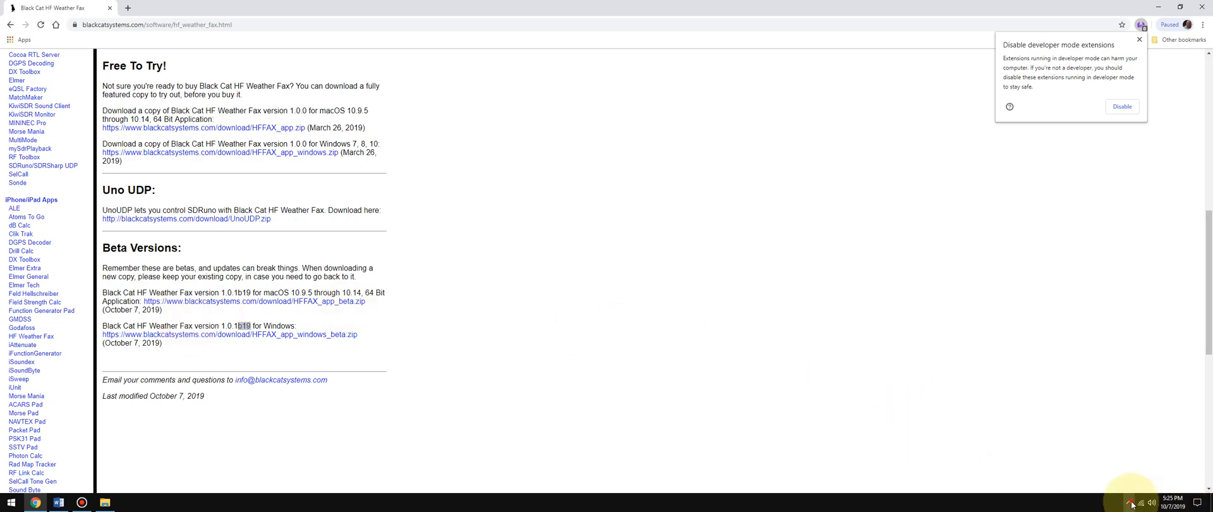
# Show the VSPE window from the system tray with the COM1 <=> COM2 pair ready.
pyautogui.click(1130, 502)
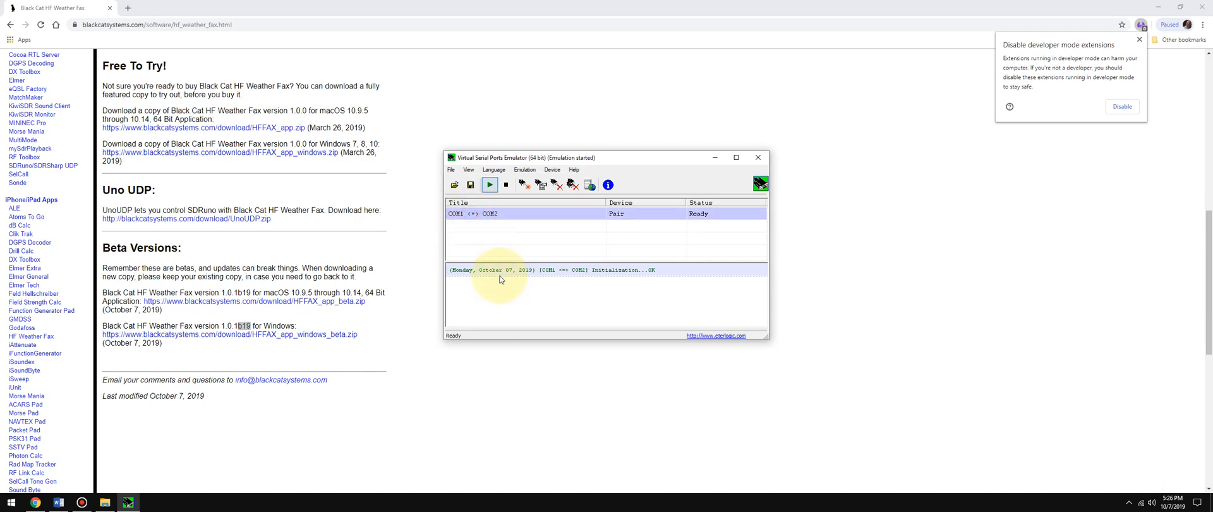
pyautogui.moveTo(519, 211)
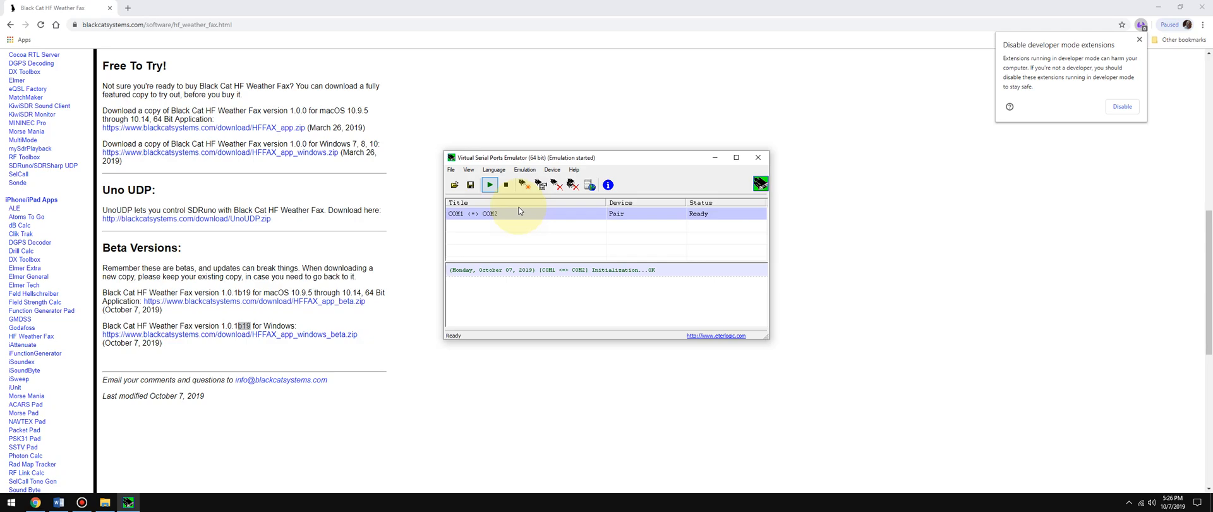
pyautogui.moveTo(491, 185)
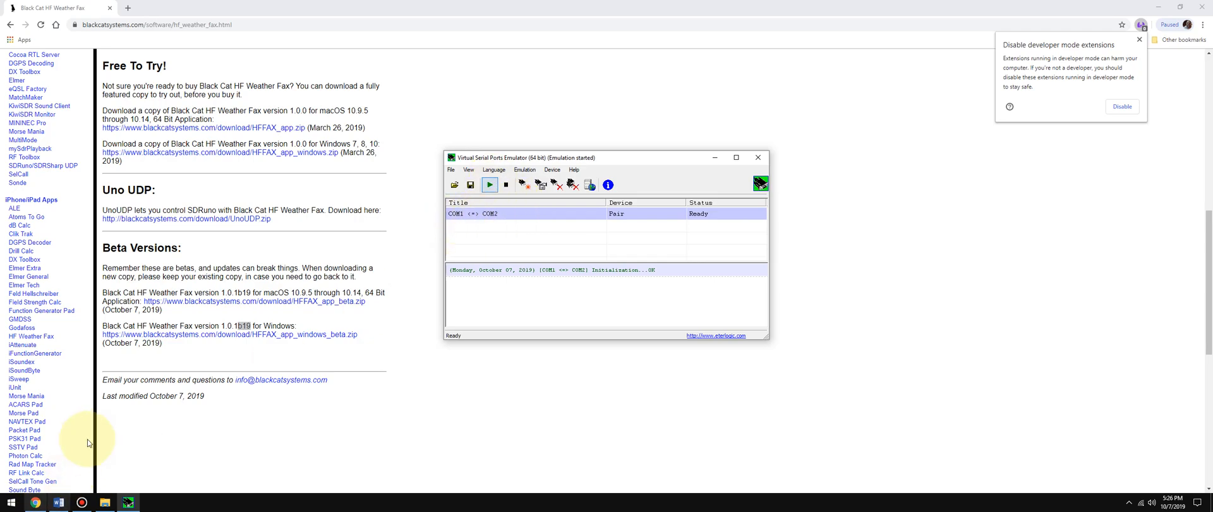
# Browse SDRplay (C:) > Program Files > VB > CABLE and launch VBCABLE_ControlPanel.
pyautogui.click(10, 502)
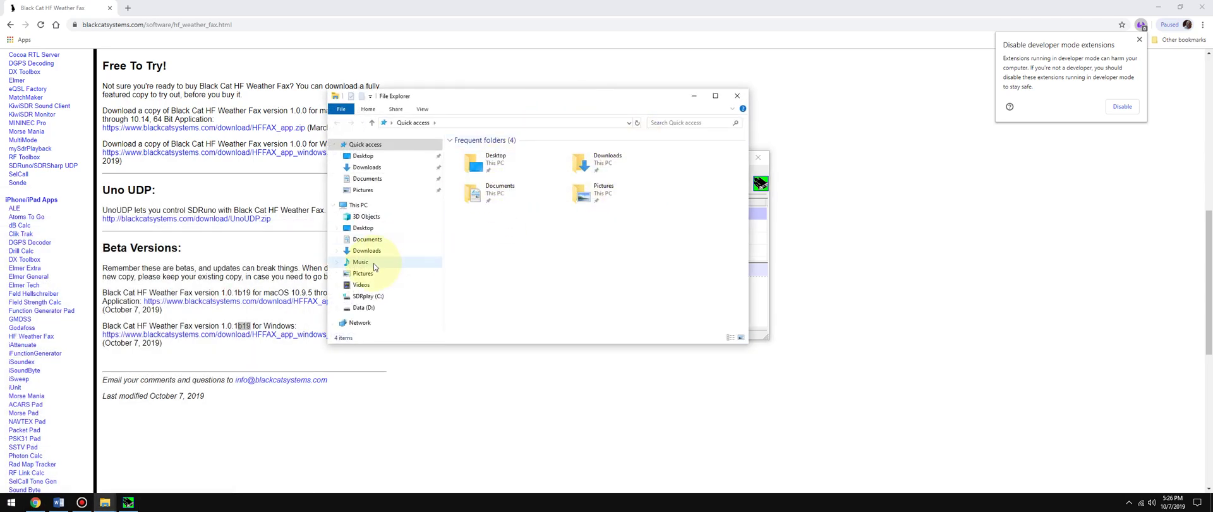
pyautogui.click(368, 295)
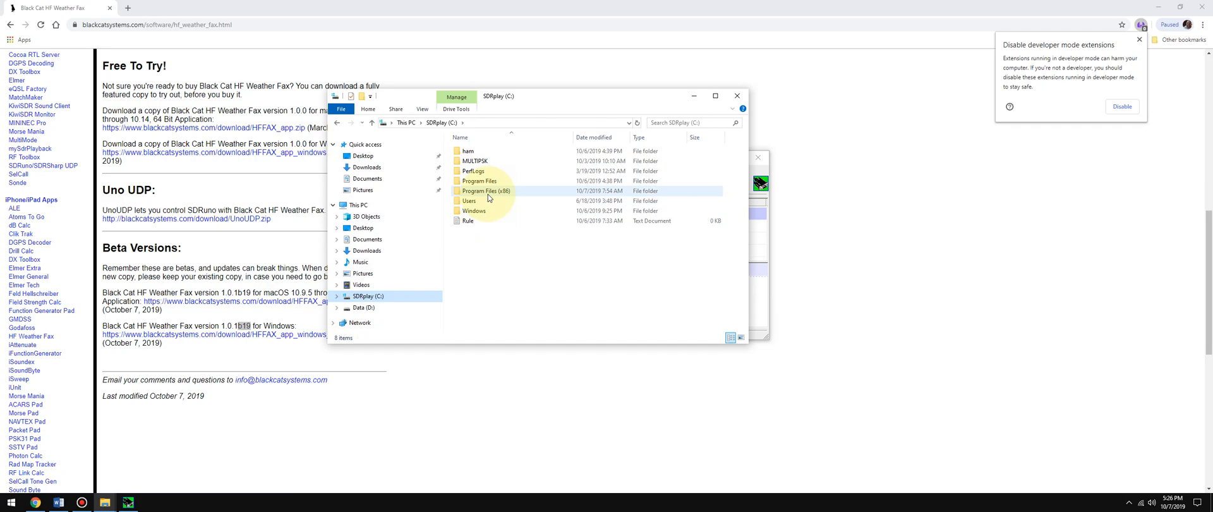
pyautogui.doubleClick(485, 190)
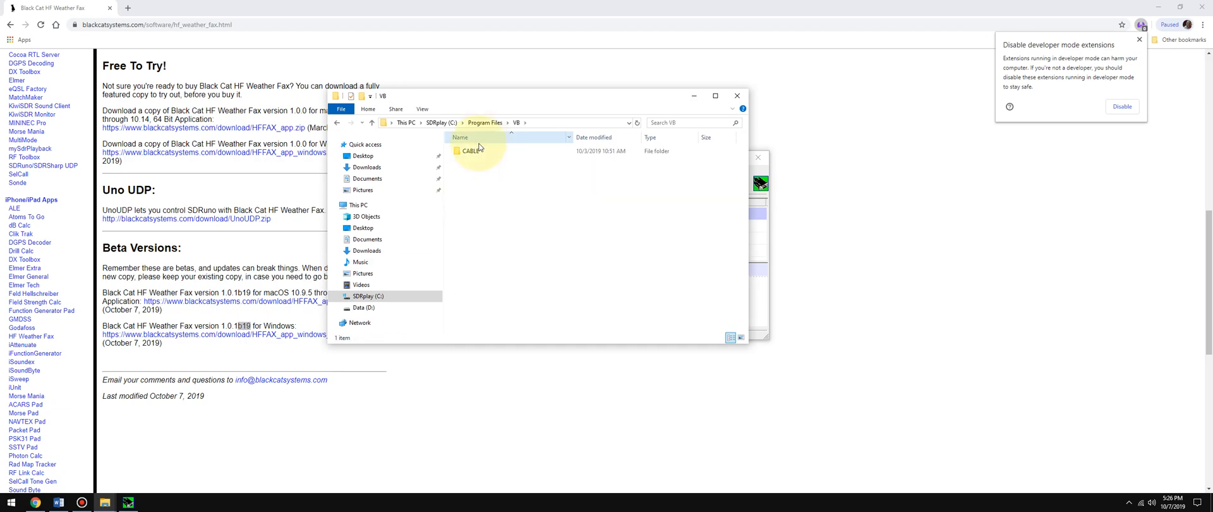
pyautogui.doubleClick(470, 150)
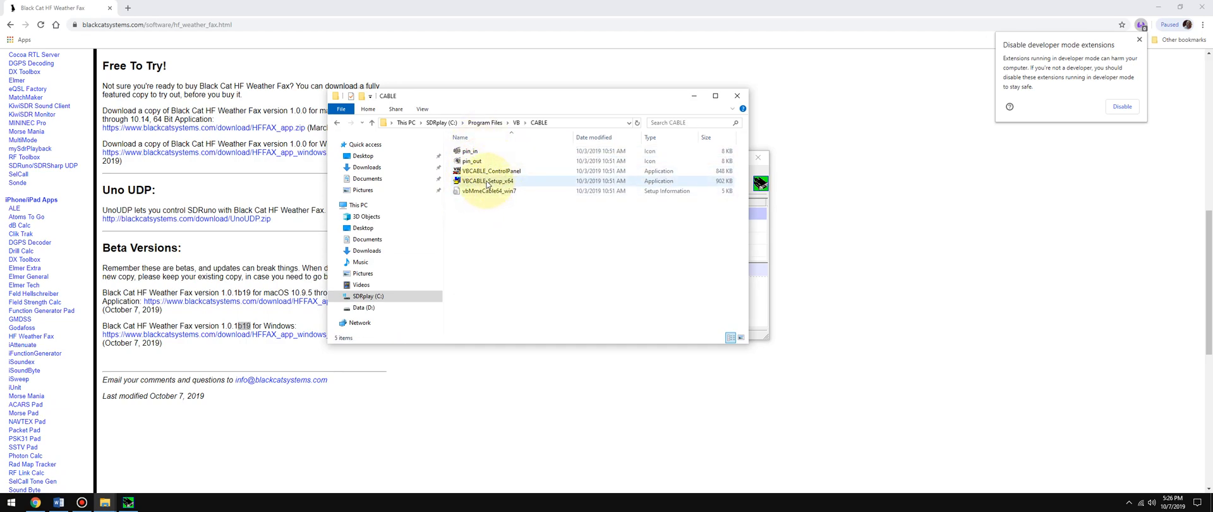
pyautogui.doubleClick(489, 170)
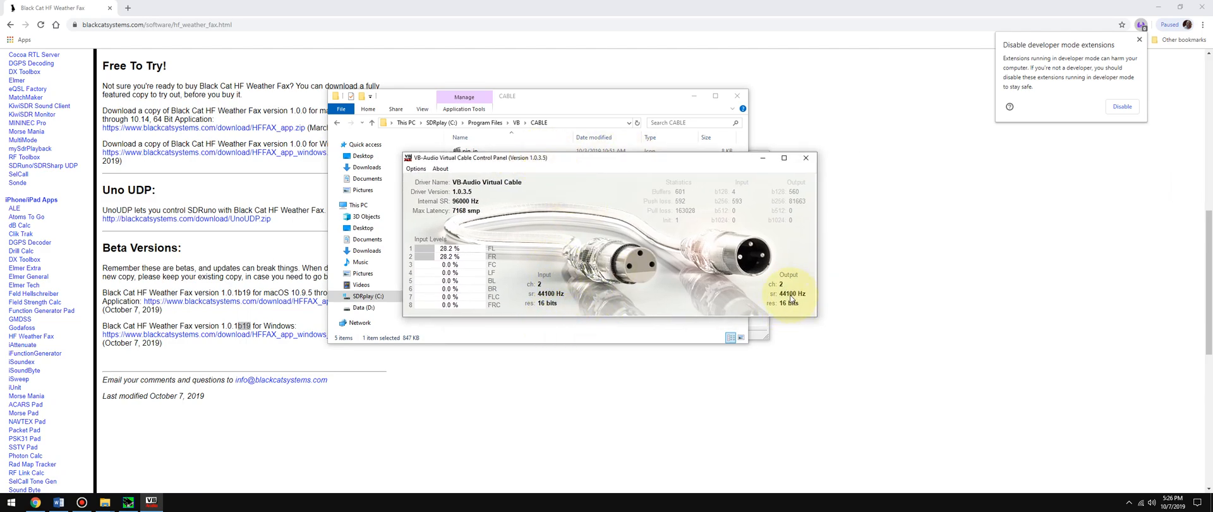
# Check the cable's sampling options under Options, leave them unchanged, and close the control panel.
pyautogui.click(416, 168)
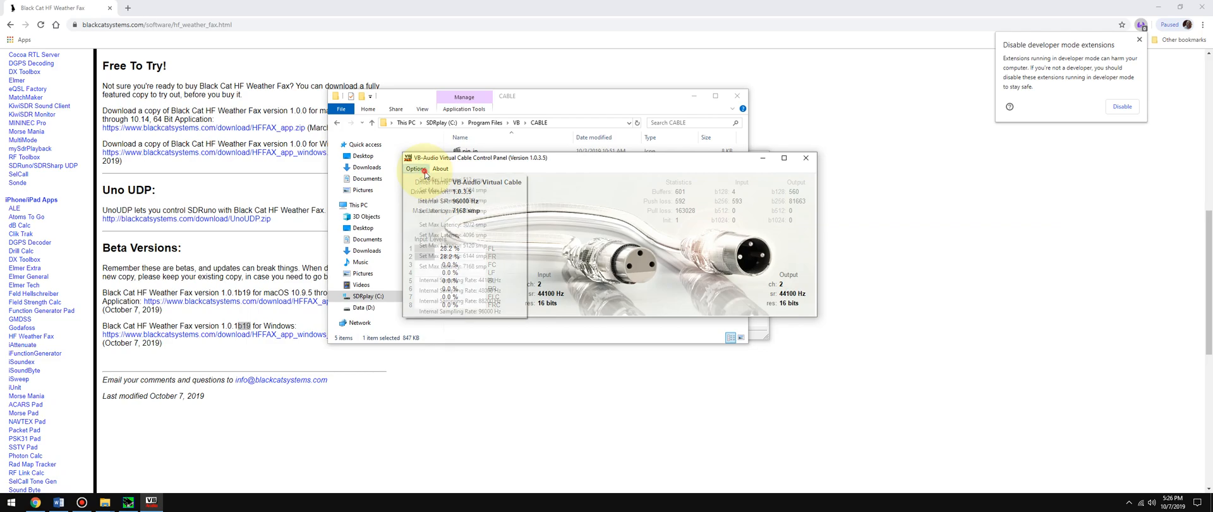
pyautogui.click(416, 168)
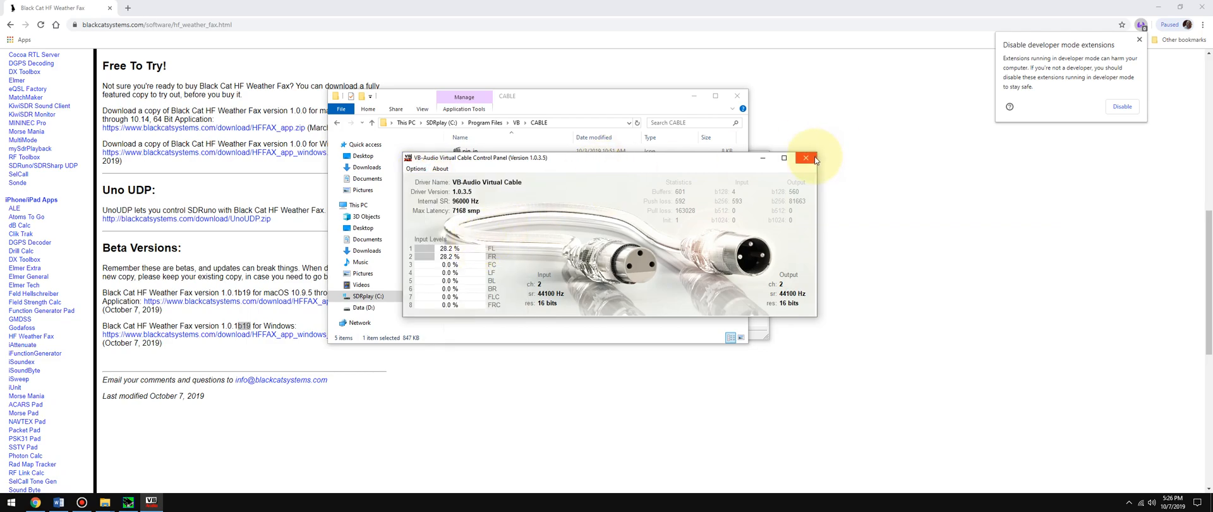
pyautogui.click(808, 158)
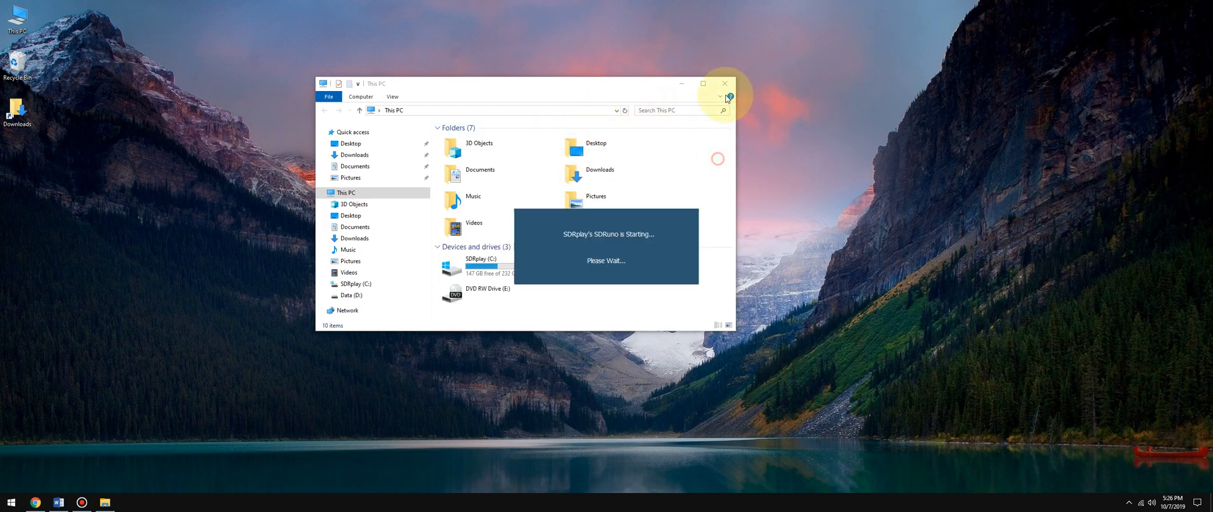
# Launch SDRuno and let its main, RX control, spectrum and memory panels load.
pyautogui.click(725, 82)
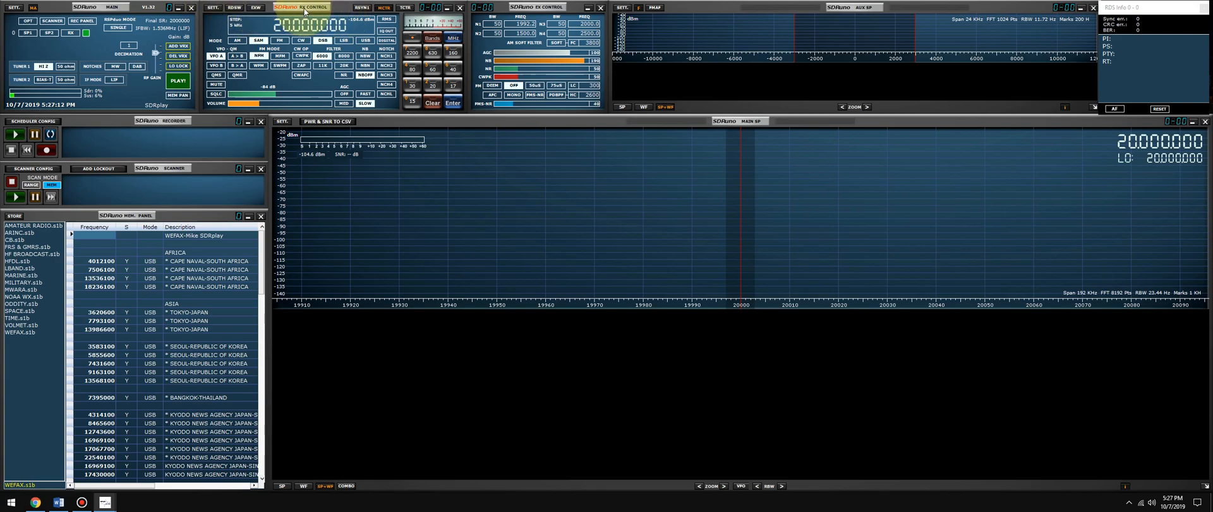
# Set the RX OUT device to CABLE Input (VB-Audio) with the output fractional resampler locked and limiters enabled.
pyautogui.moveTo(313, 7); pyautogui.dragTo(530, 329)
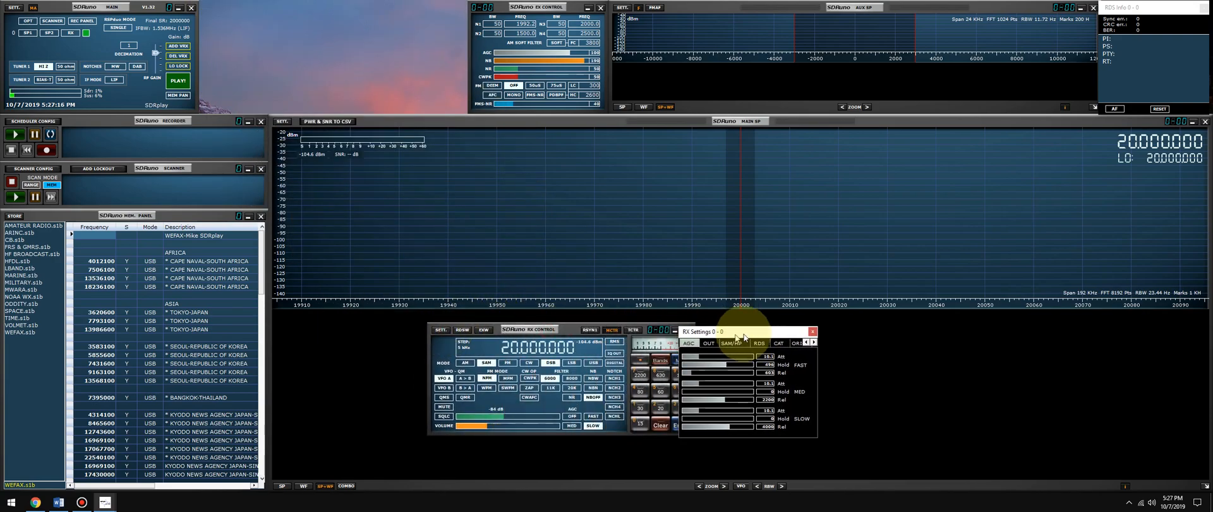
pyautogui.click(728, 338)
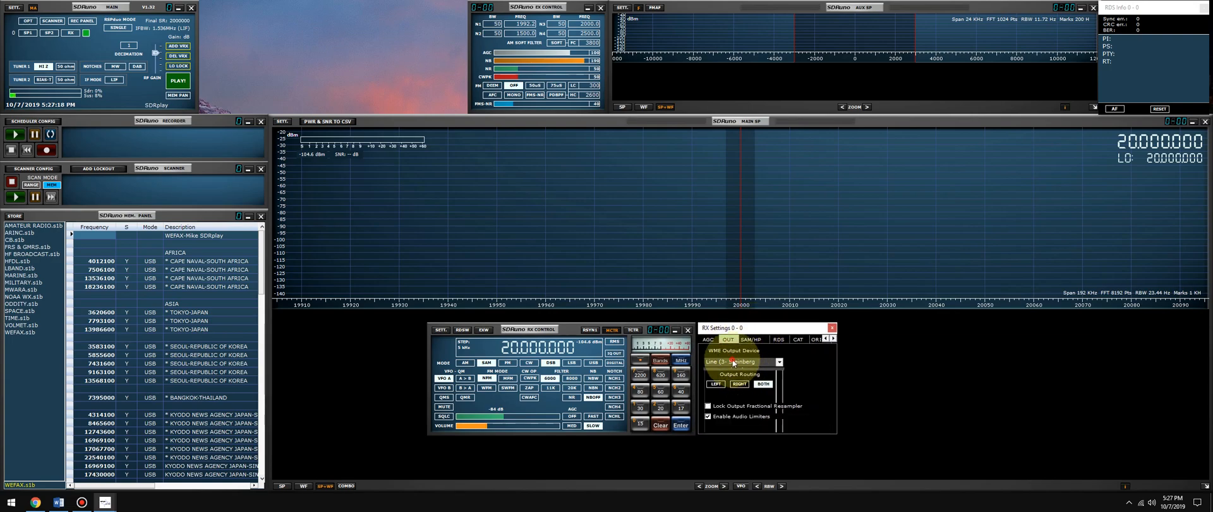
pyautogui.click(779, 361)
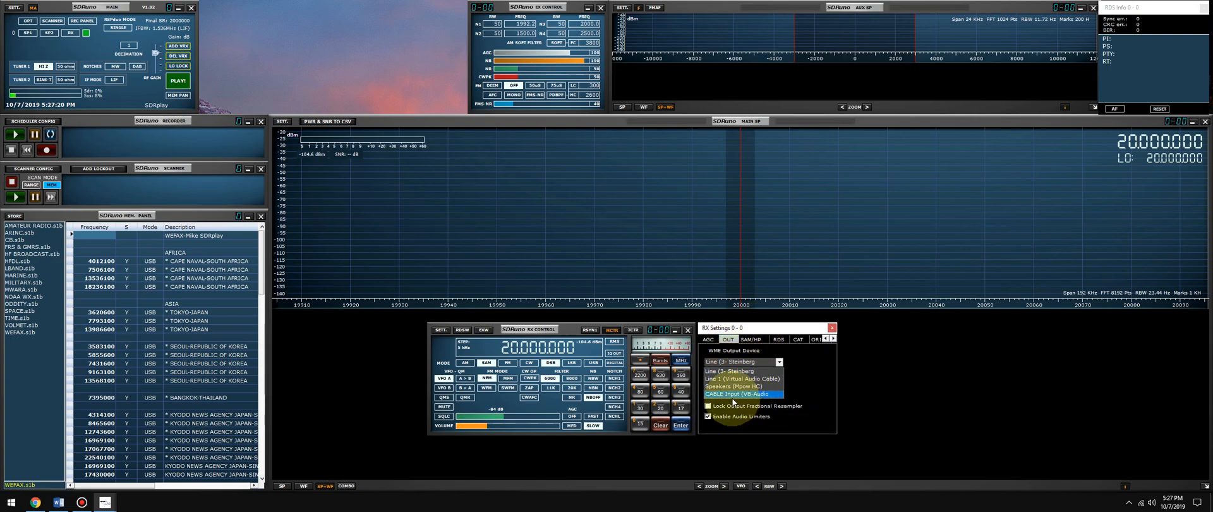
pyautogui.click(737, 394)
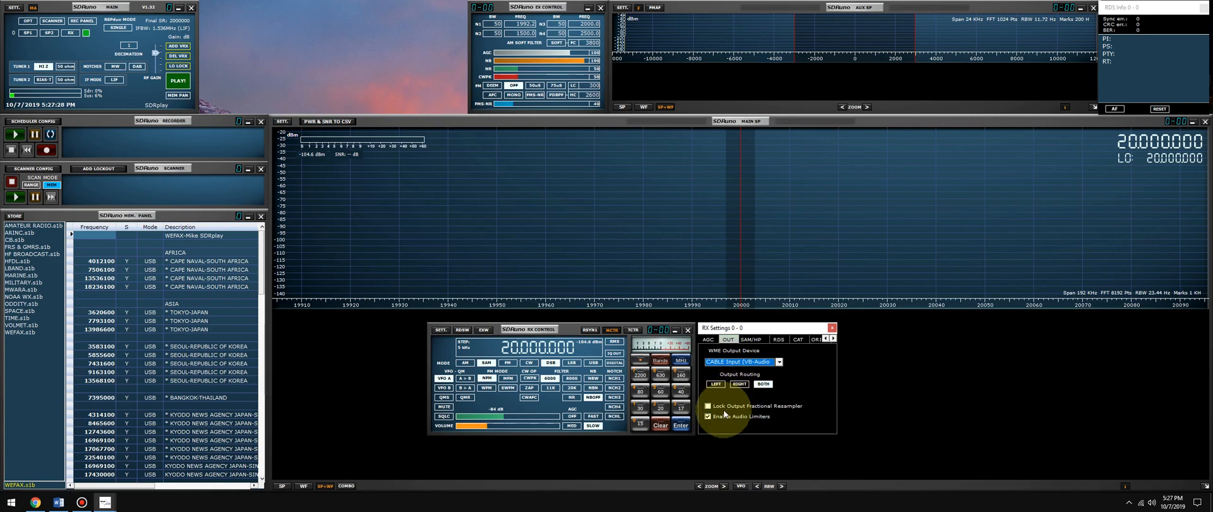
pyautogui.click(707, 416)
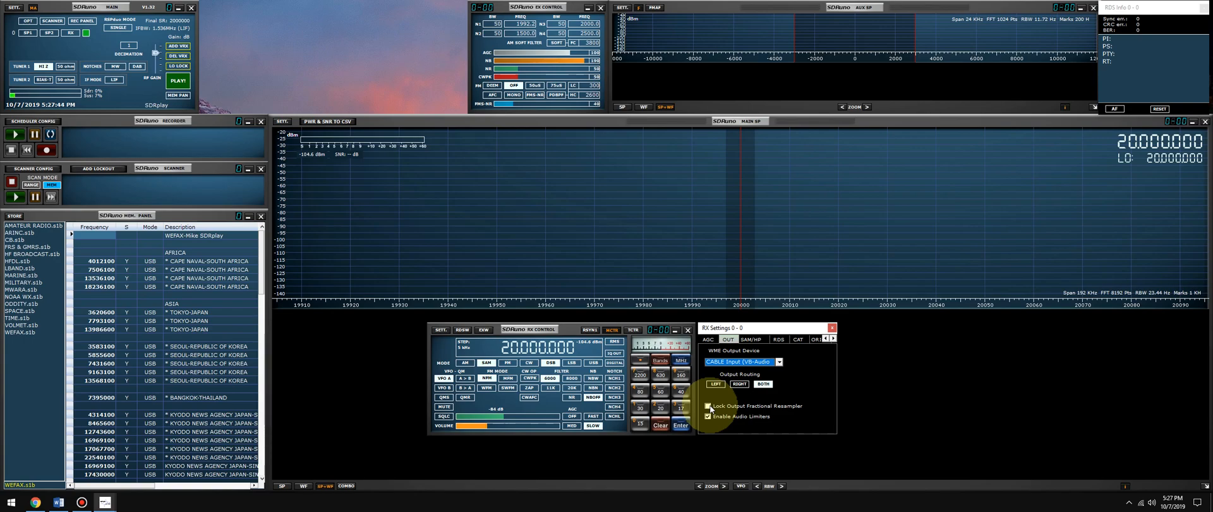
pyautogui.click(780, 362)
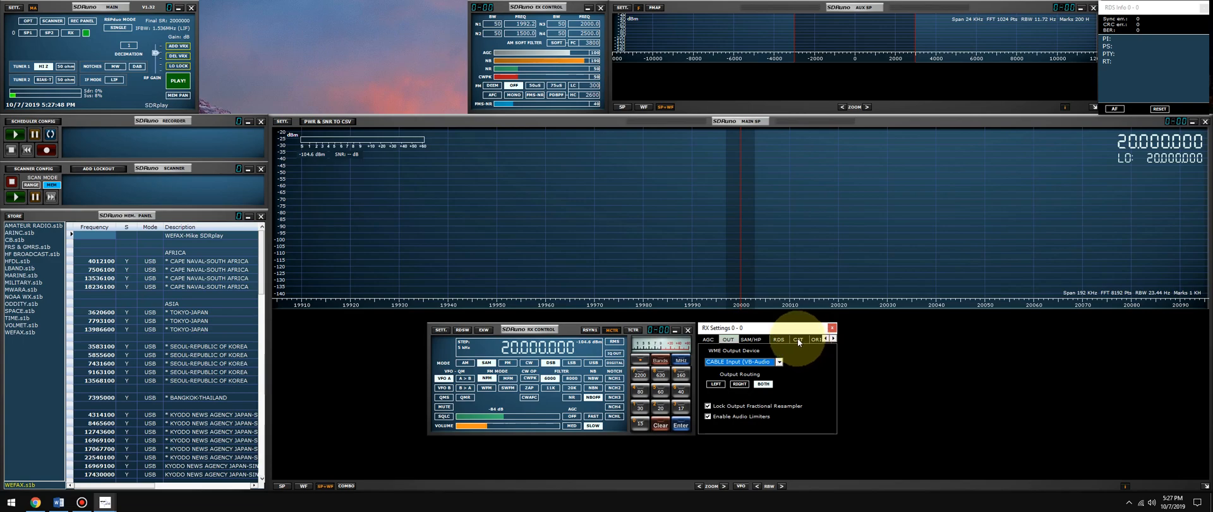
# Set CAT emulation to COM1 at 38400 baud with Enable & Connect, then close RX Settings.
pyautogui.click(799, 340)
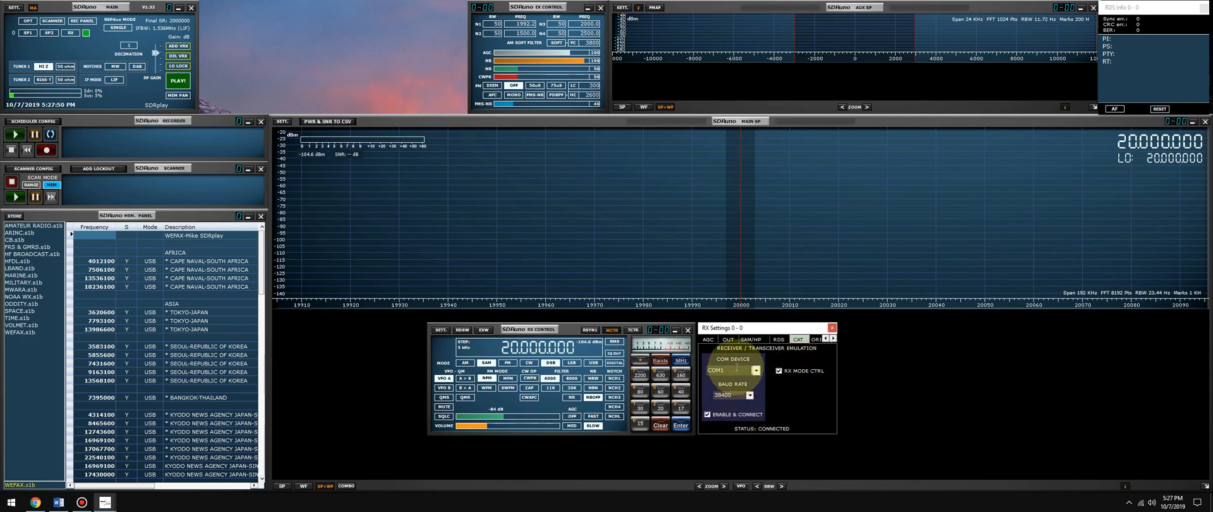
pyautogui.click(756, 369)
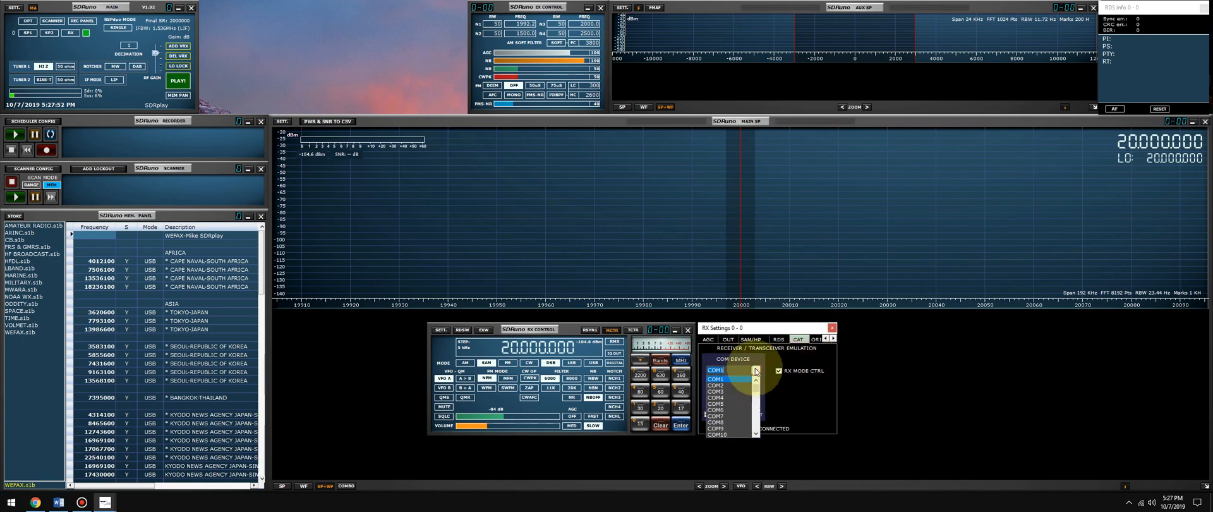
pyautogui.click(713, 369)
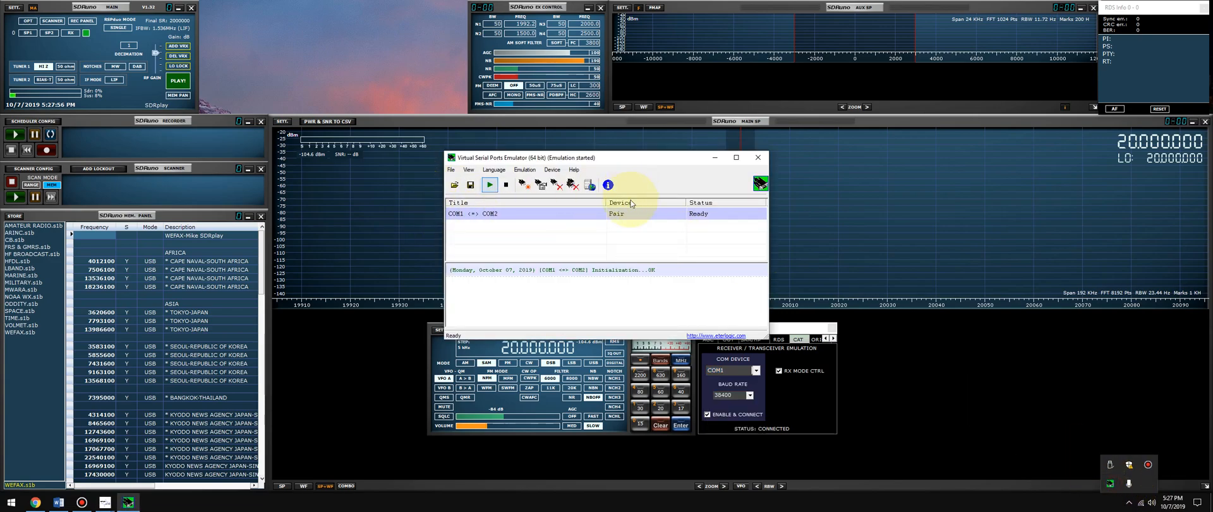
pyautogui.moveTo(627, 156); pyautogui.dragTo(620, 112)
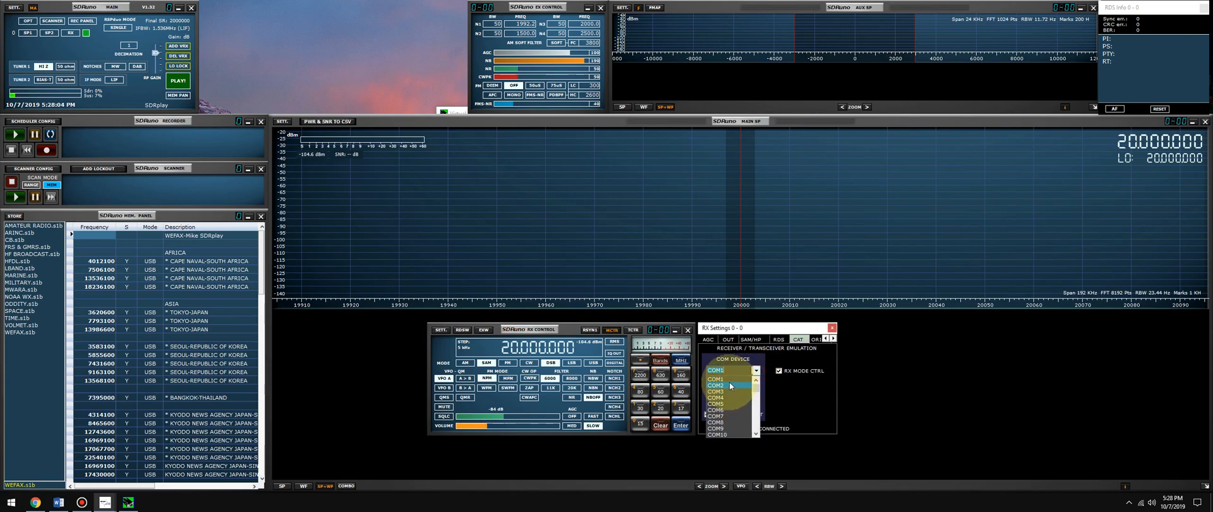
pyautogui.click(713, 370)
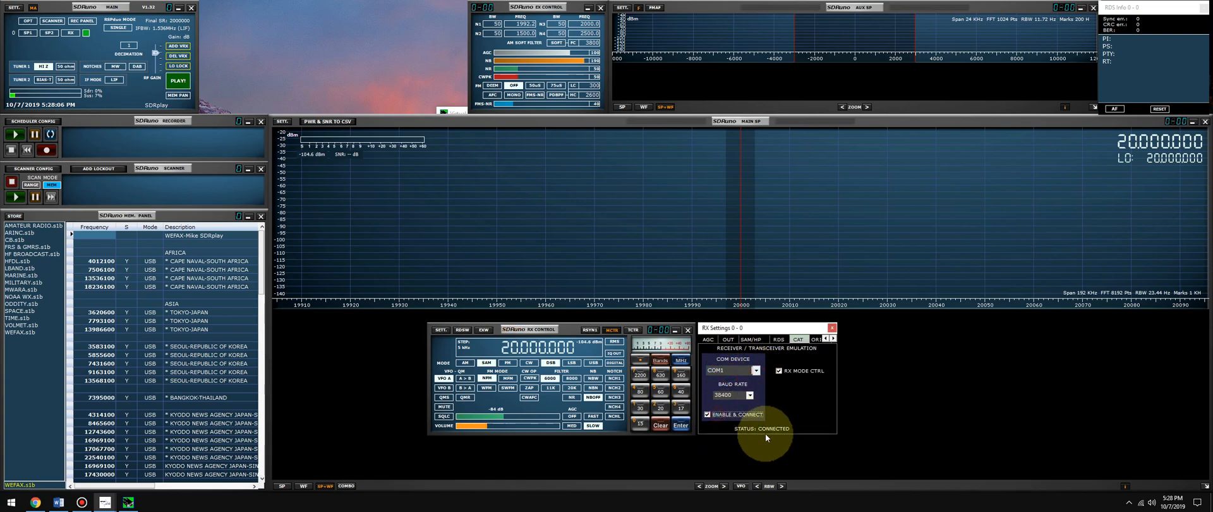
pyautogui.click(833, 328)
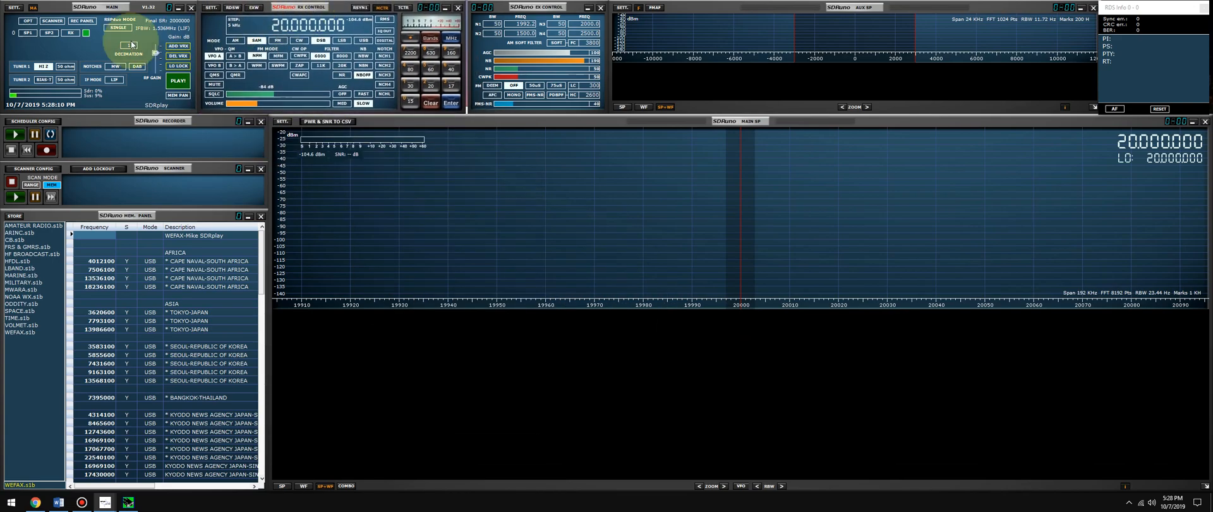
pyautogui.click(191, 8)
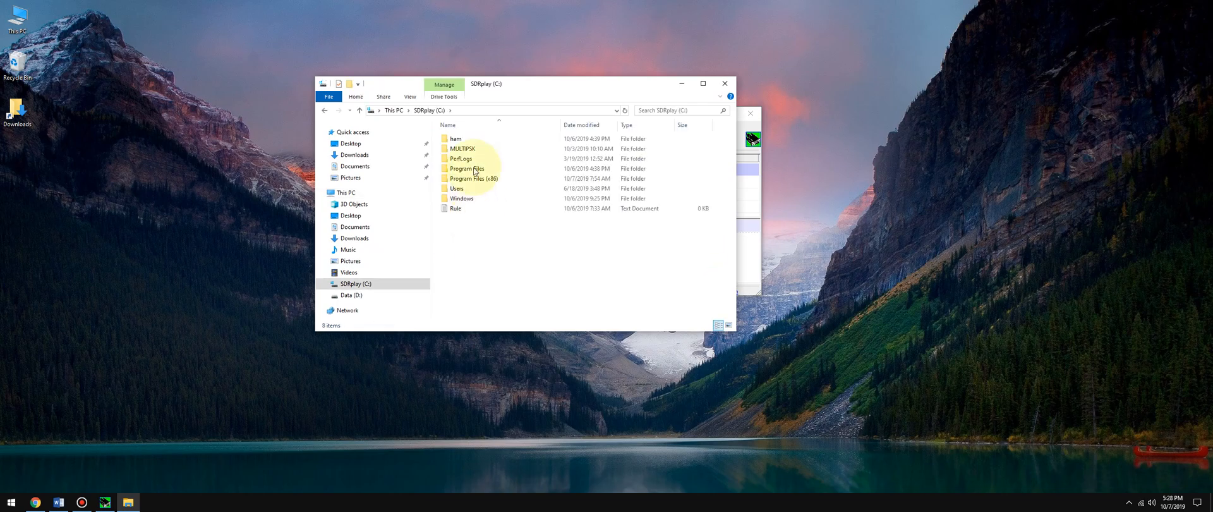
# Navigate into ham > HFfax > UnoUDP and select the UnoUDP application.
pyautogui.doubleClick(455, 138)
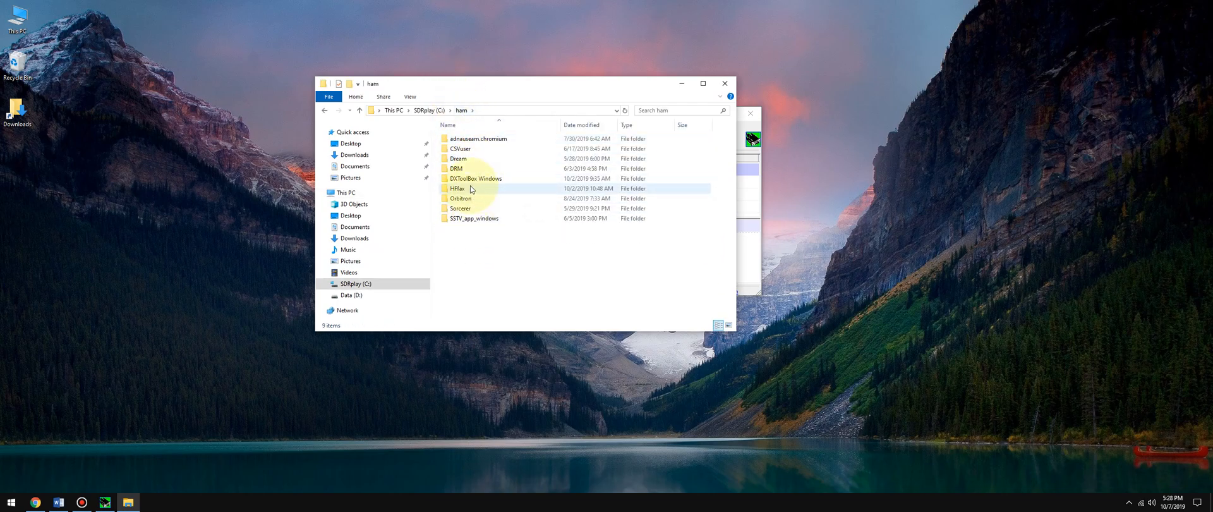
pyautogui.doubleClick(458, 189)
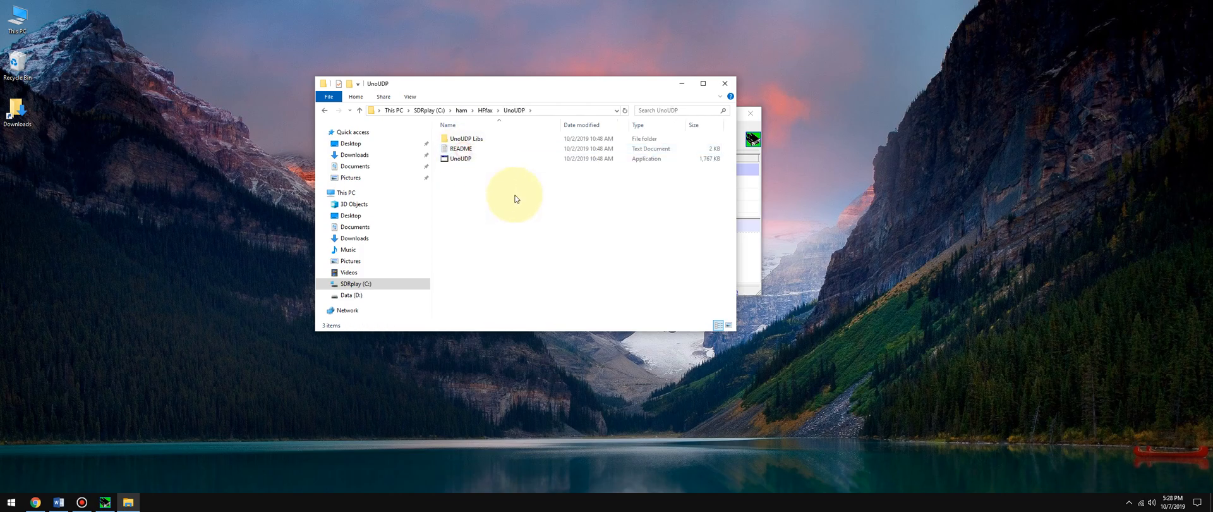
pyautogui.click(460, 158)
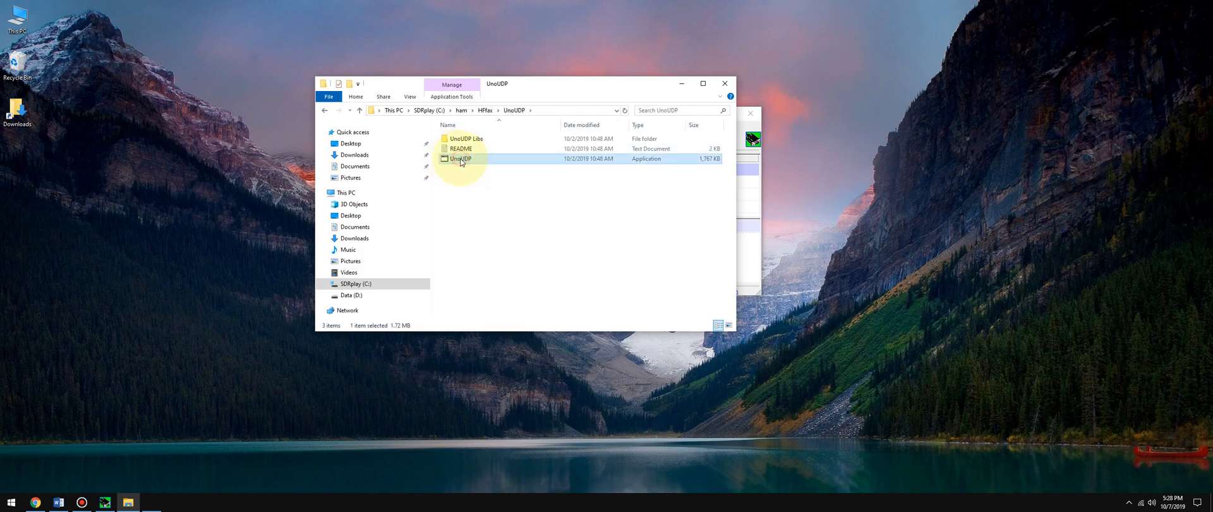
# Launch UnoUDP and keep serial port COM2 with UDP Rcv 58084 and Send 58083.
pyautogui.doubleClick(460, 158)
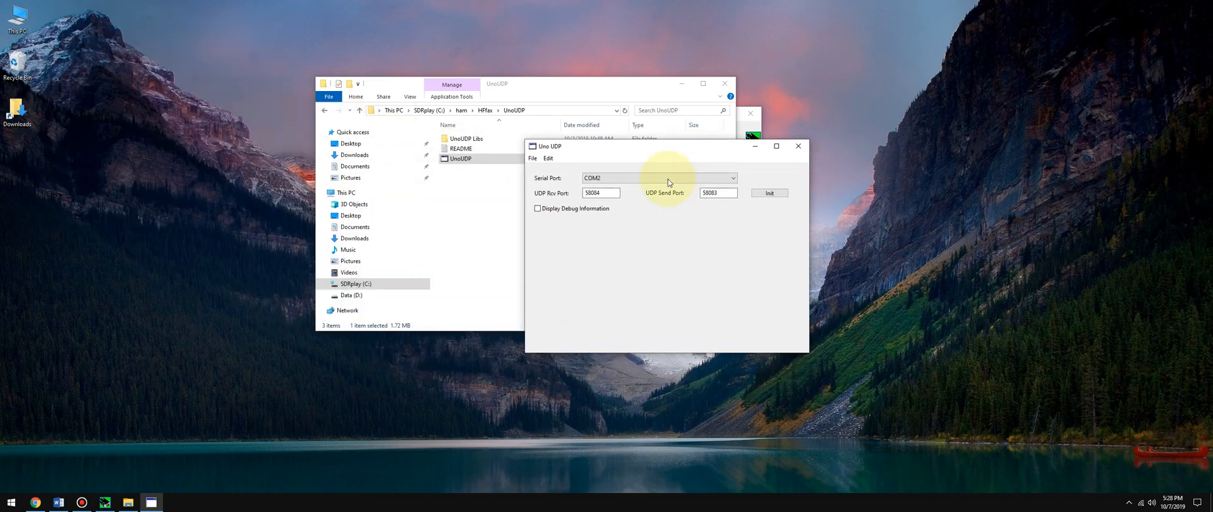
pyautogui.click(731, 178)
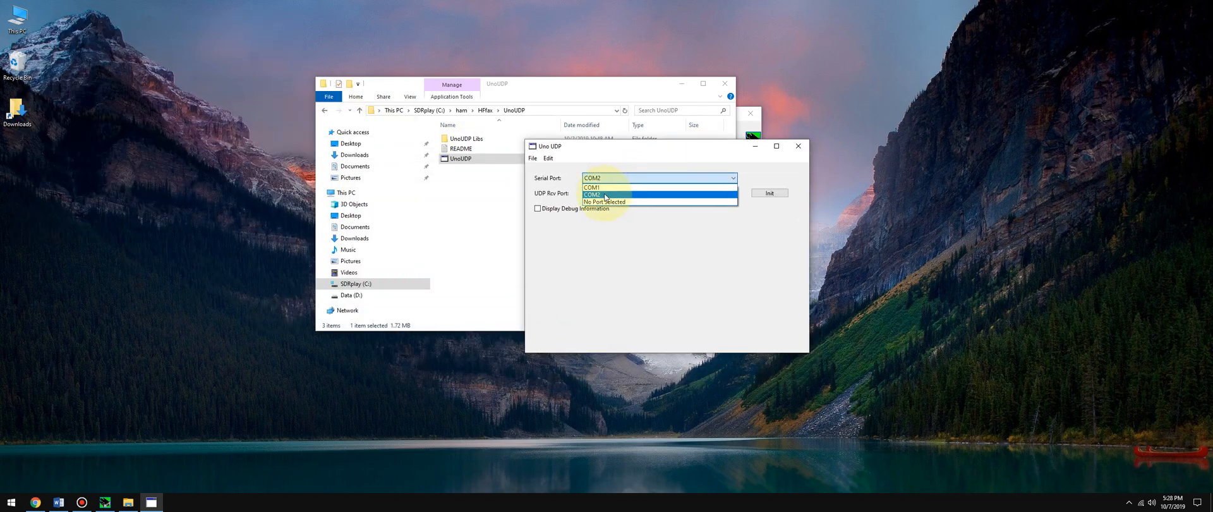
pyautogui.click(593, 195)
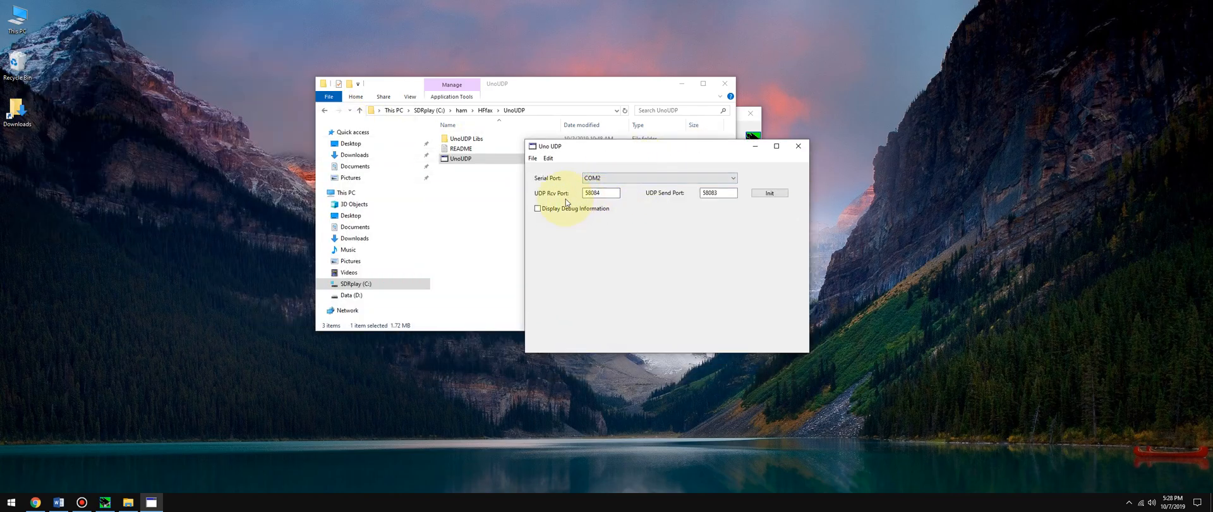
pyautogui.click(601, 192)
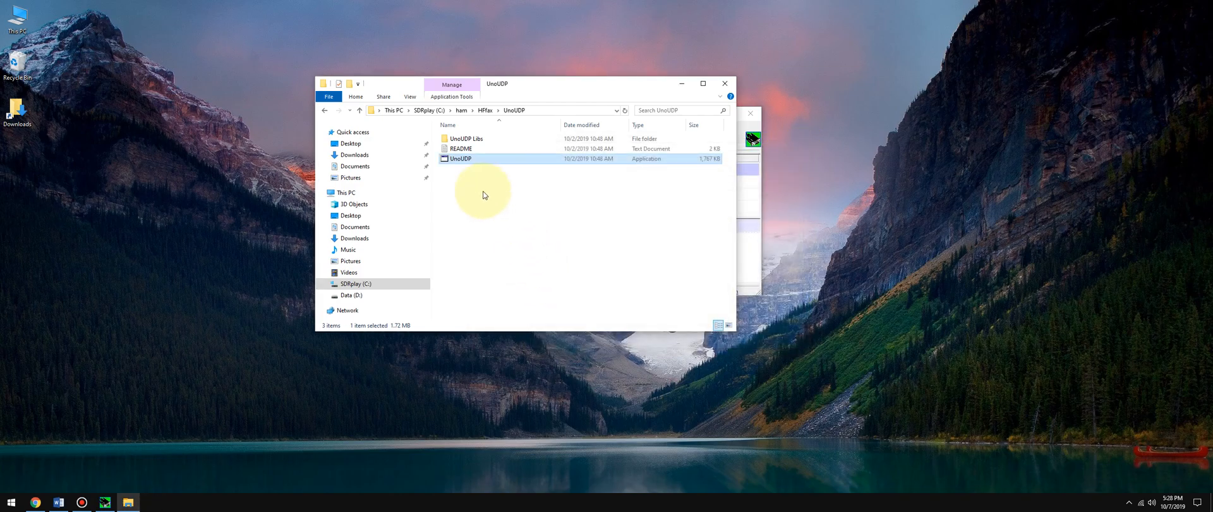
# Launch the Black Cat HF Weather Fax application from its Windows folder under HFfax.
pyautogui.click(359, 110)
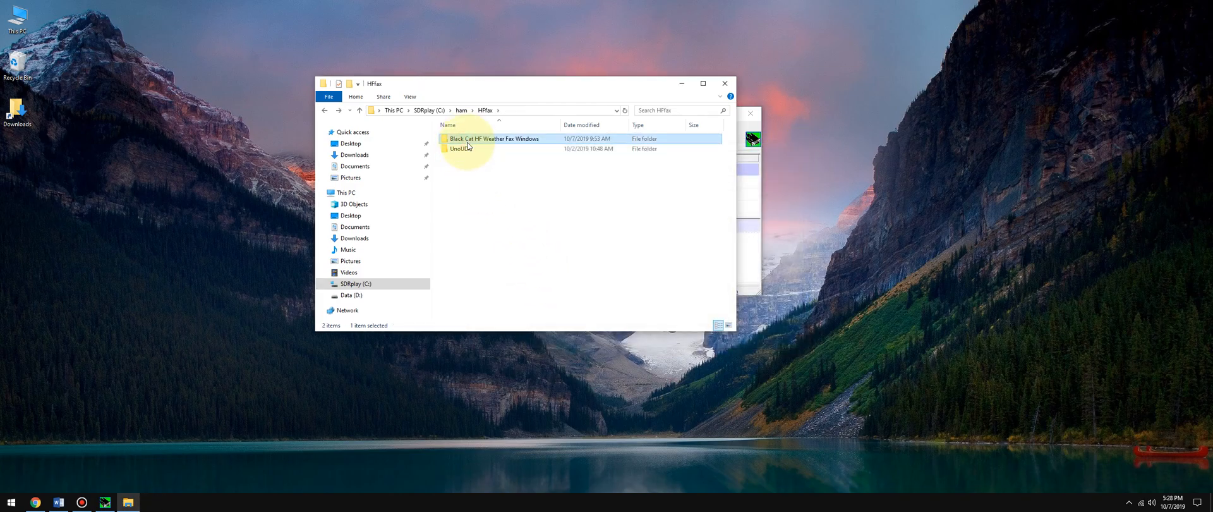
pyautogui.doubleClick(494, 139)
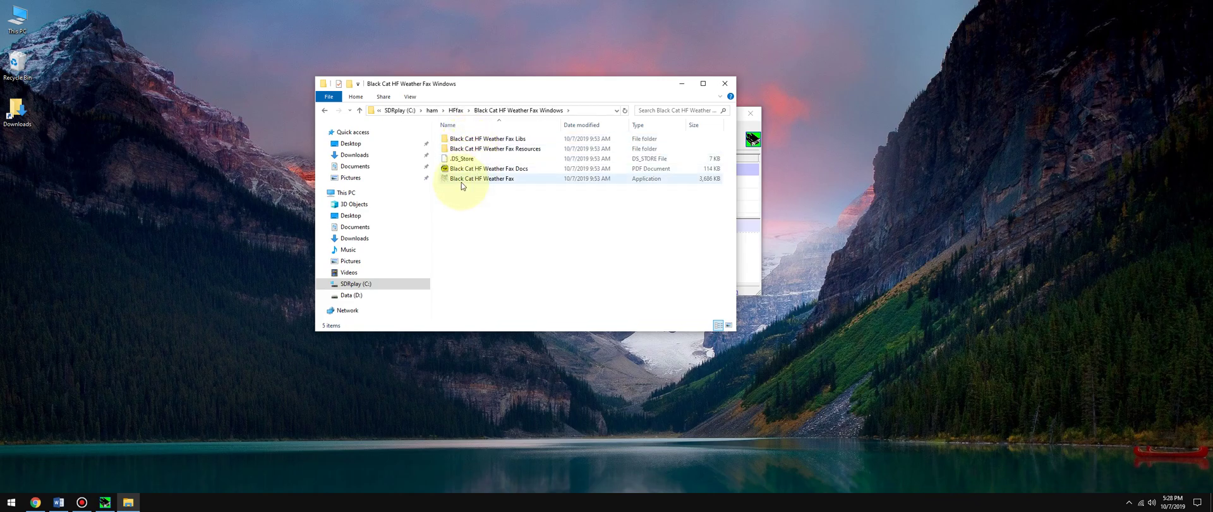
pyautogui.doubleClick(480, 178)
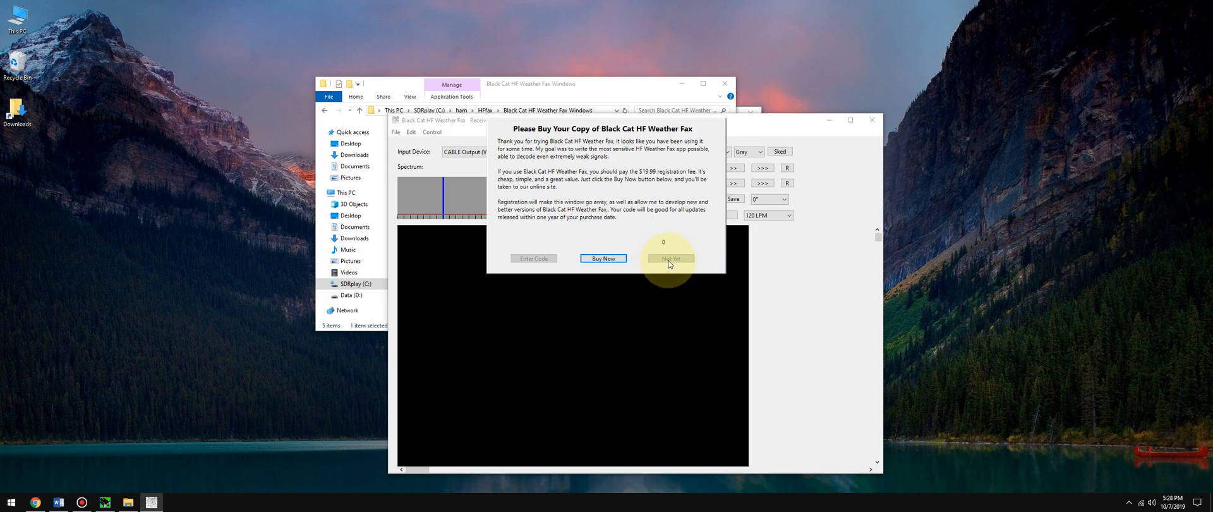
# Dismiss the purchase reminder, review the UDP port preferences, and set the input device to CABLE Output (VB-Audio Virtual).
pyautogui.click(669, 258)
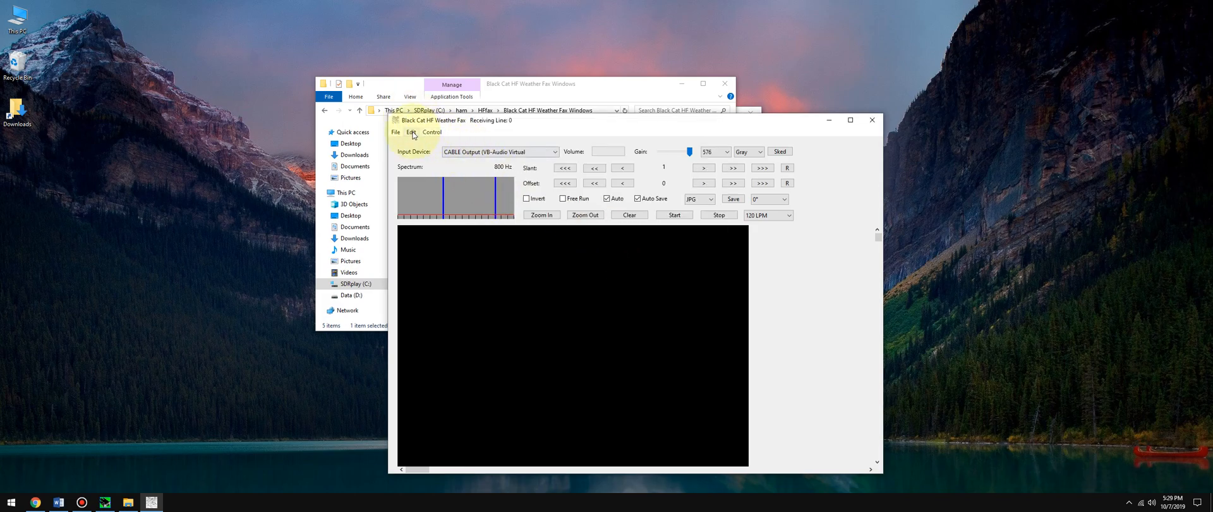
pyautogui.click(411, 132)
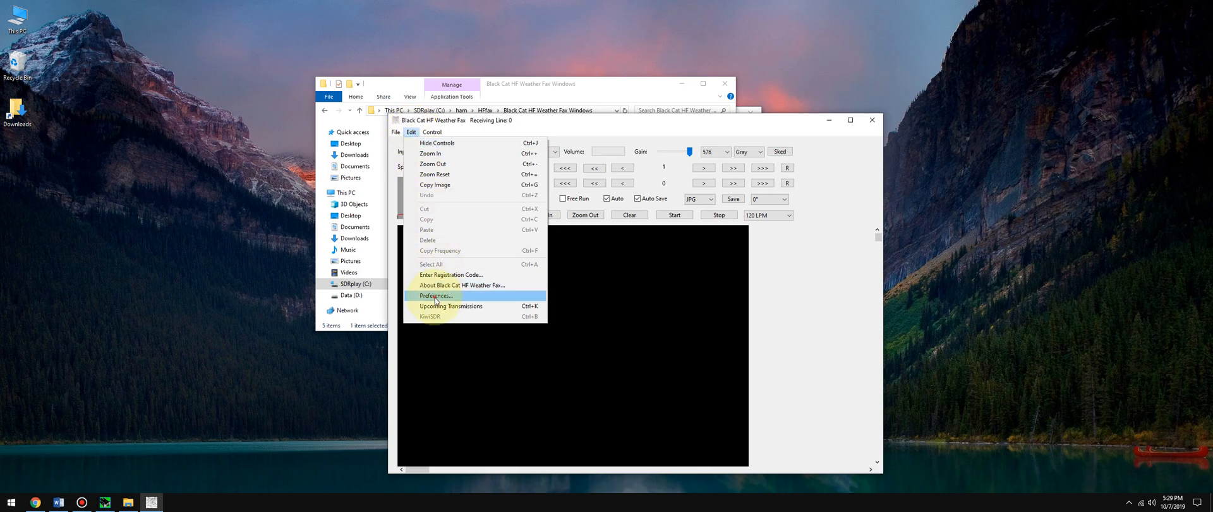
pyautogui.click(437, 295)
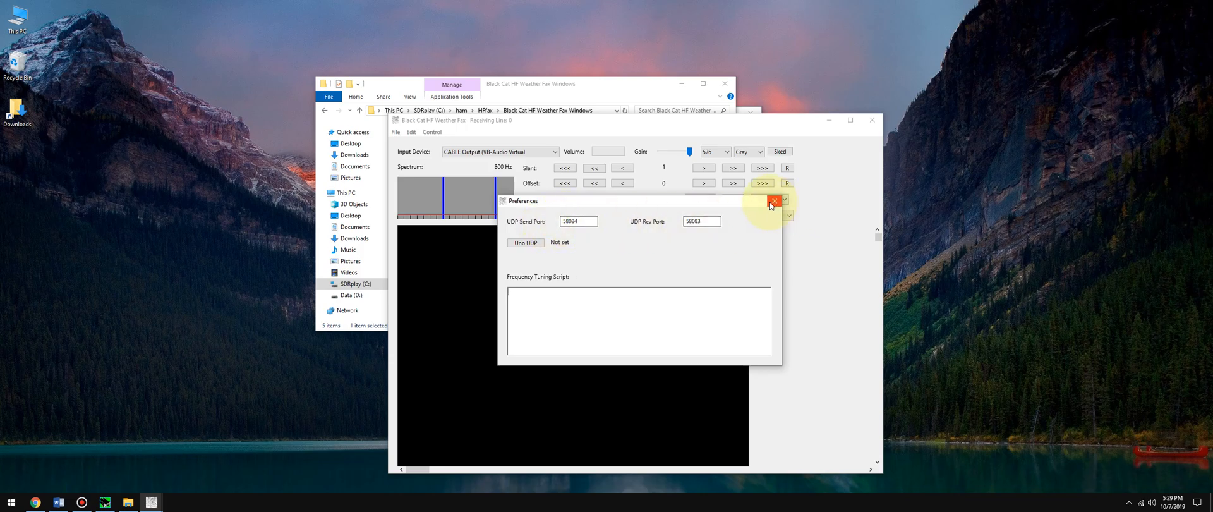
pyautogui.click(772, 201)
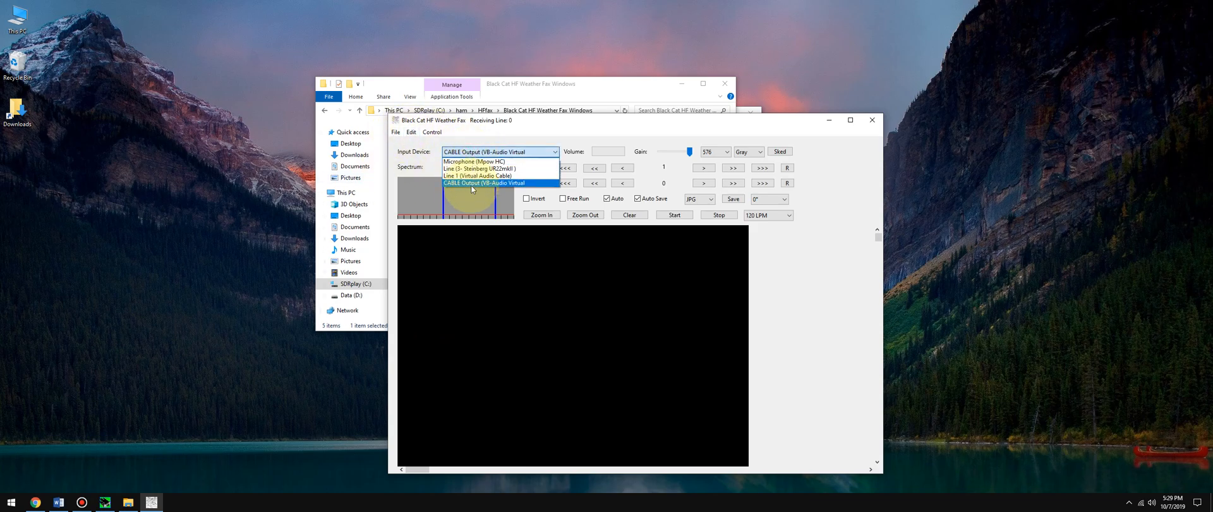
pyautogui.click(480, 182)
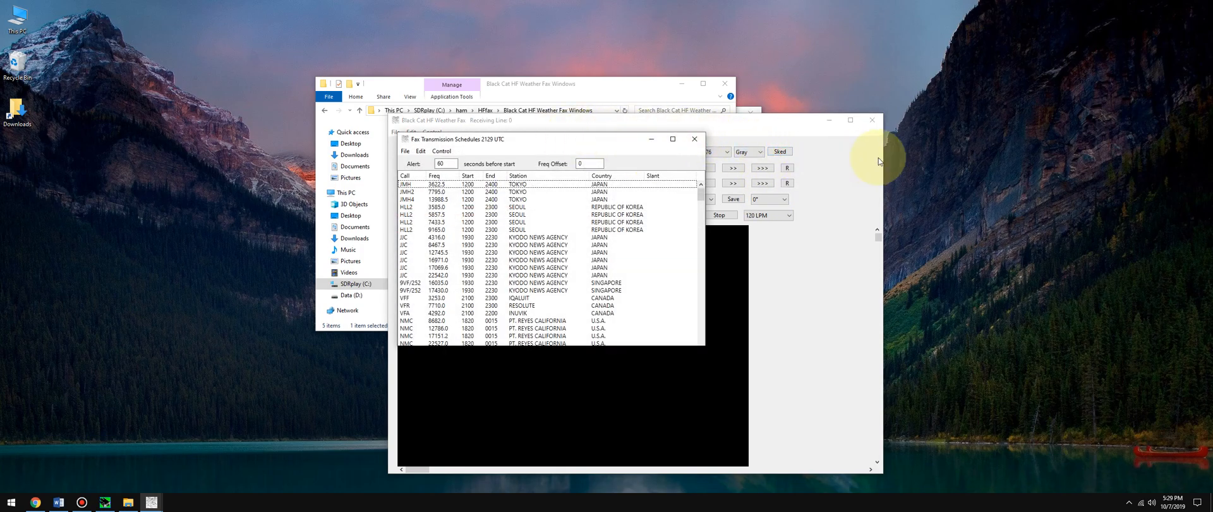
# Move the schedule window beside the decoder, enter then clear a Freq Offset of 1, and minimize the decoder.
pyautogui.moveTo(456, 139); pyautogui.dragTo(951, 119)
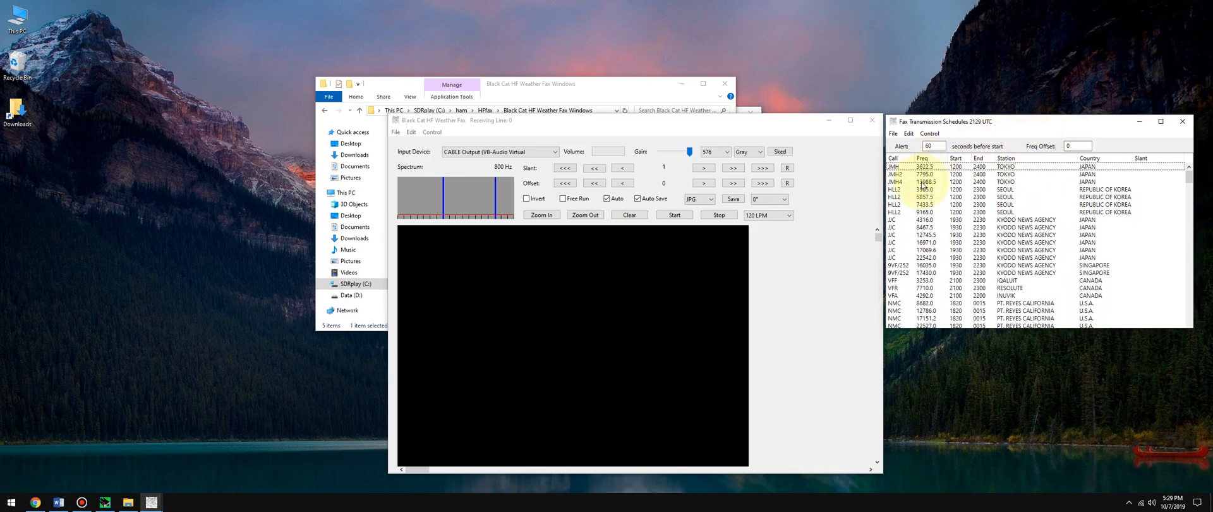
pyautogui.click(1076, 145)
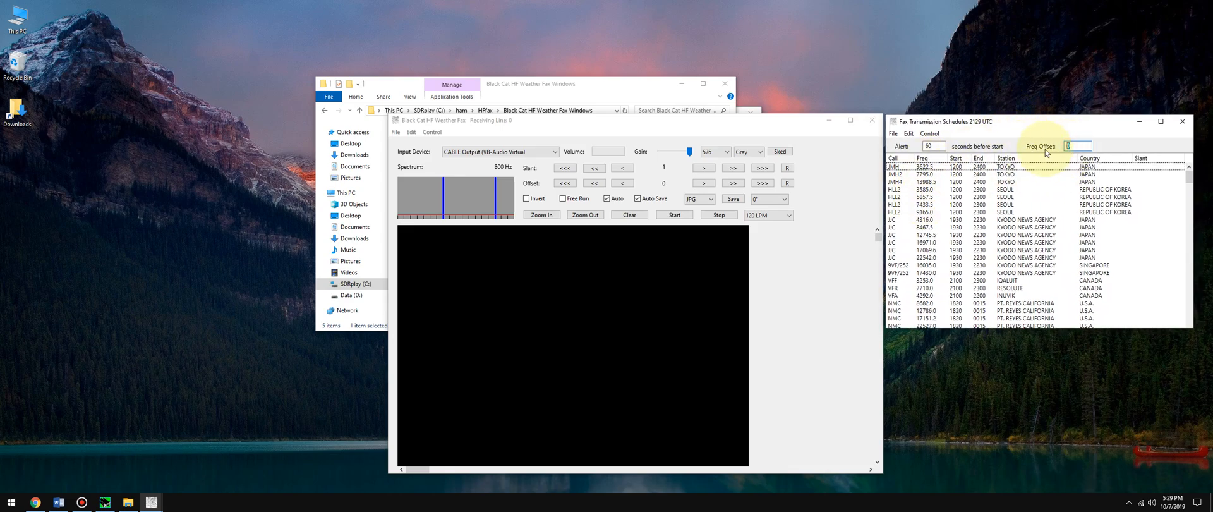
pyautogui.write('1.9')
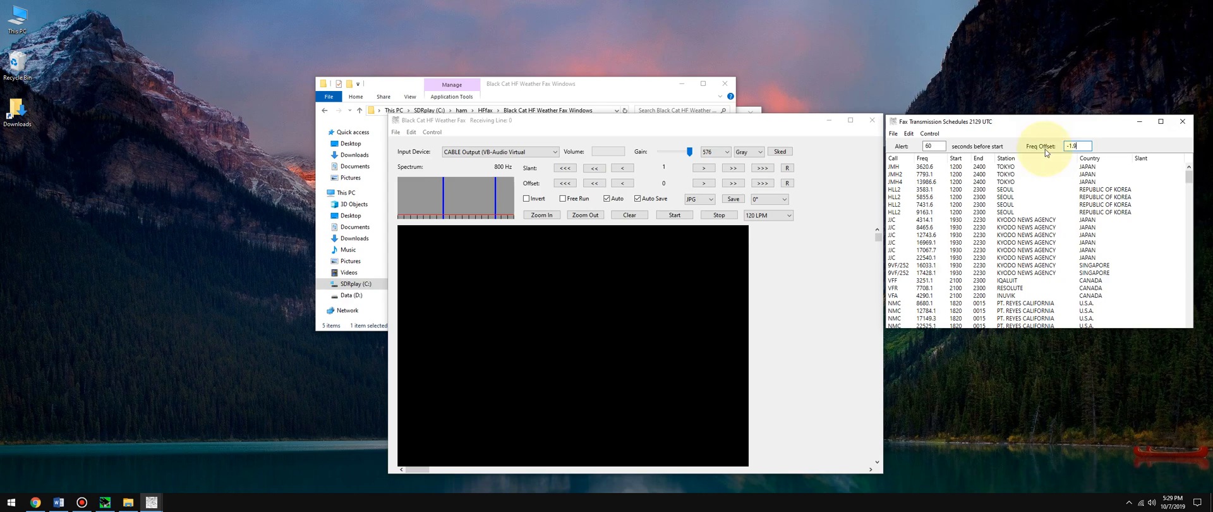
pyautogui.tripleClick(1077, 145)
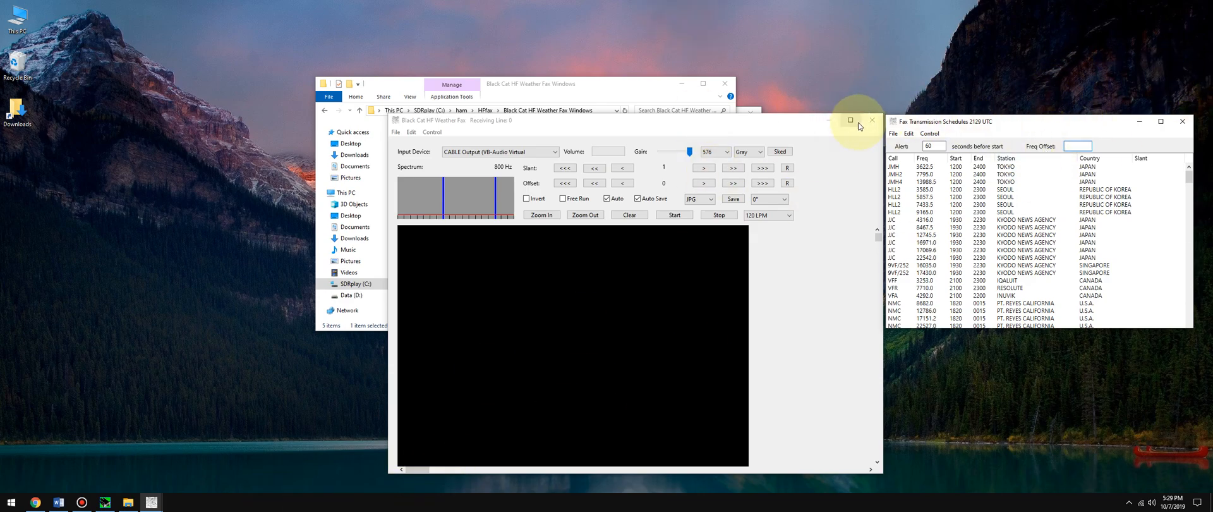
pyautogui.click(851, 120)
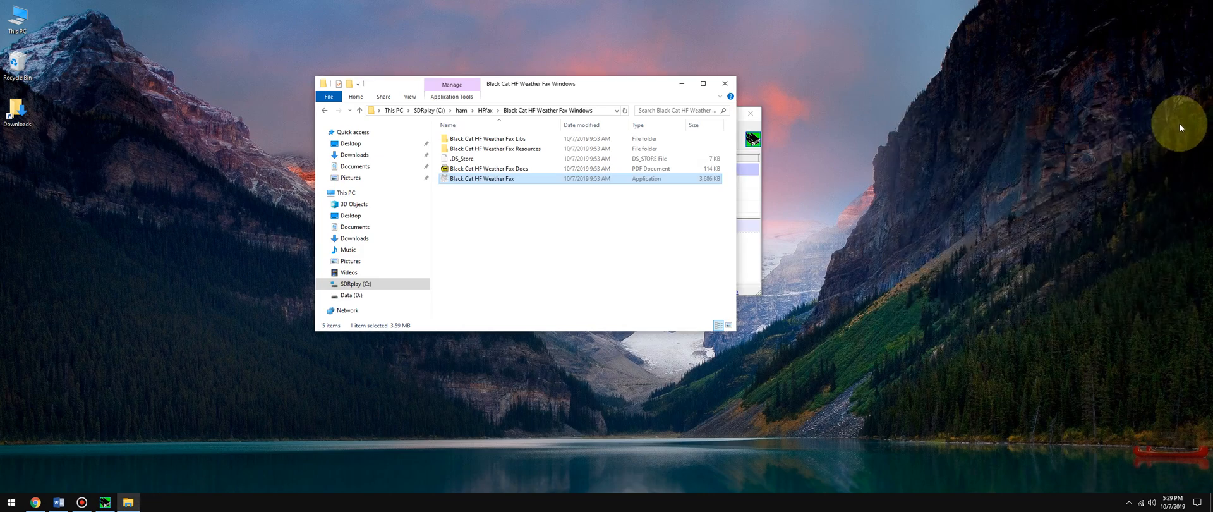
pyautogui.moveTo(447, 463)
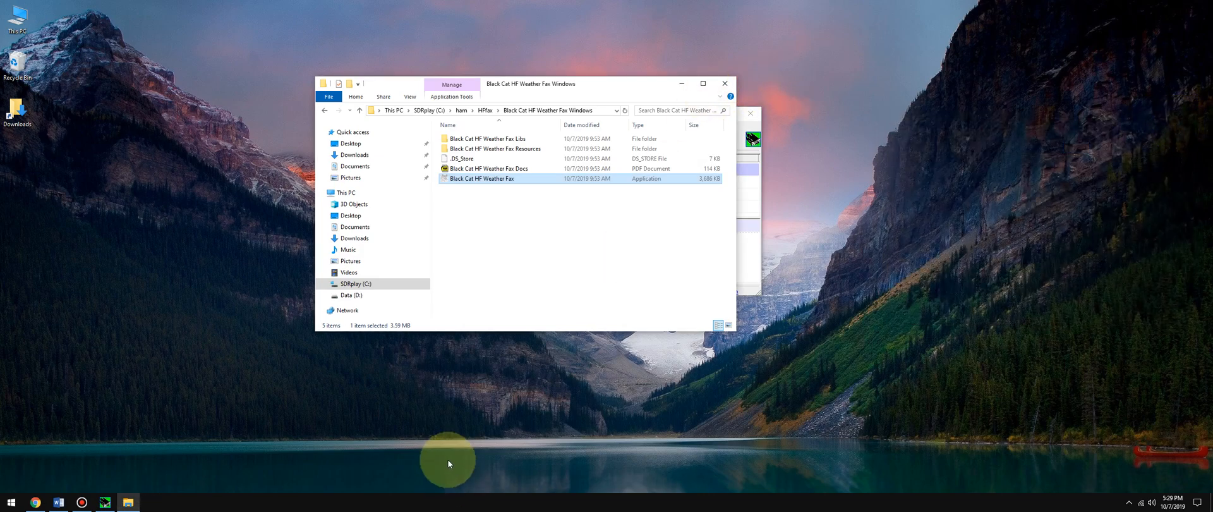
pyautogui.moveTo(632, 390)
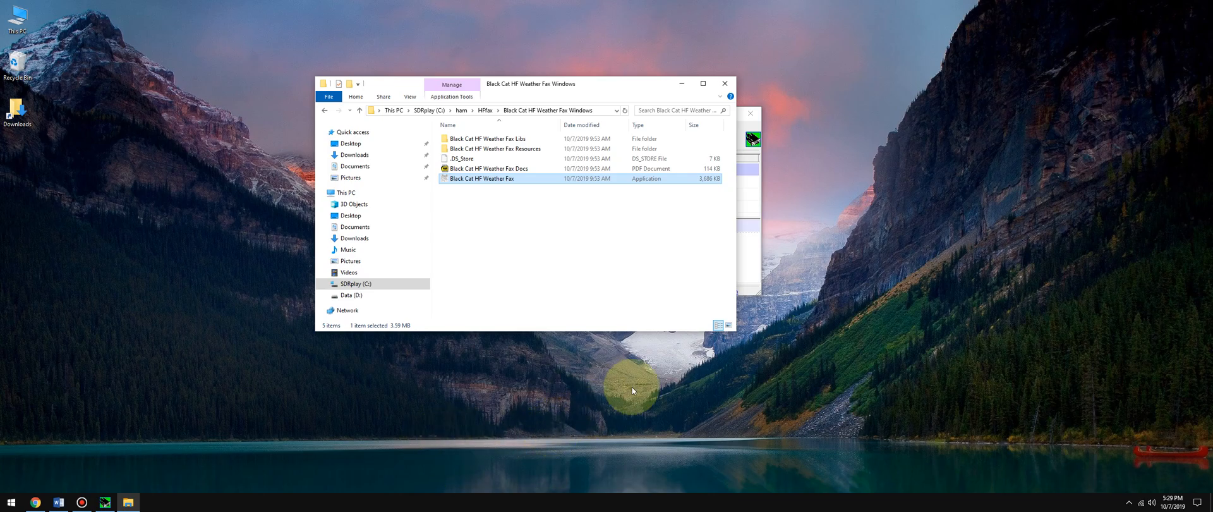
pyautogui.moveTo(702, 82)
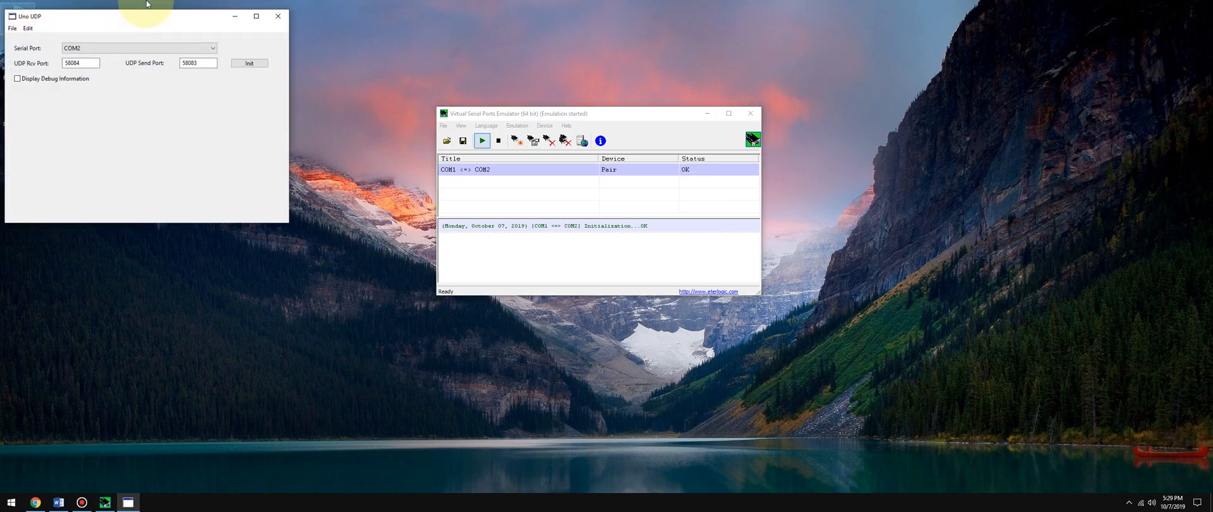
# Minimize the Uno UDP window so only the VSPE COM1 <=> COM2 pair remains visible.
pyautogui.click(278, 16)
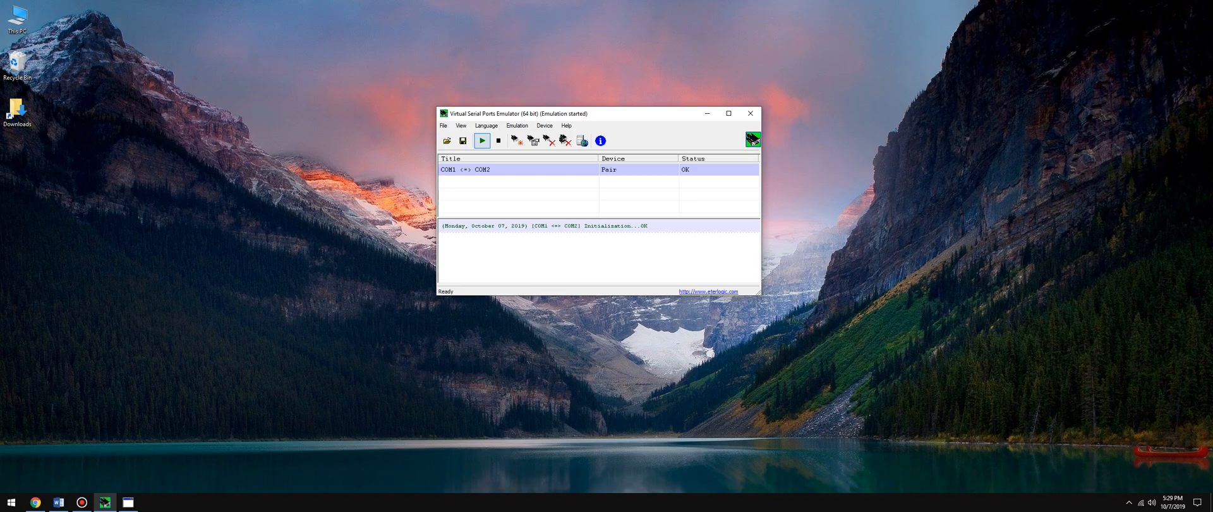
# Bring the weather fax decoder back up from the taskbar and wait out the nag countdown.
pyautogui.click(151, 503)
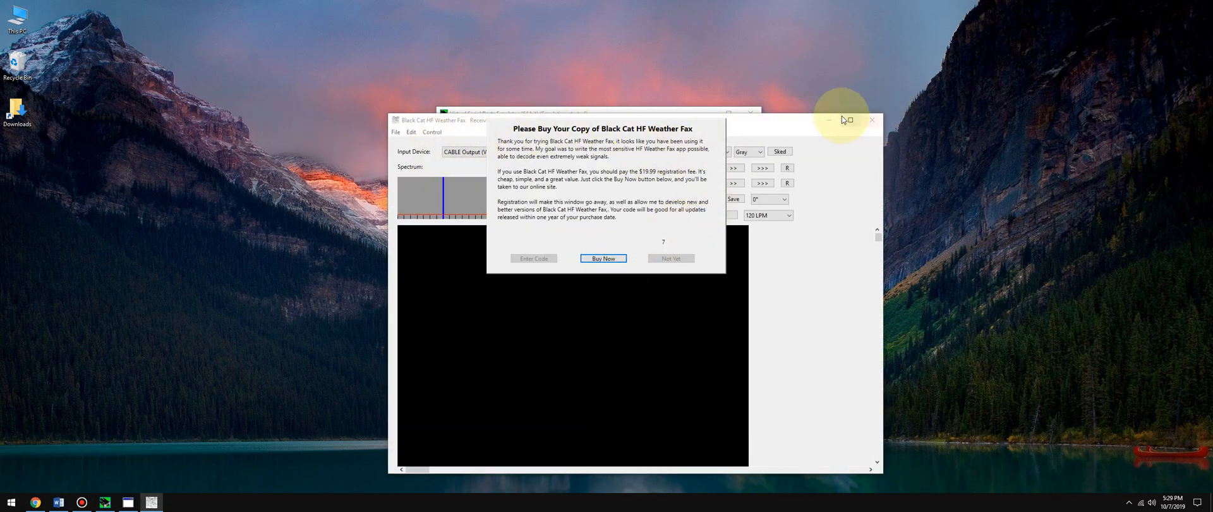
pyautogui.moveTo(617, 234)
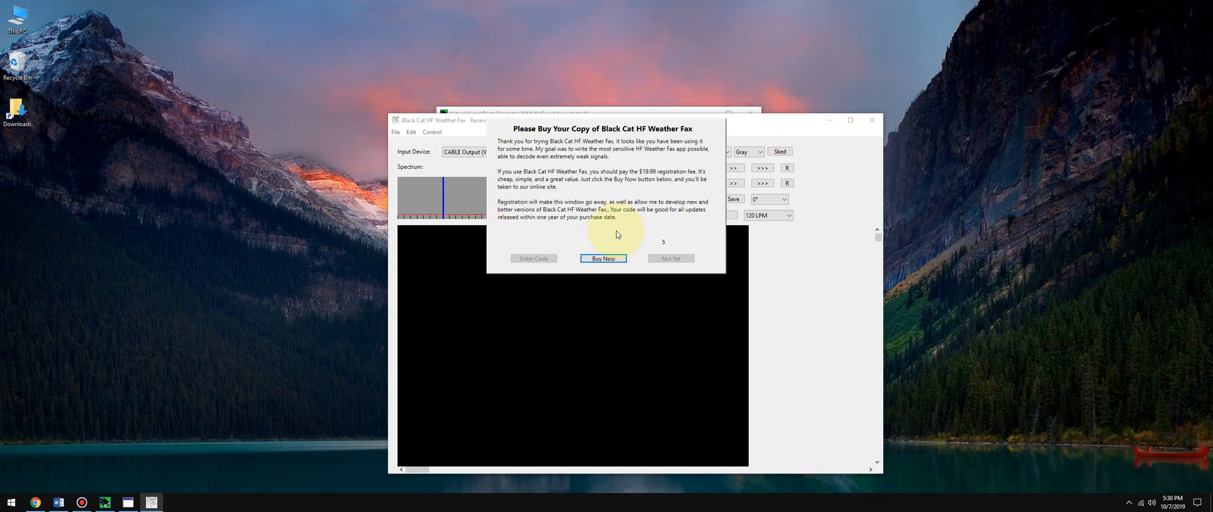
pyautogui.moveTo(675, 216)
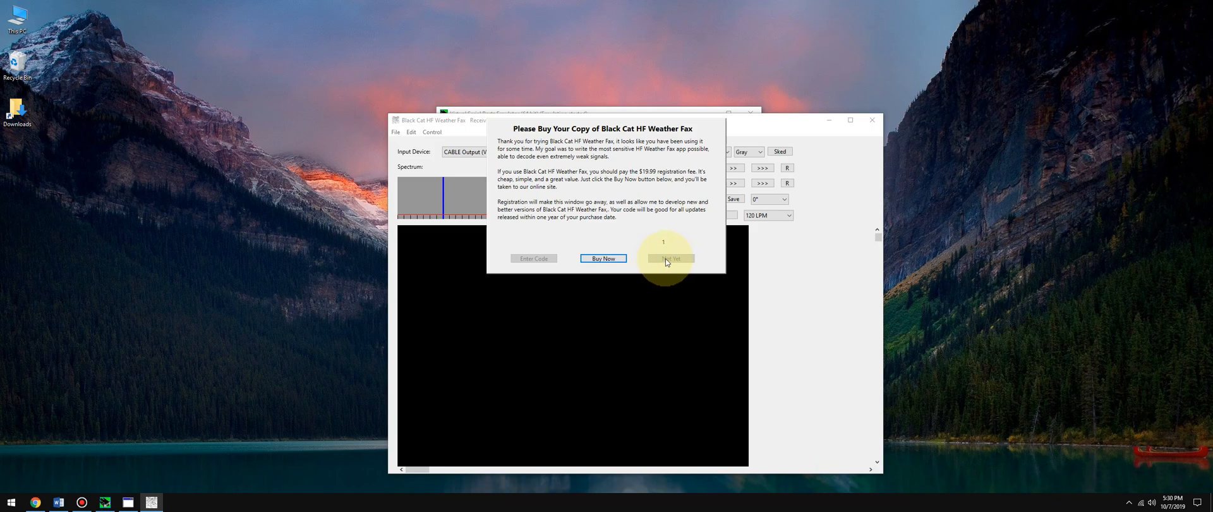
pyautogui.moveTo(668, 265)
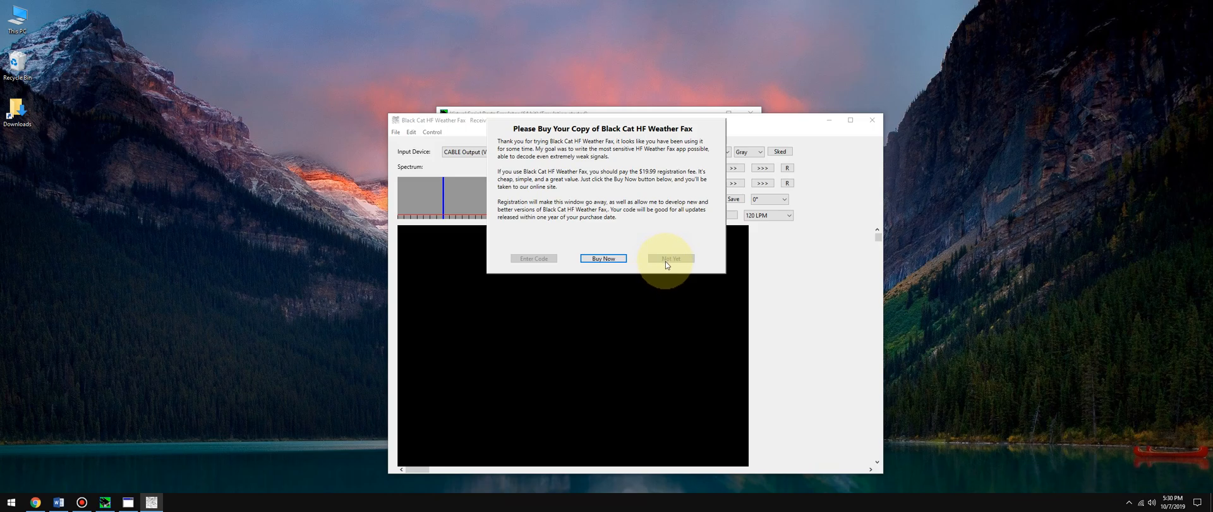
# Dismiss the registration reminder with Not Yet, leaving the decoder over SDRuno on CABLE Output.
pyautogui.click(670, 258)
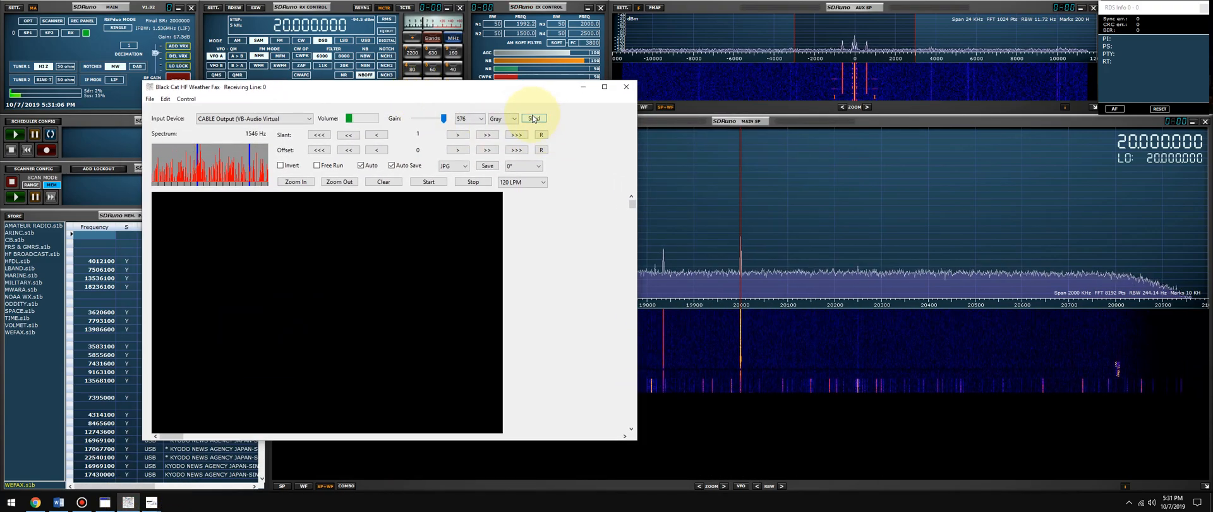
# Show the Fax Transmission Schedules window via the Sked button.
pyautogui.click(532, 118)
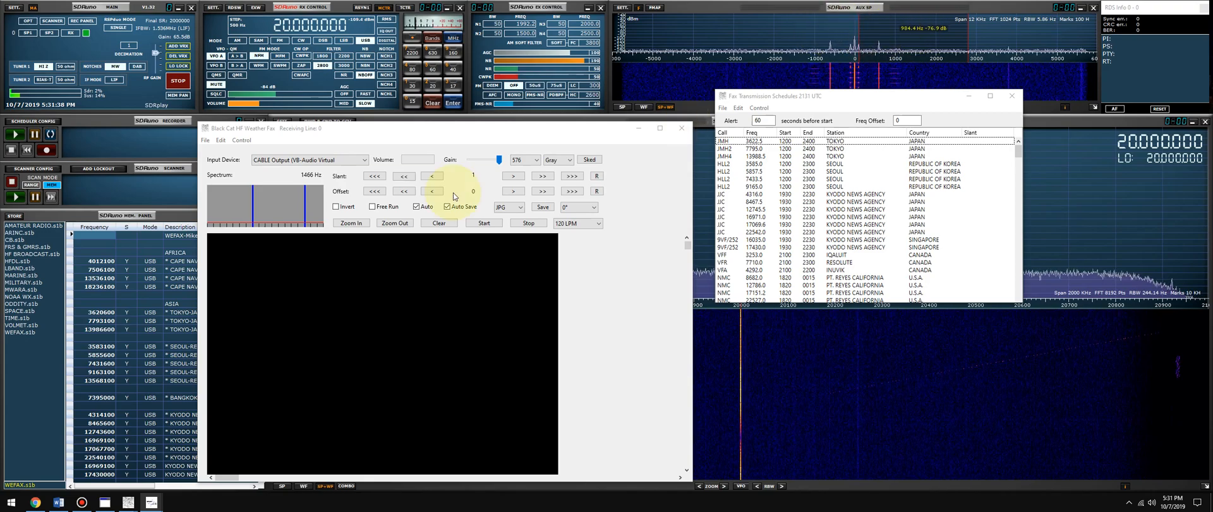
pyautogui.moveTo(422, 160)
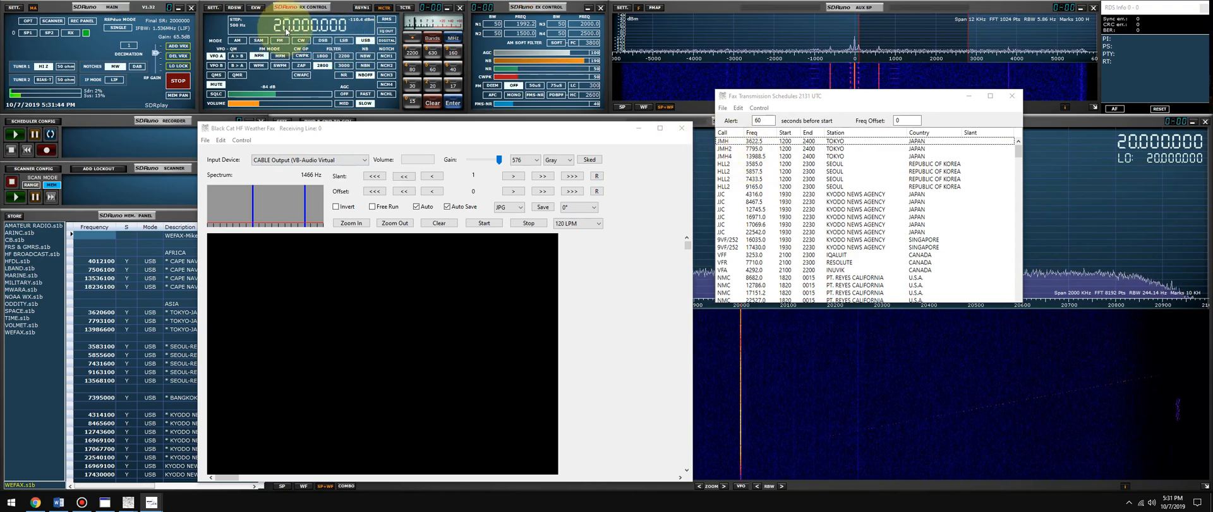
# Select a Seoul station, then the Hamburg/Pinneberg 7.8781 MHz entry, retuning SDRuno with offset -1.9.
pyautogui.click(773, 163)
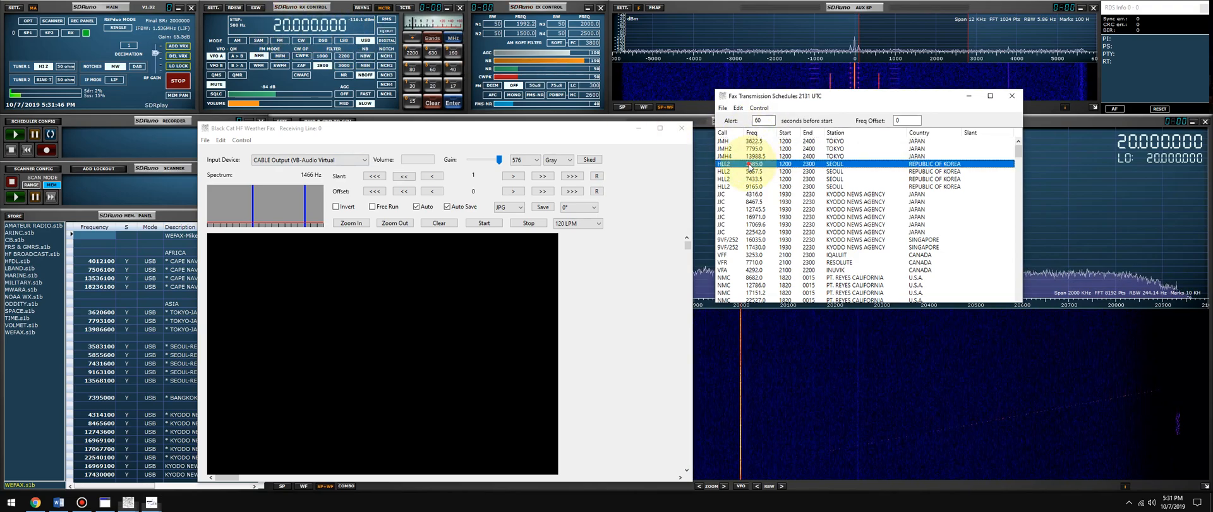
pyautogui.click(748, 163)
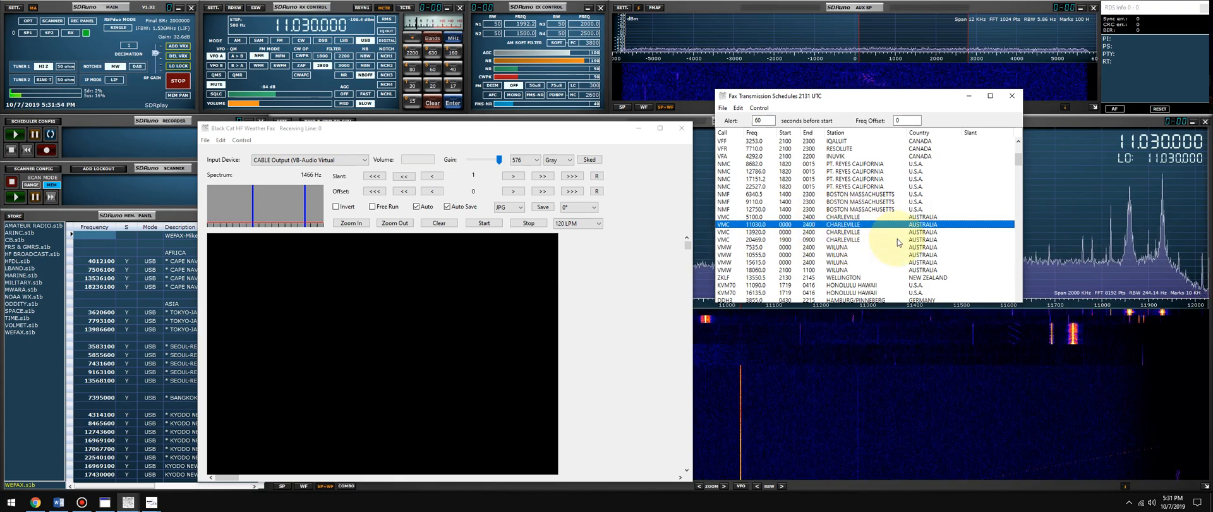
pyautogui.scroll(-3)
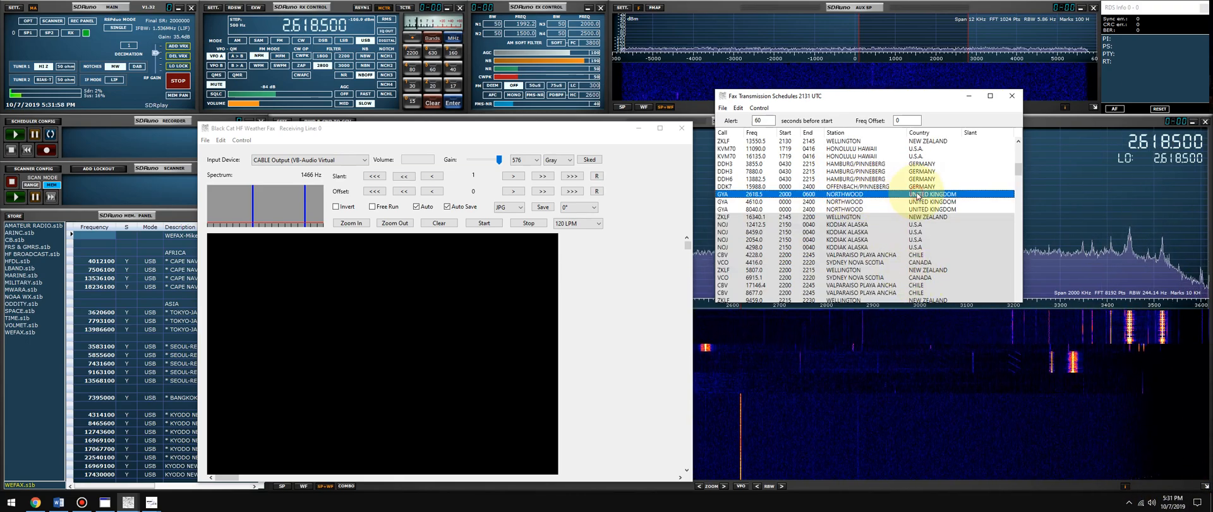
pyautogui.click(843, 208)
pyautogui.write('-1.9')
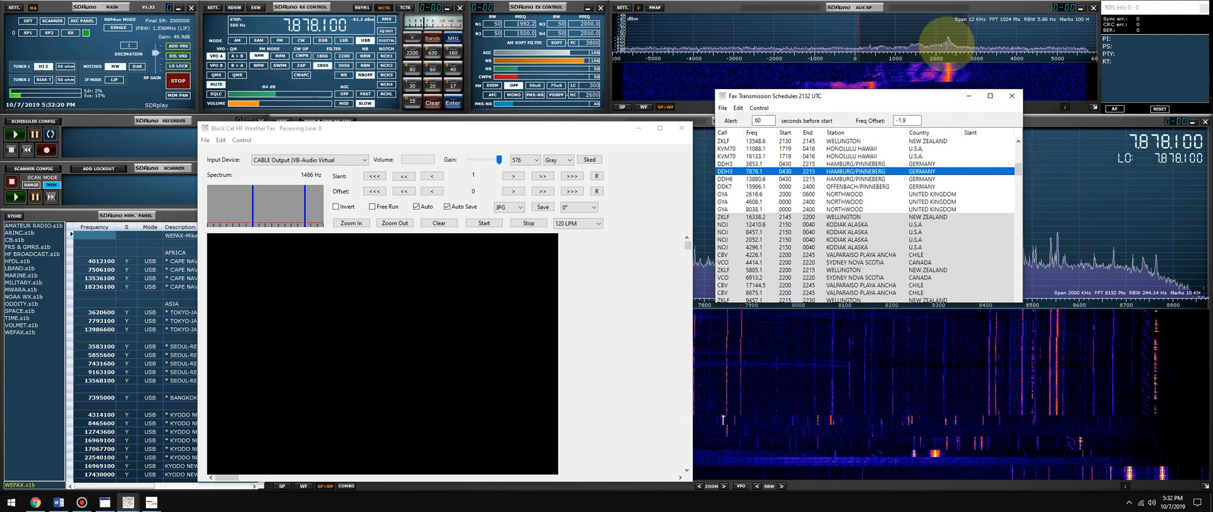
pyautogui.moveTo(937, 35)
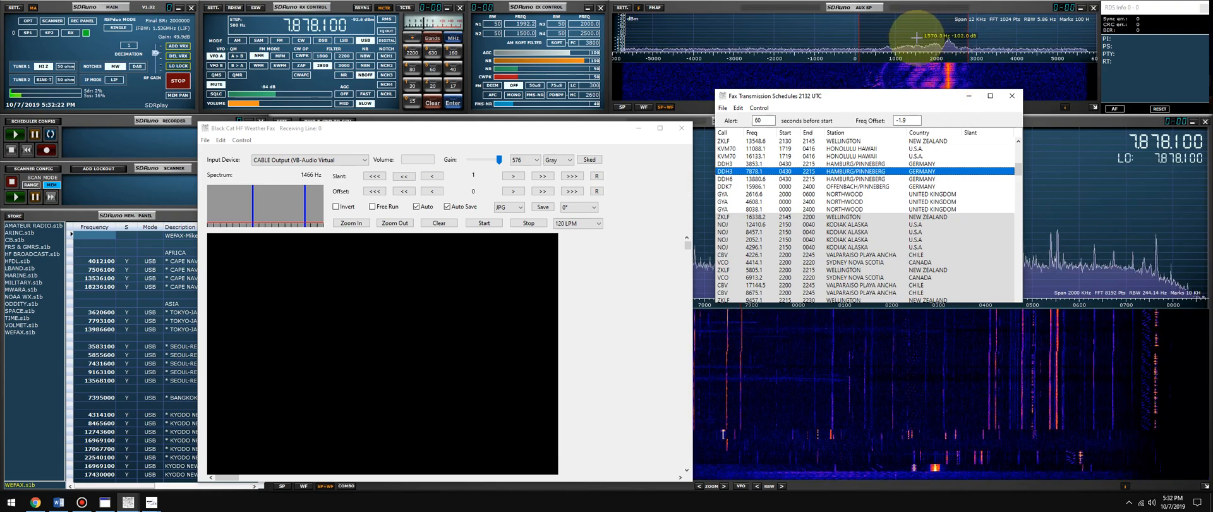
pyautogui.moveTo(948, 39)
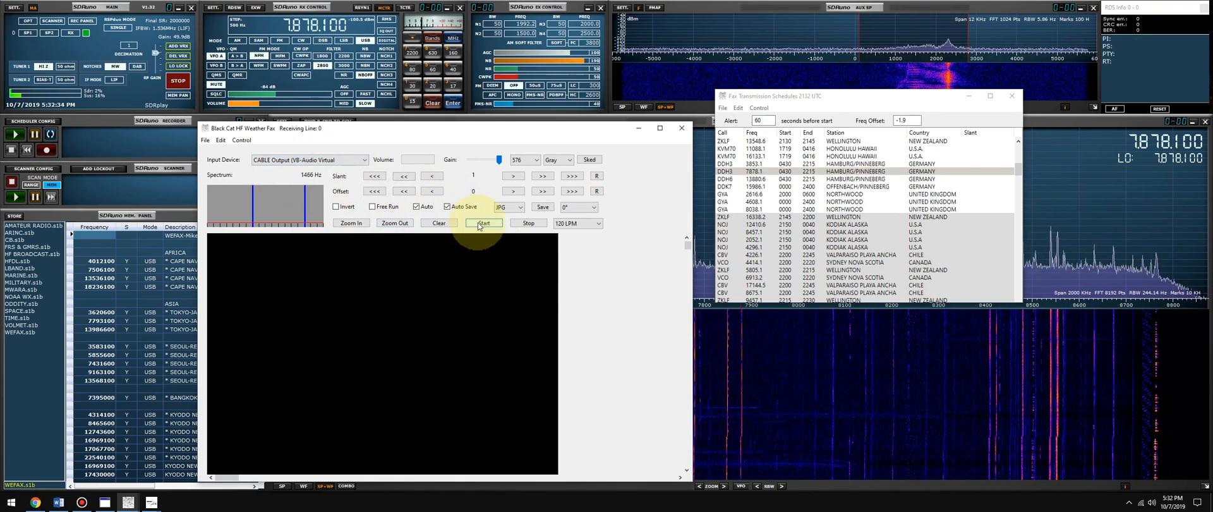
# Start decoding to receive the first Hamburg fax lines, stop it, and bring up the Windows Start menu.
pyautogui.click(484, 224)
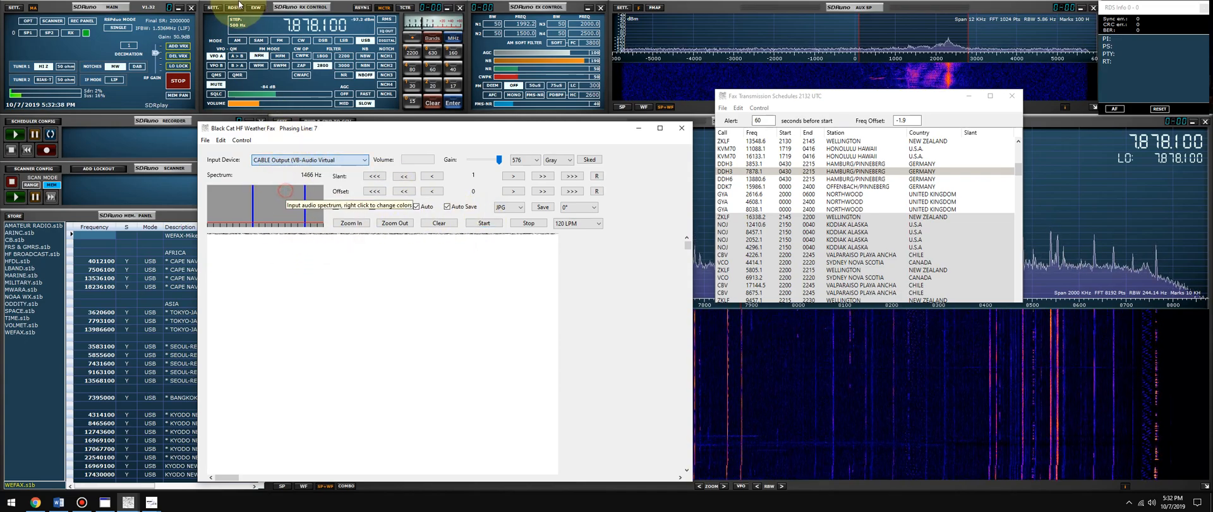
pyautogui.click(271, 16)
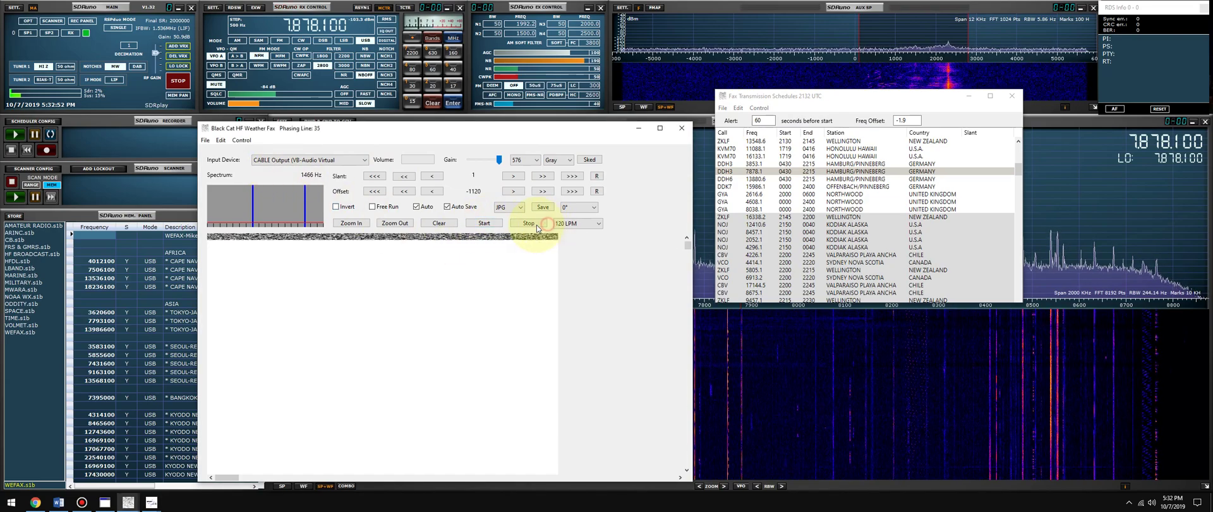
pyautogui.click(528, 222)
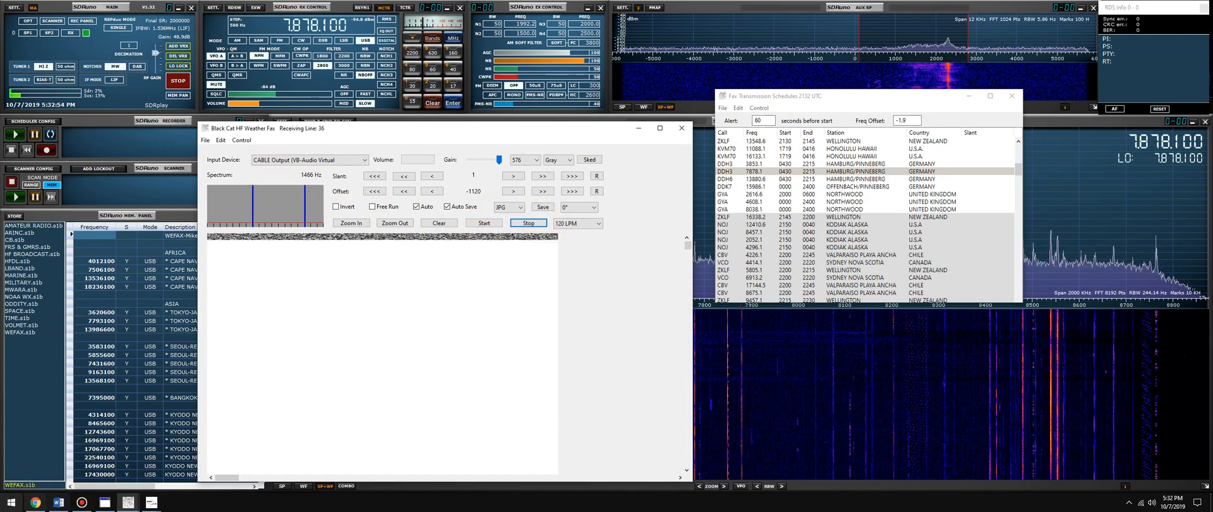
pyautogui.click(9, 503)
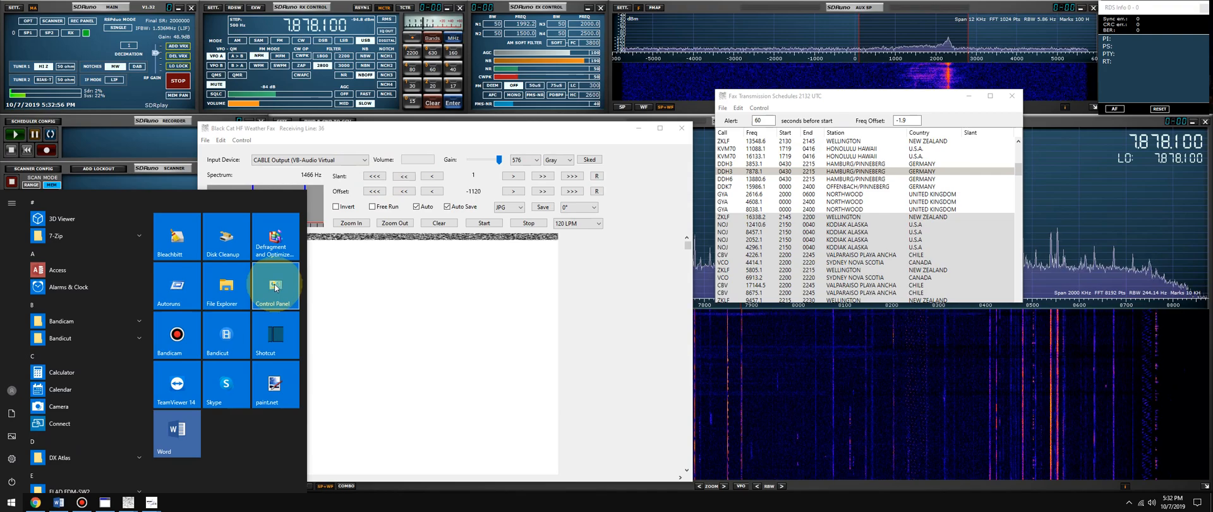
# Check the Yamaha Steinberg USB Driver settings in Control Panel, then restart SDRuno playback with PLAY.
pyautogui.click(274, 292)
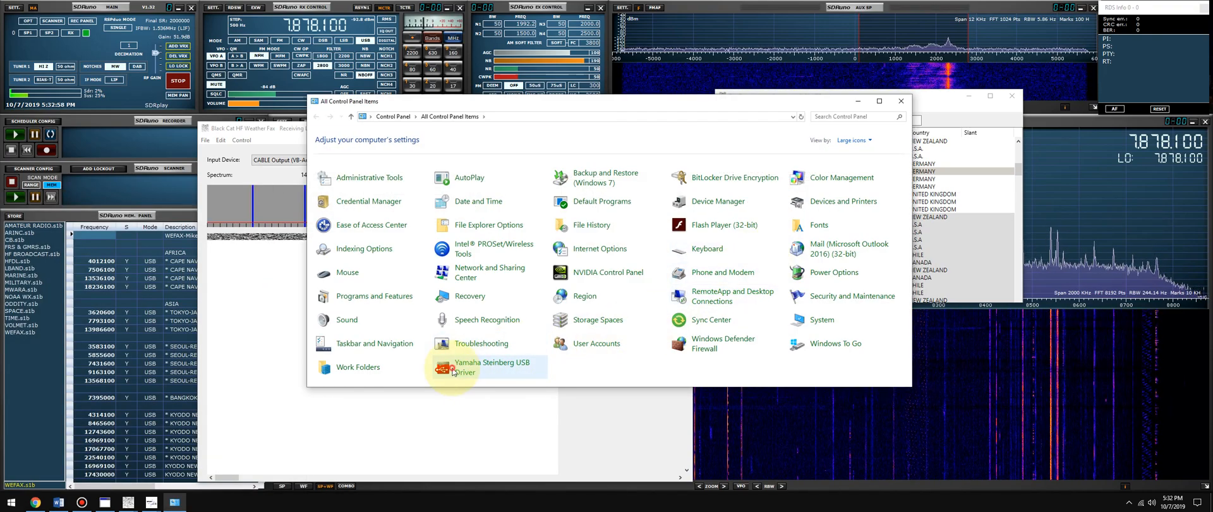
pyautogui.doubleClick(453, 366)
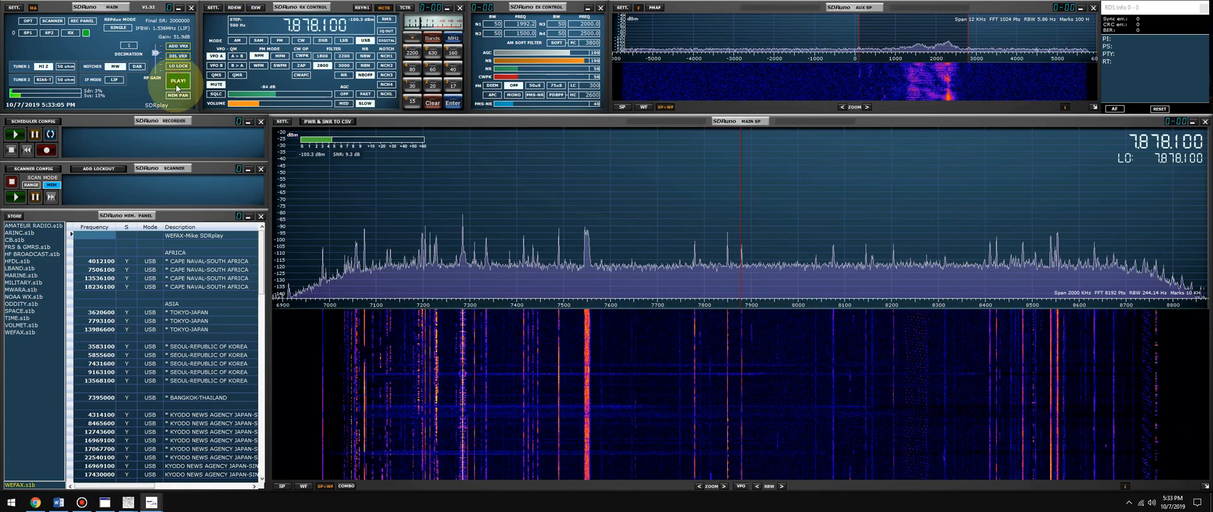
pyautogui.click(177, 81)
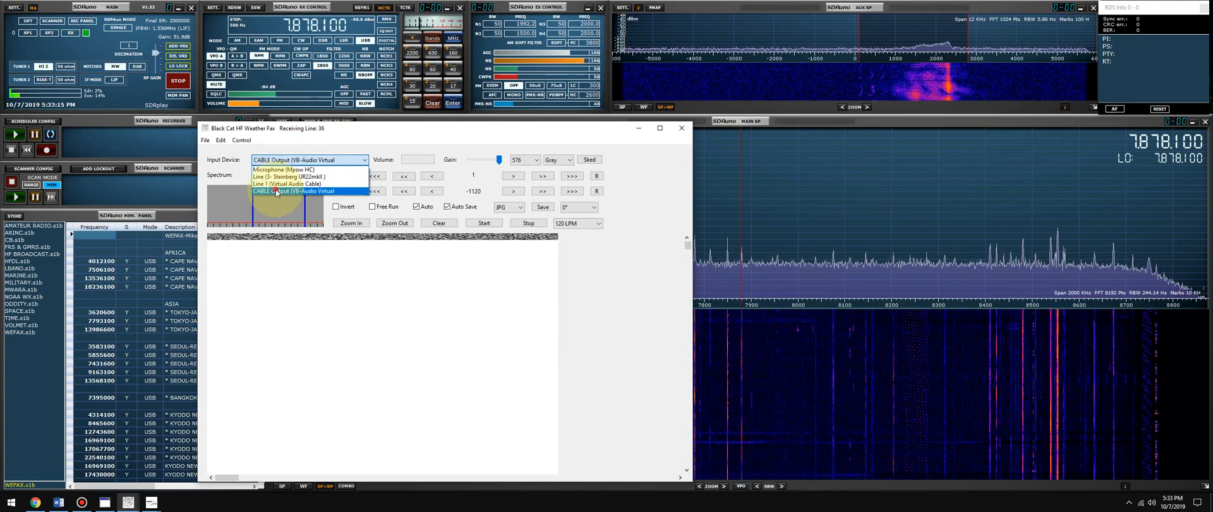
# Restart fax decoding on the CABLE Output input, then stop and hide the decoder.
pyautogui.click(294, 189)
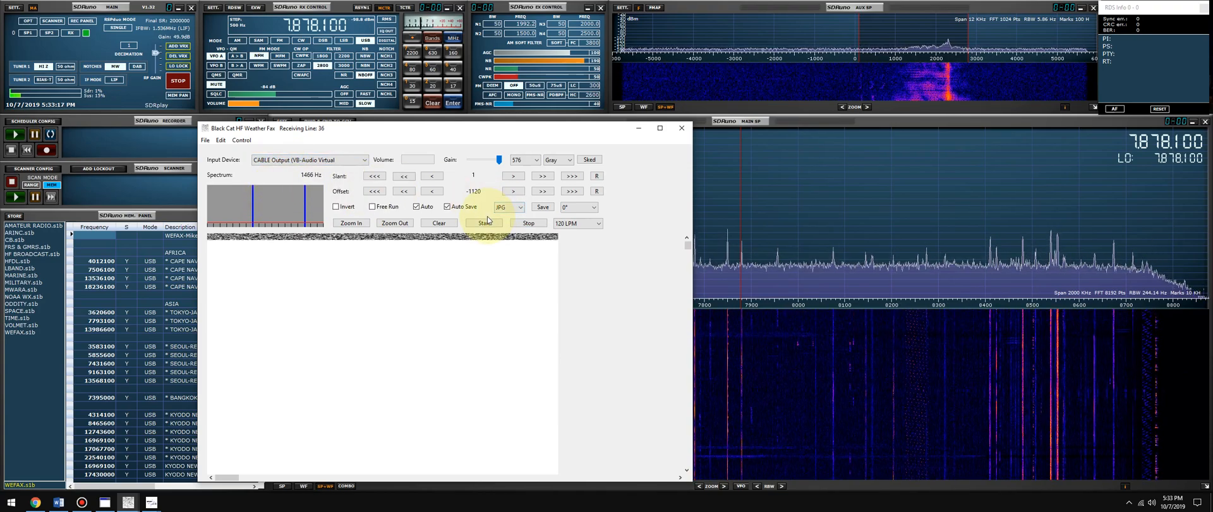
pyautogui.click(484, 222)
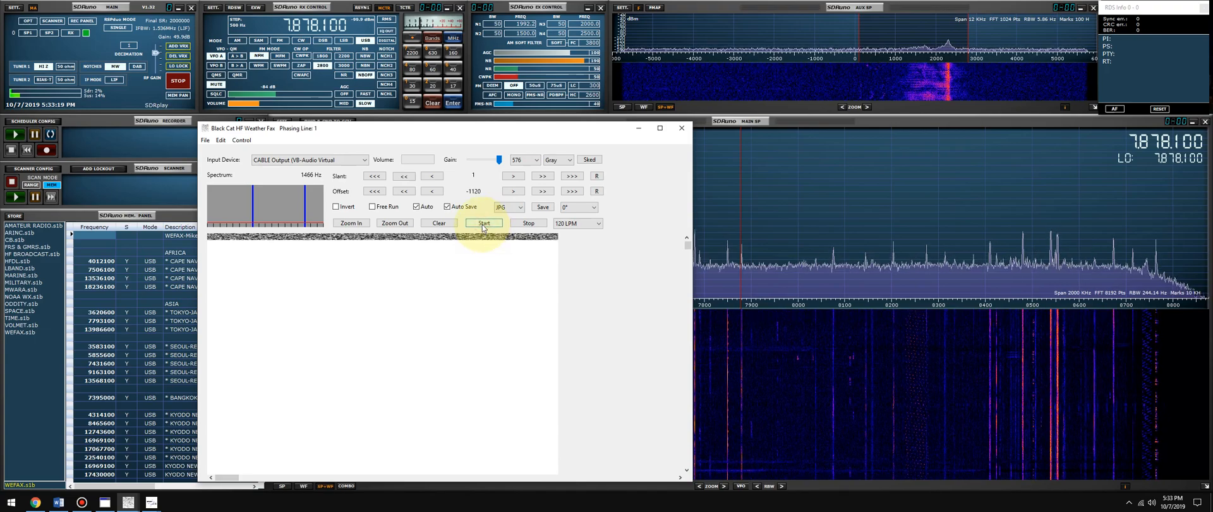
pyautogui.click(484, 224)
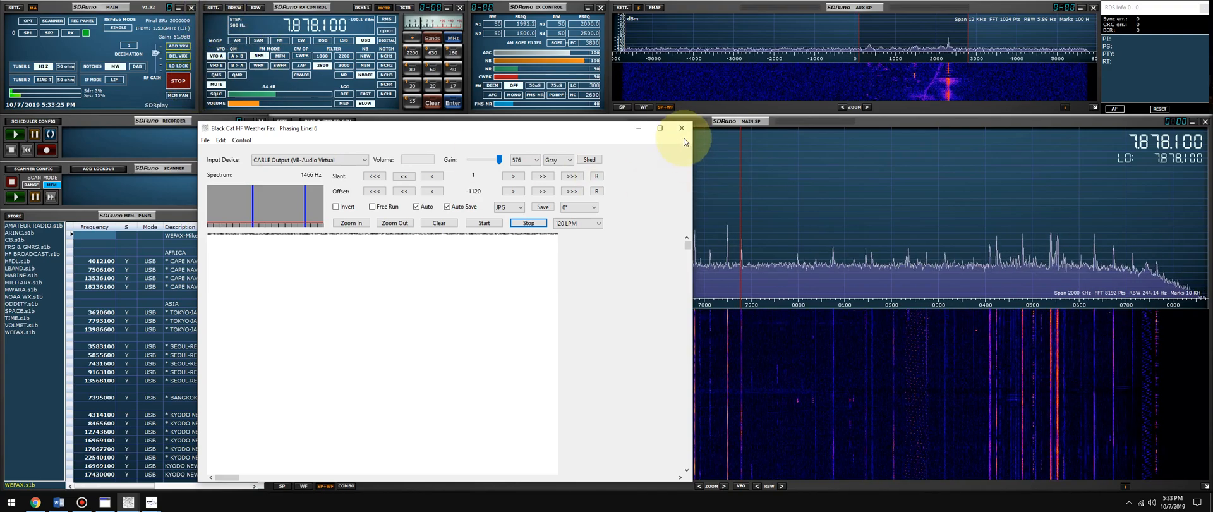
pyautogui.click(682, 127)
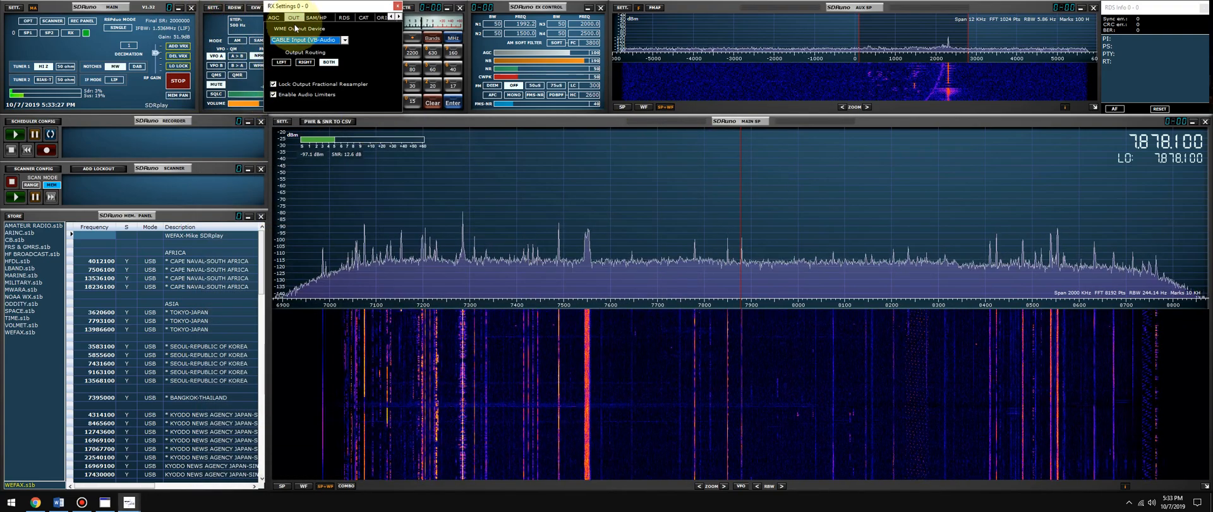
# Route SDRuno's audio output to the Steinberg Line device.
pyautogui.click(344, 39)
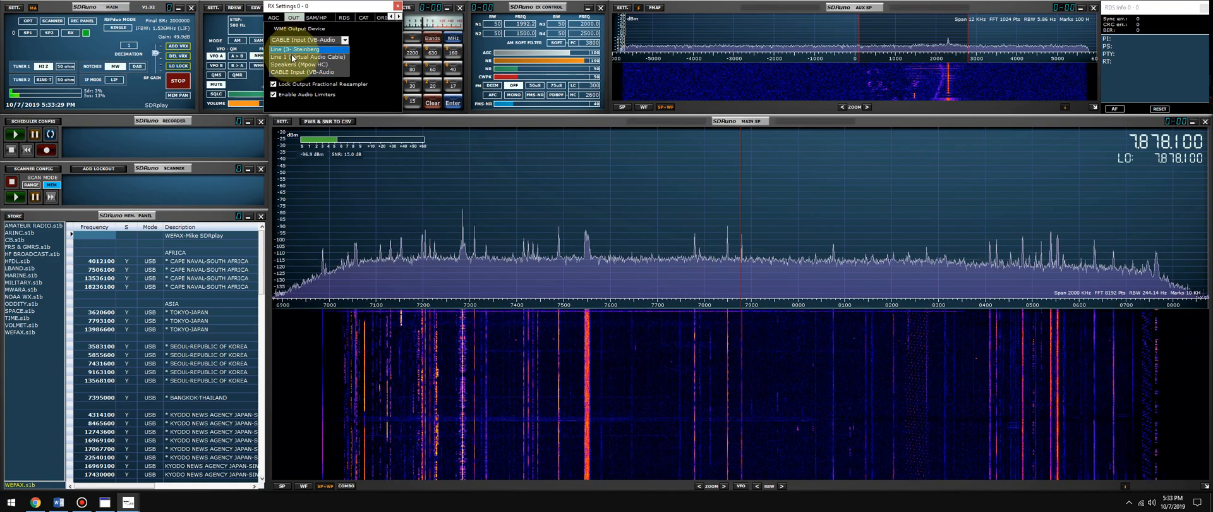
pyautogui.click(296, 49)
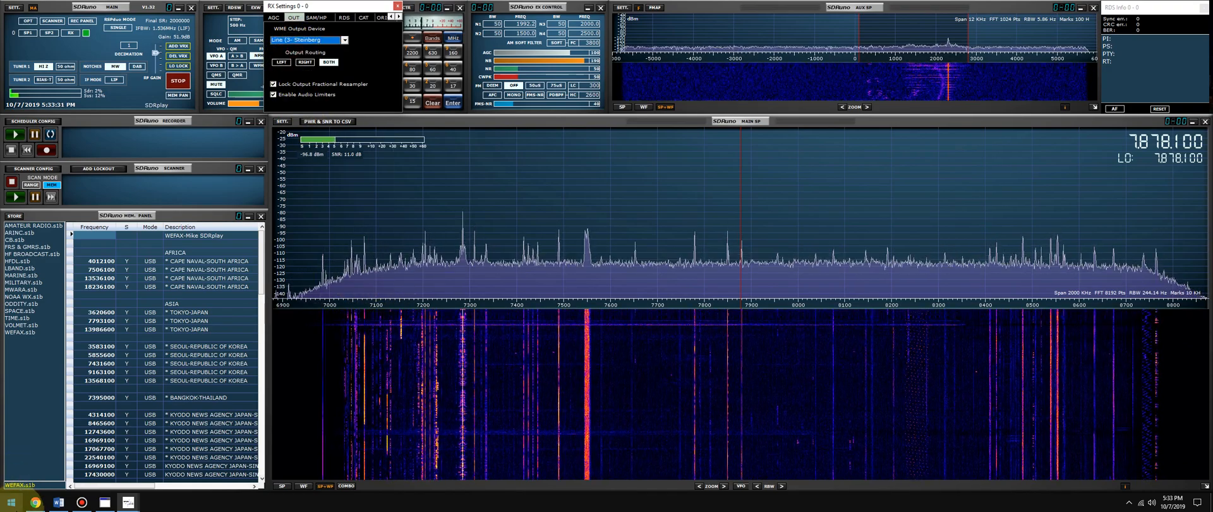
pyautogui.click(7, 503)
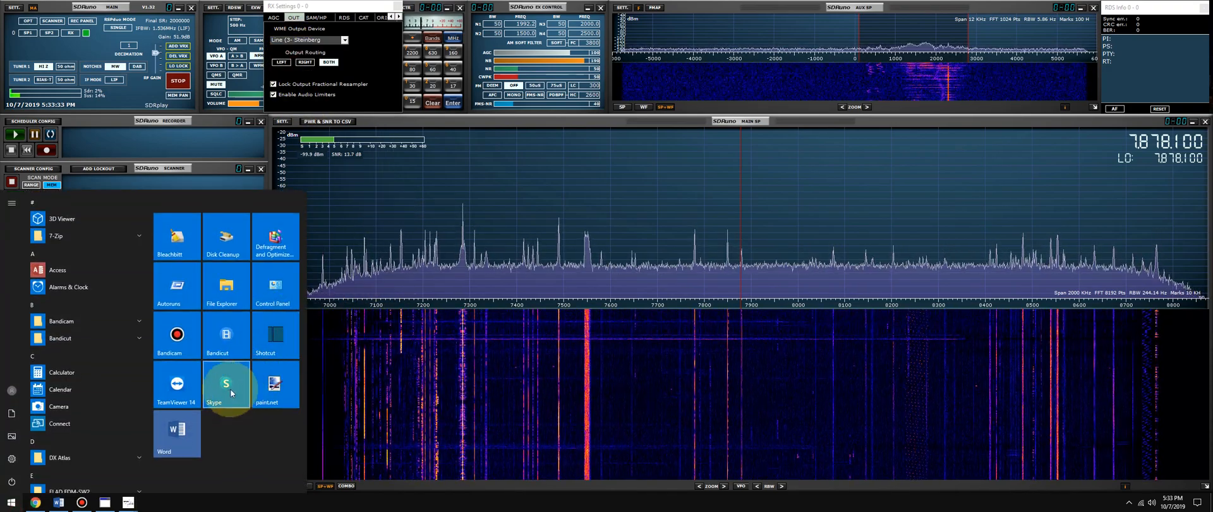
# Turn off Enable Loopback on the Yamaha Steinberg USB Driver and confirm with OK.
pyautogui.click(274, 286)
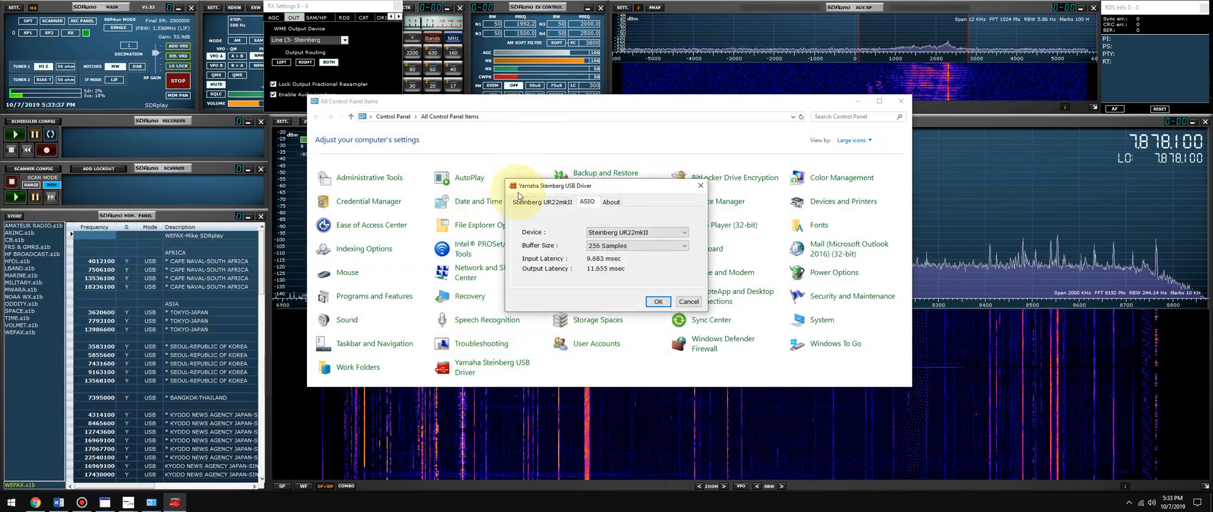
pyautogui.click(542, 201)
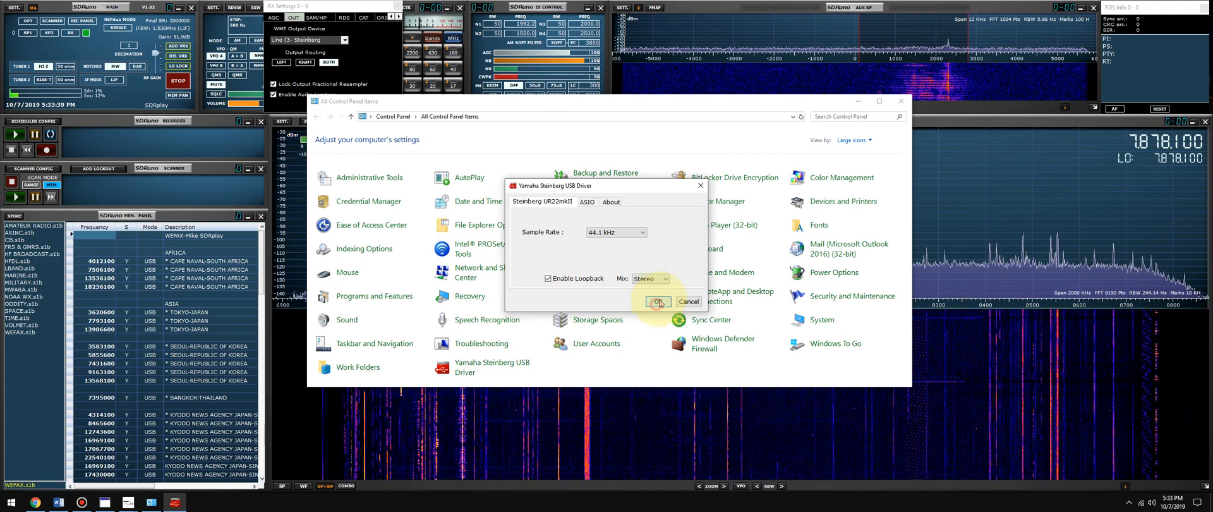
pyautogui.click(658, 302)
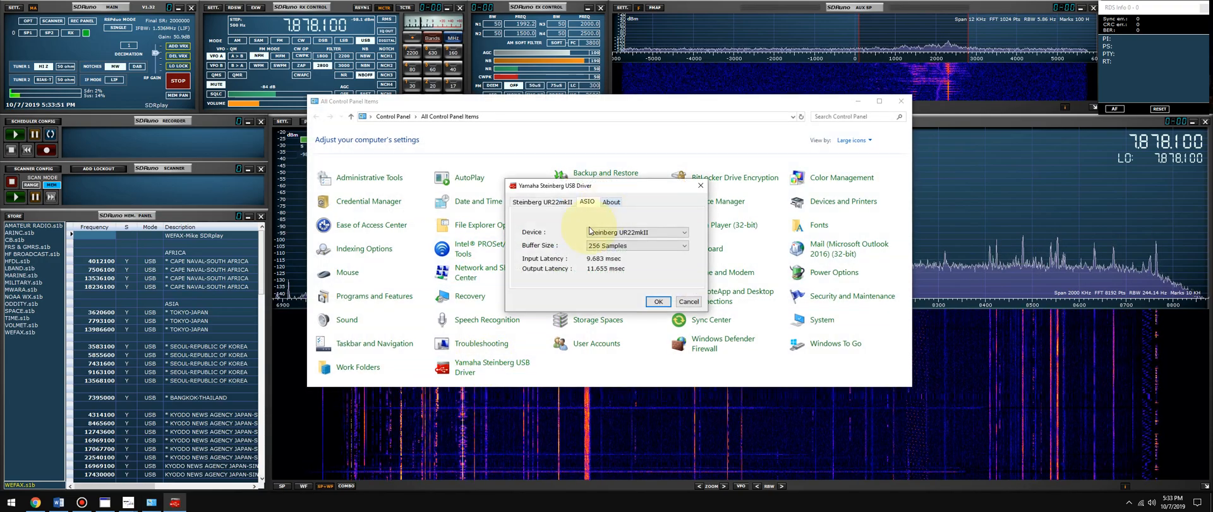
pyautogui.click(542, 202)
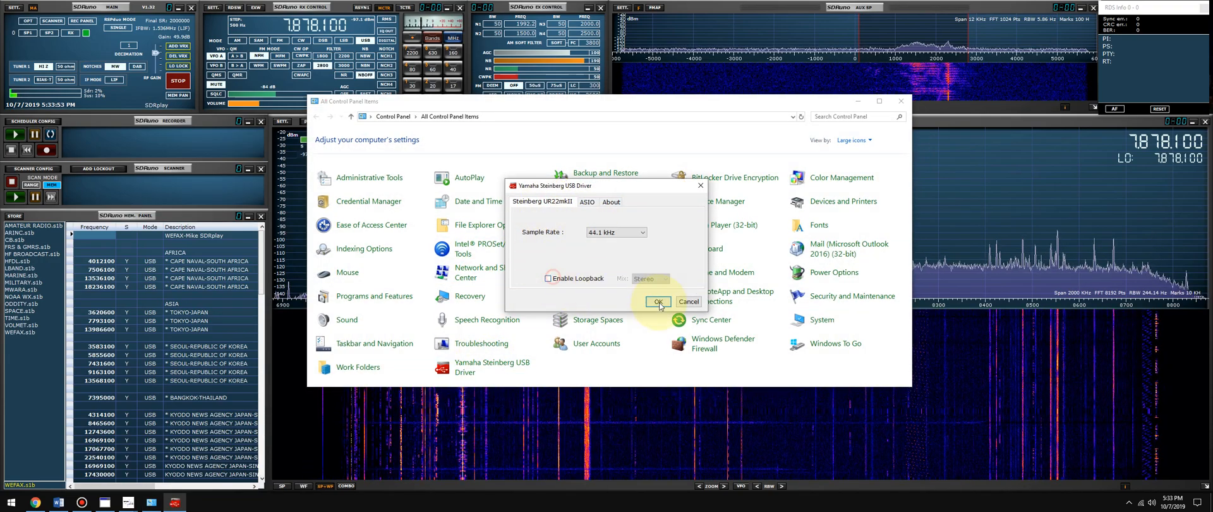
pyautogui.click(657, 302)
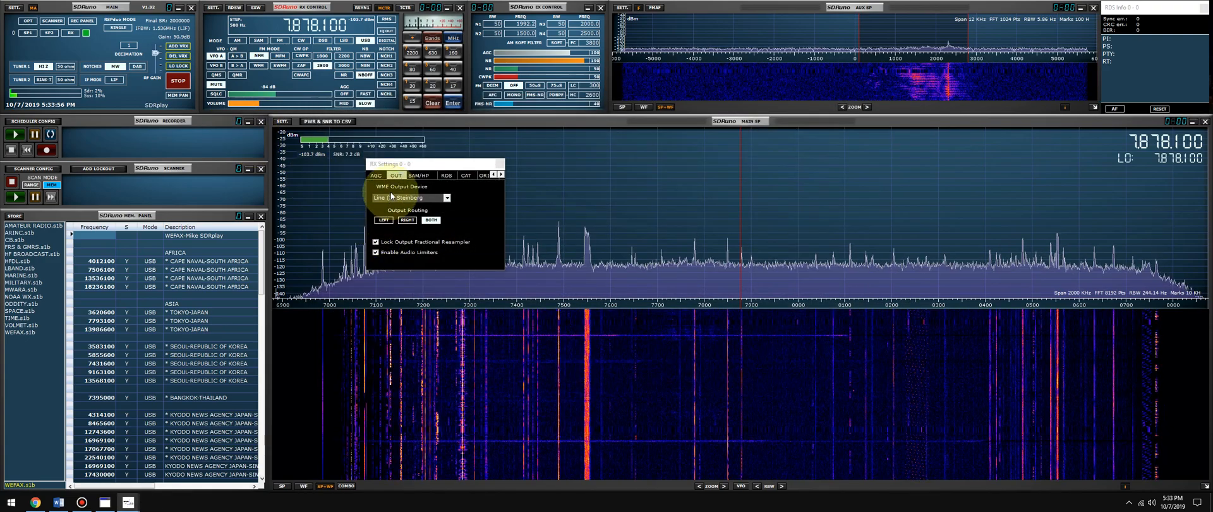
# Set SDRuno's output device to CABLE Input (VB-Audio) and close RX Settings.
pyautogui.click(446, 198)
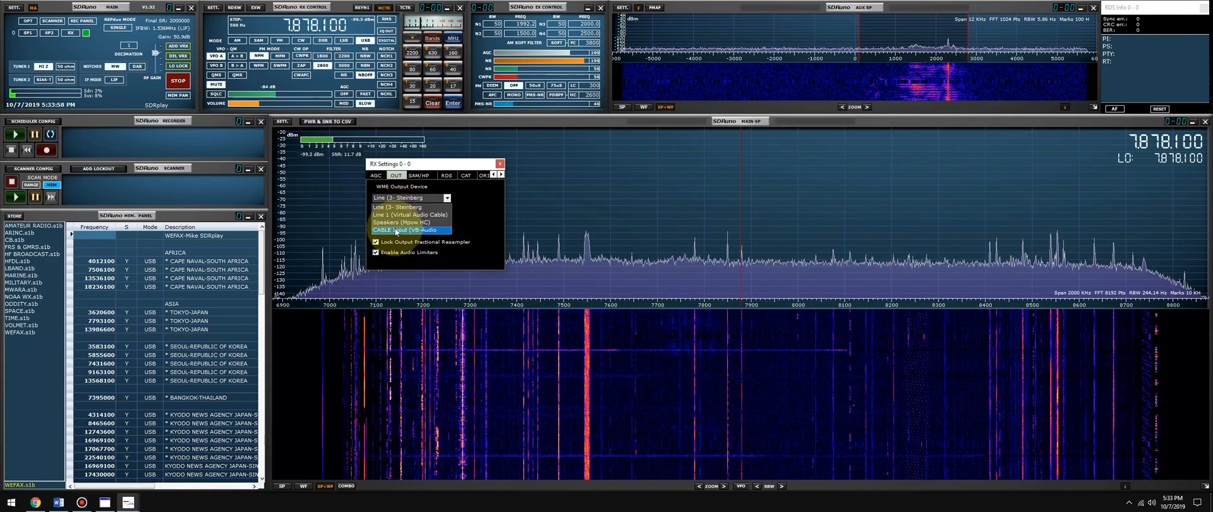
pyautogui.click(408, 230)
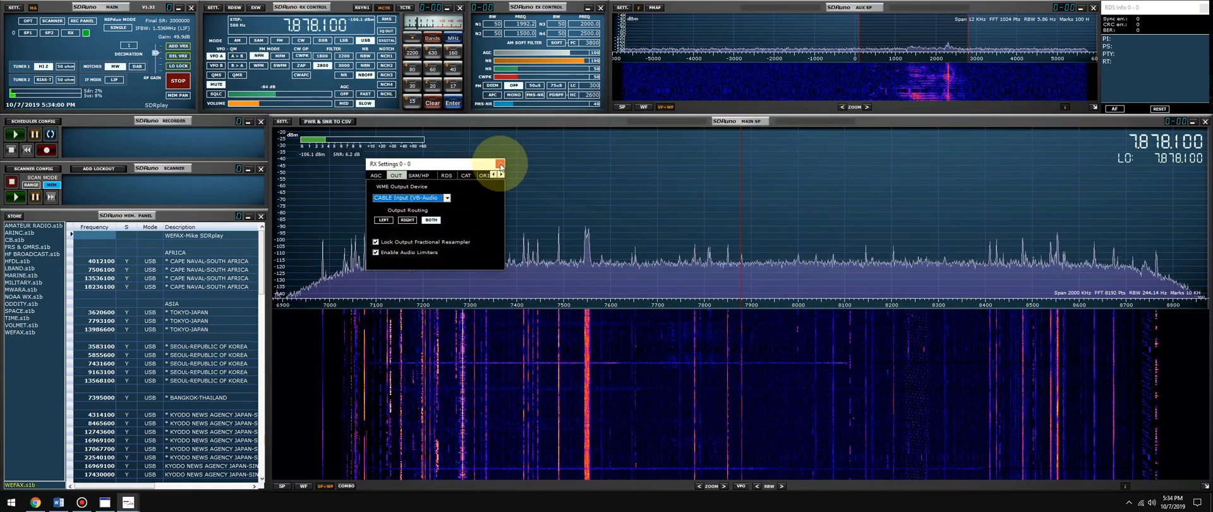
pyautogui.click(499, 163)
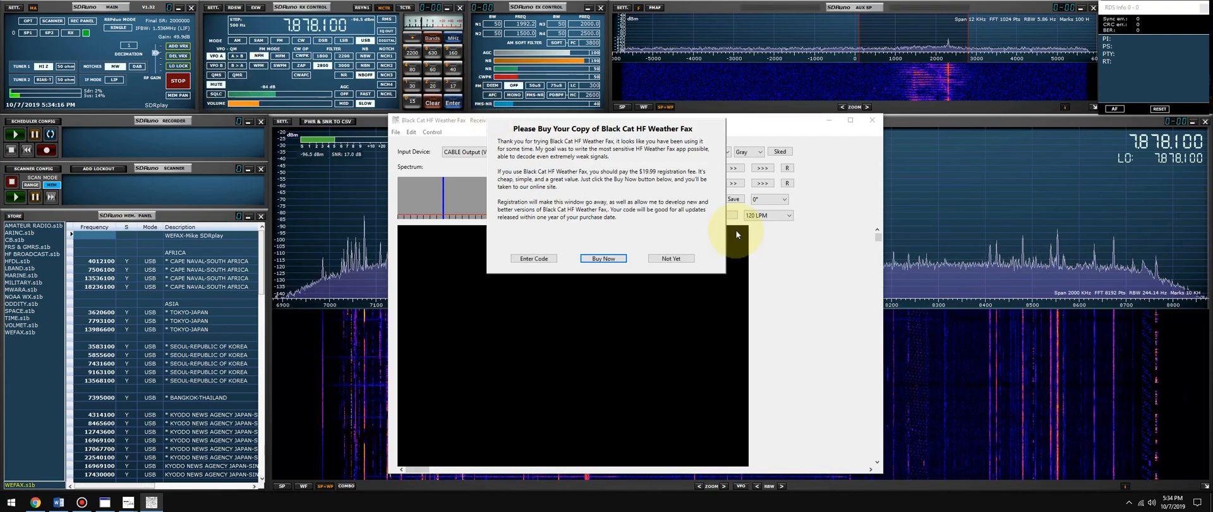
# Answer Not Yet to the registration nag and start phasing on CABLE Output.
pyautogui.click(670, 257)
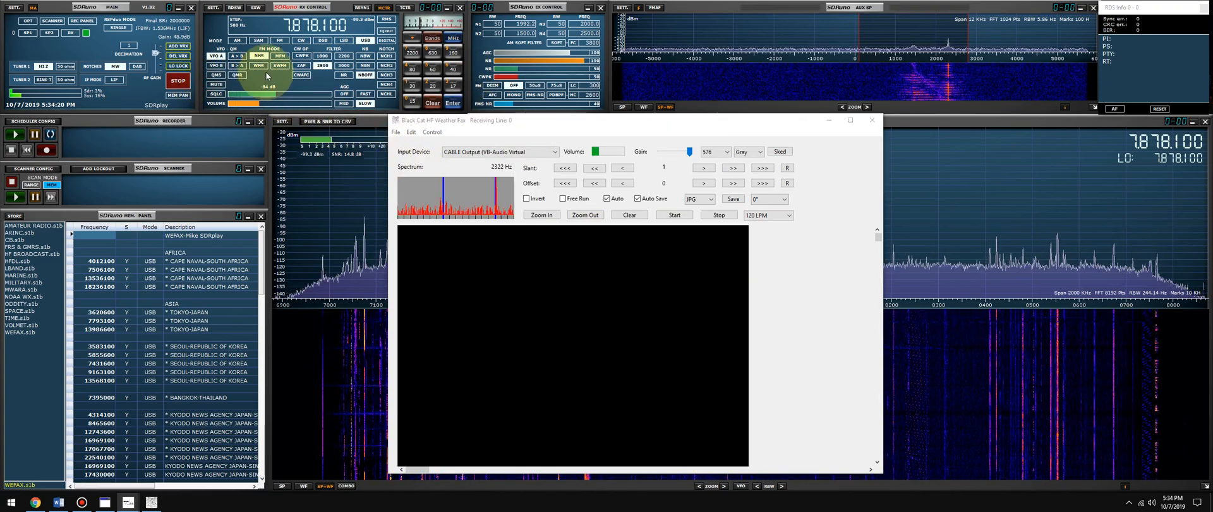
pyautogui.moveTo(606, 269)
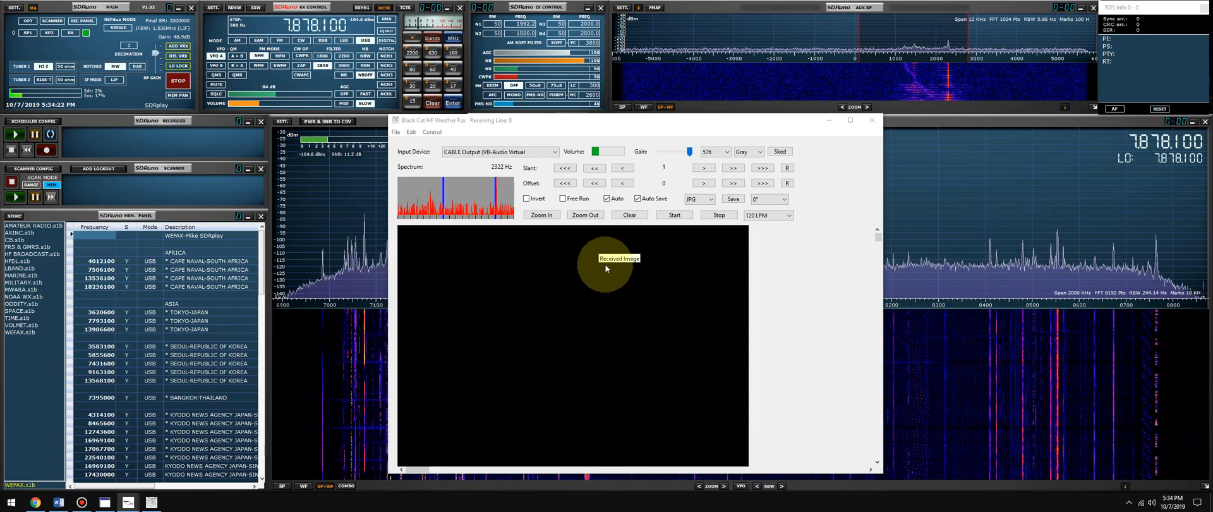
pyautogui.click(674, 215)
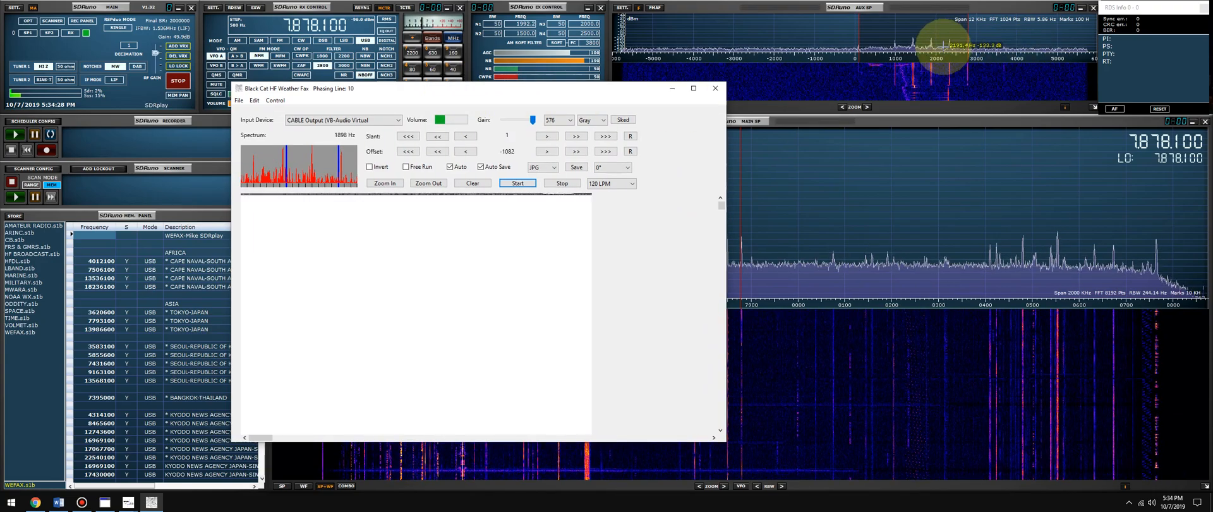
# Show the Fax Transmission Schedules and enter a frequency offset of -1.9.
pyautogui.click(465, 150)
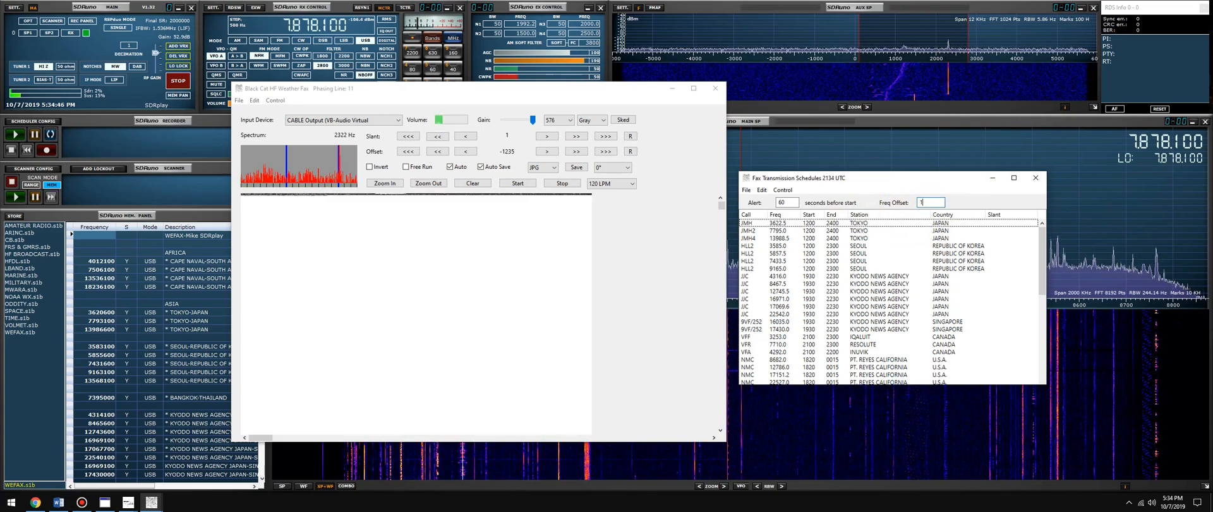
pyautogui.write('.9')
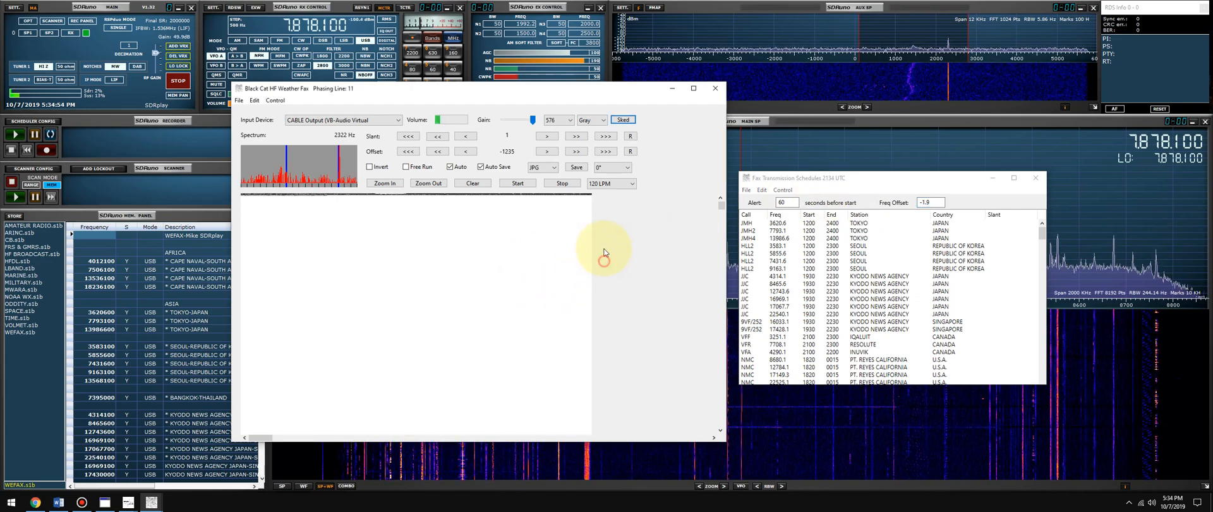
# Clear the partial image and zoom in on the newly received fax lines.
pyautogui.click(472, 183)
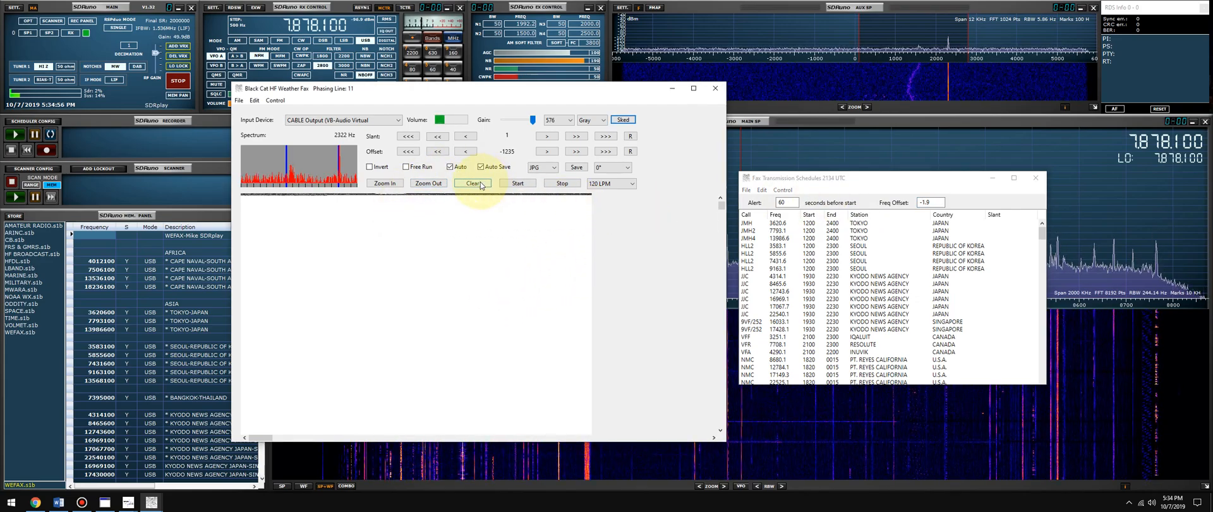
pyautogui.click(473, 184)
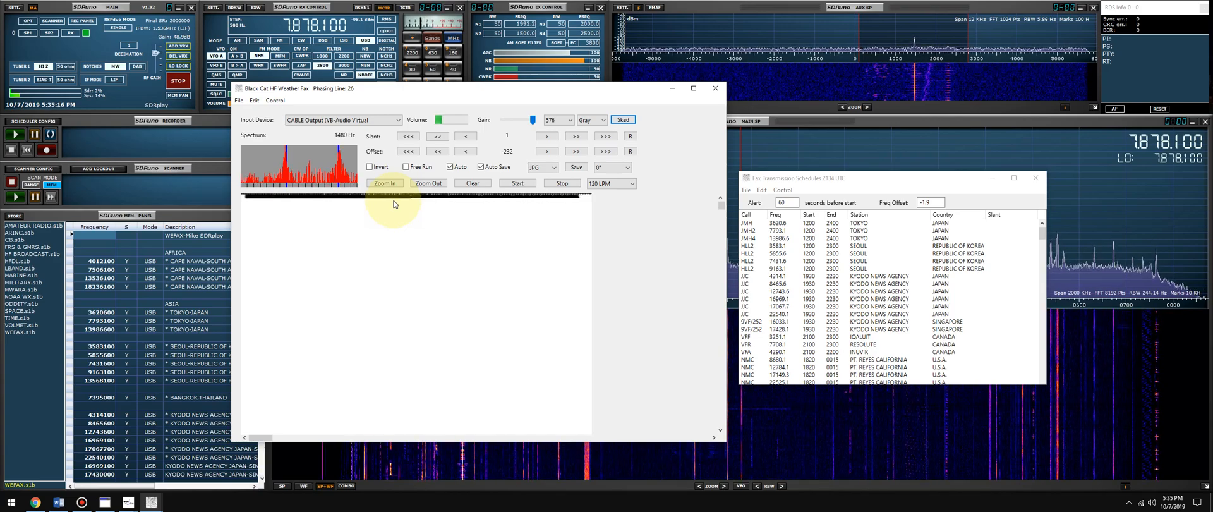
pyautogui.click(396, 176)
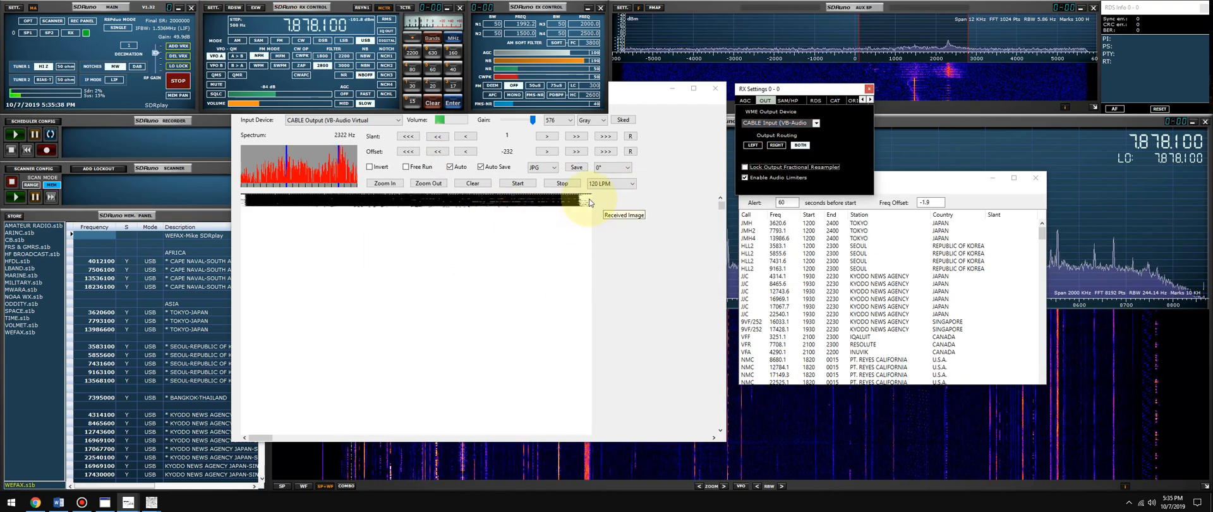
pyautogui.moveTo(590, 311)
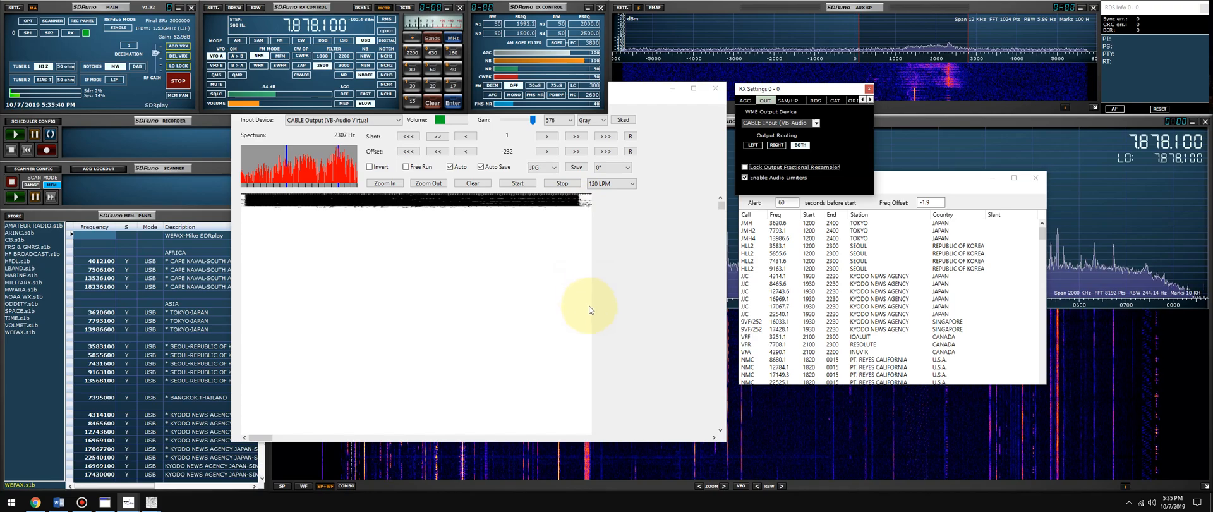
pyautogui.moveTo(498, 222)
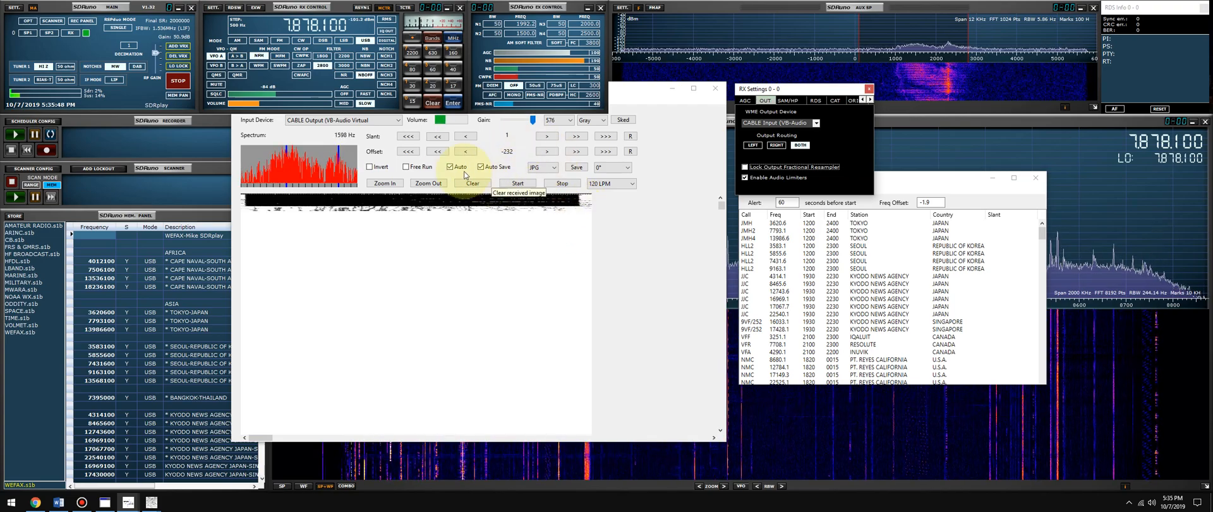
# Clear the received image, leaving SDRuno's RX settings on CABLE Input in front.
pyautogui.click(427, 183)
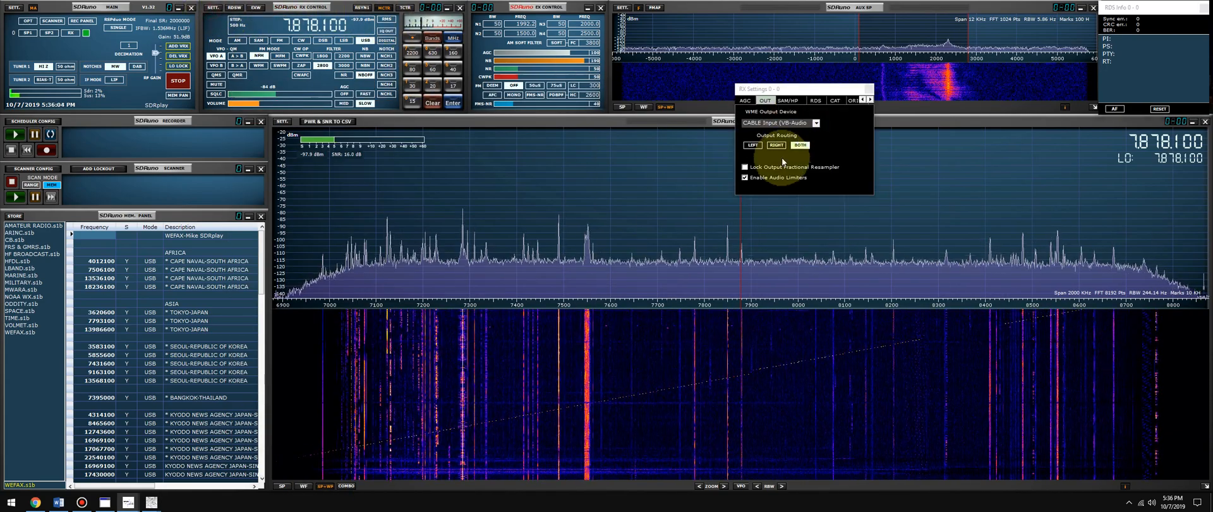
# Enable Lock Output Fractional Resampler and bring the fax decoder back into view.
pyautogui.click(745, 167)
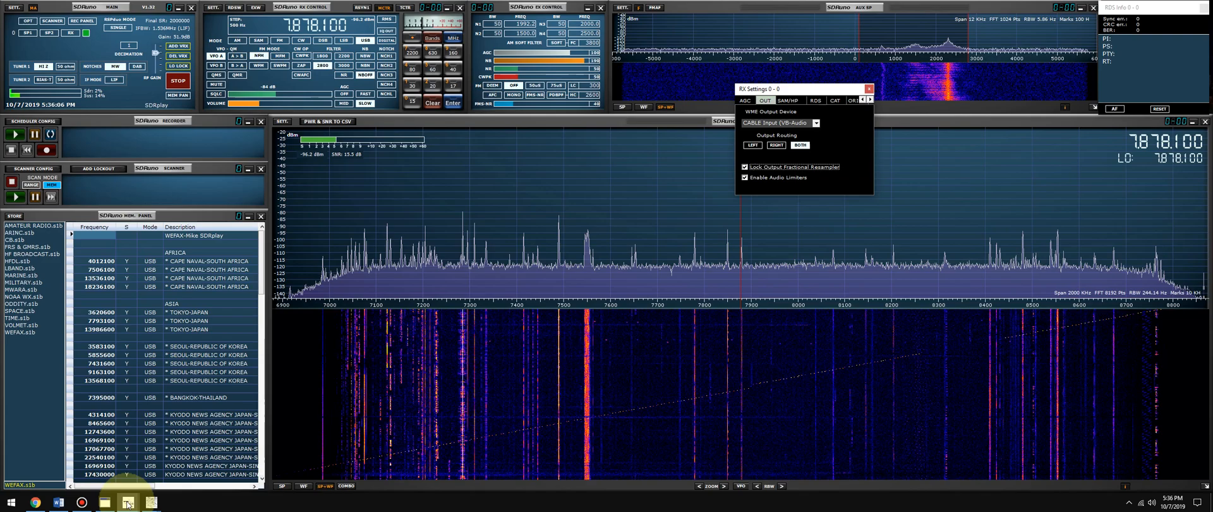
pyautogui.click(868, 89)
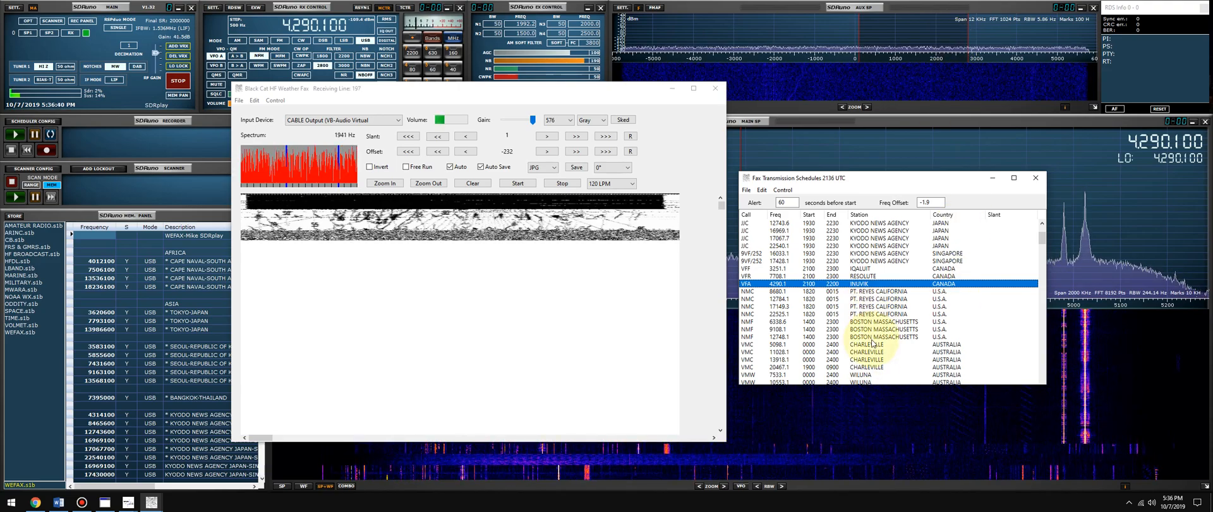
pyautogui.moveTo(865, 84)
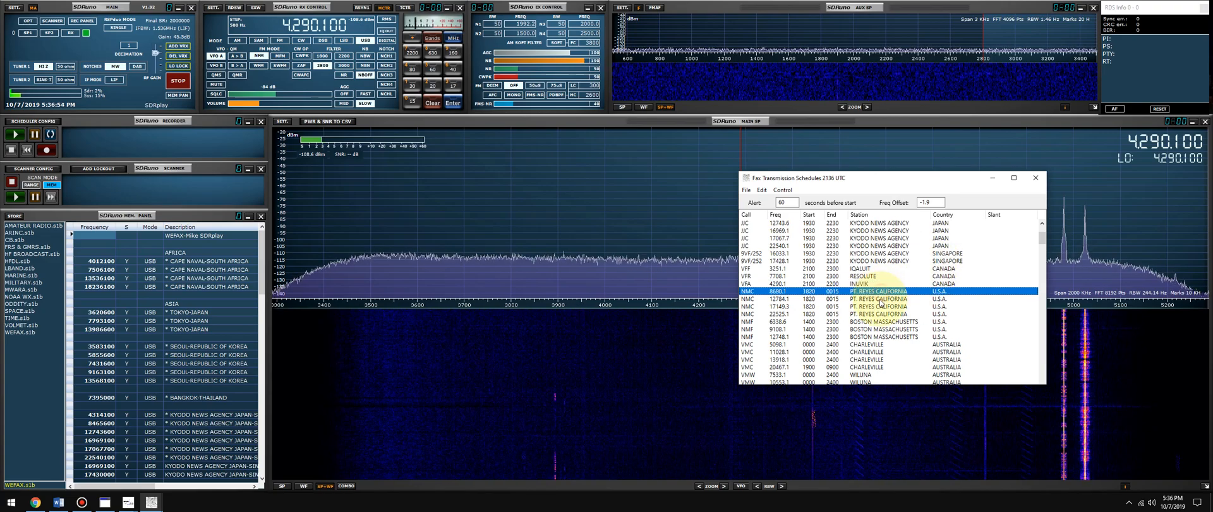
# Retune via schedule rows PT. REYES 17149.3, BOSTON 6338.6, PT. REYES 8680.1, ending on RESOLUTE 7708.1.
pyautogui.click(851, 307)
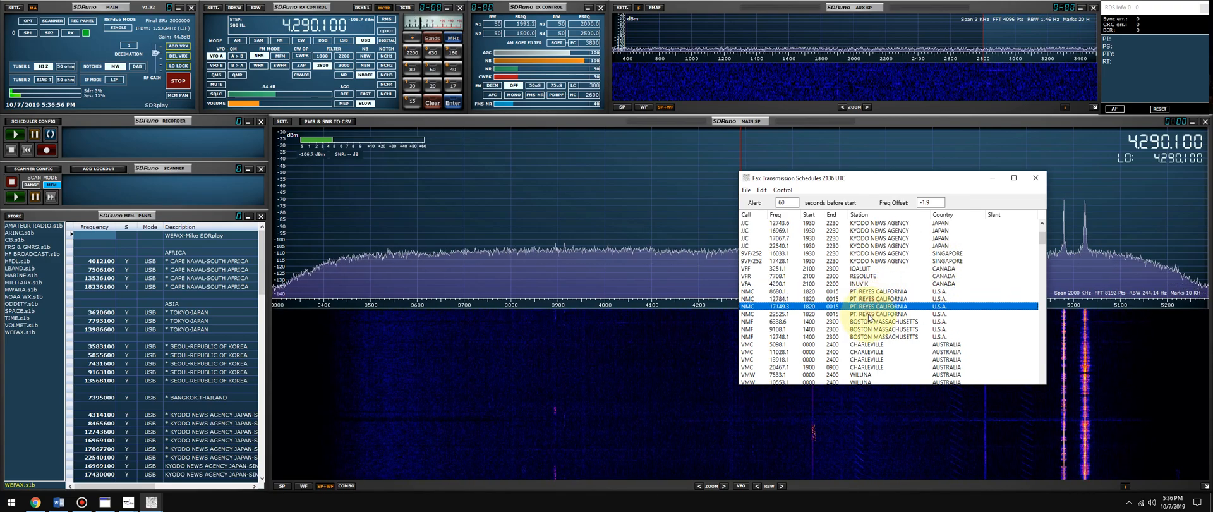
pyautogui.click(867, 321)
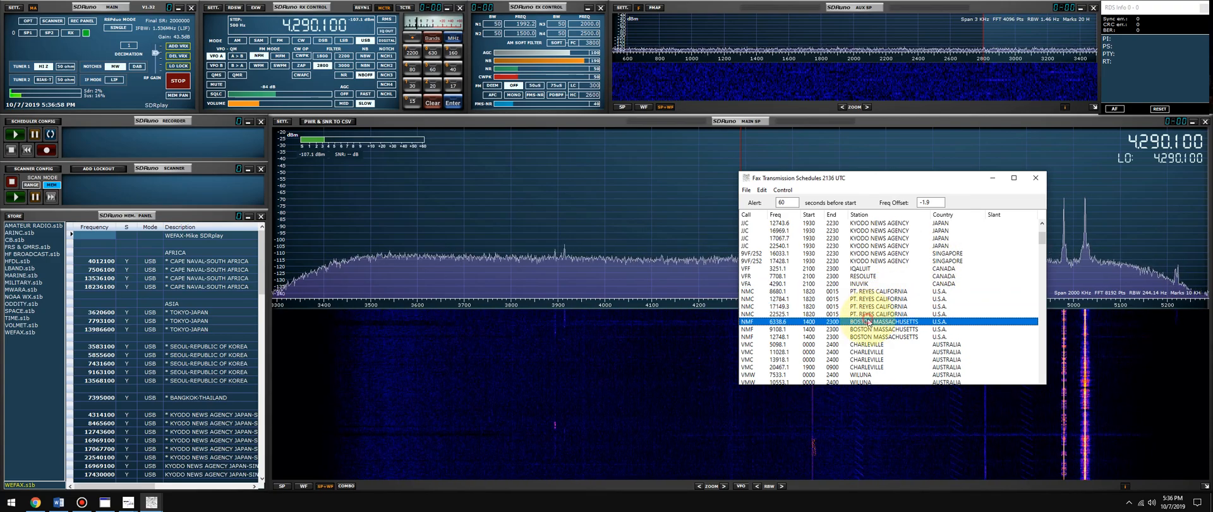
pyautogui.click(867, 336)
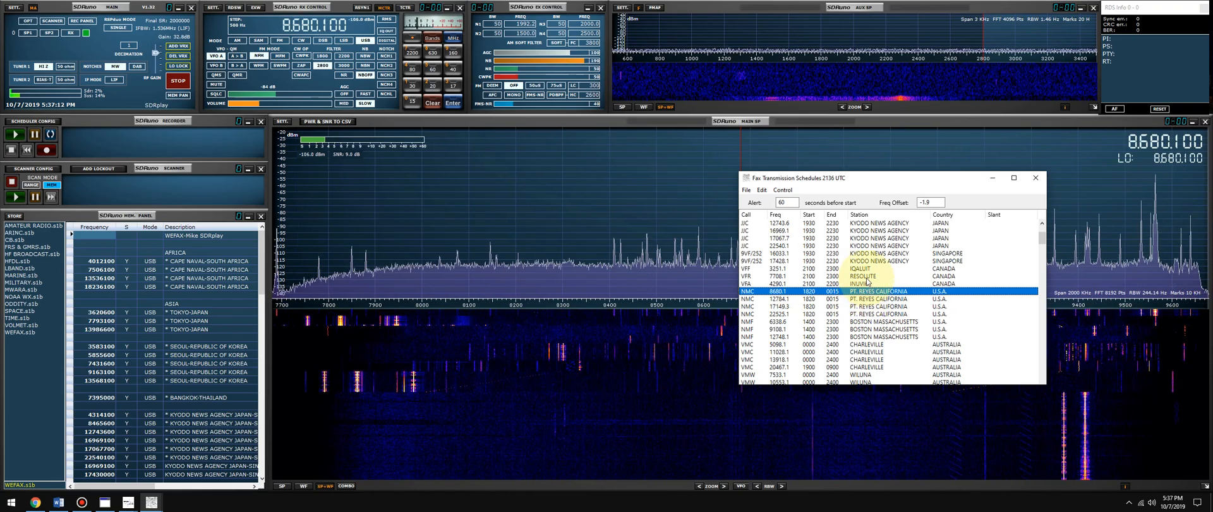
pyautogui.click(863, 275)
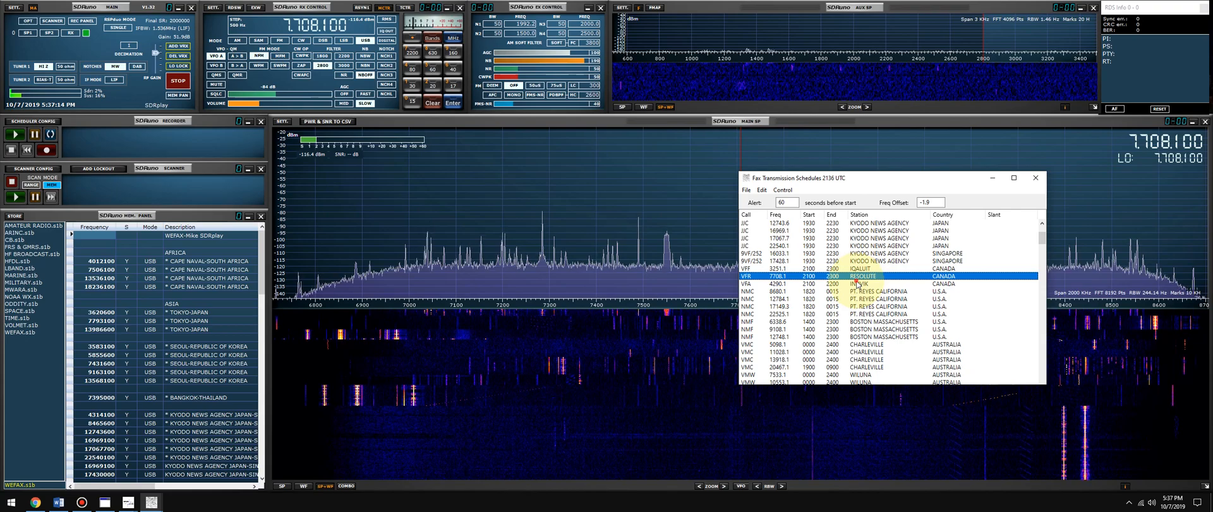